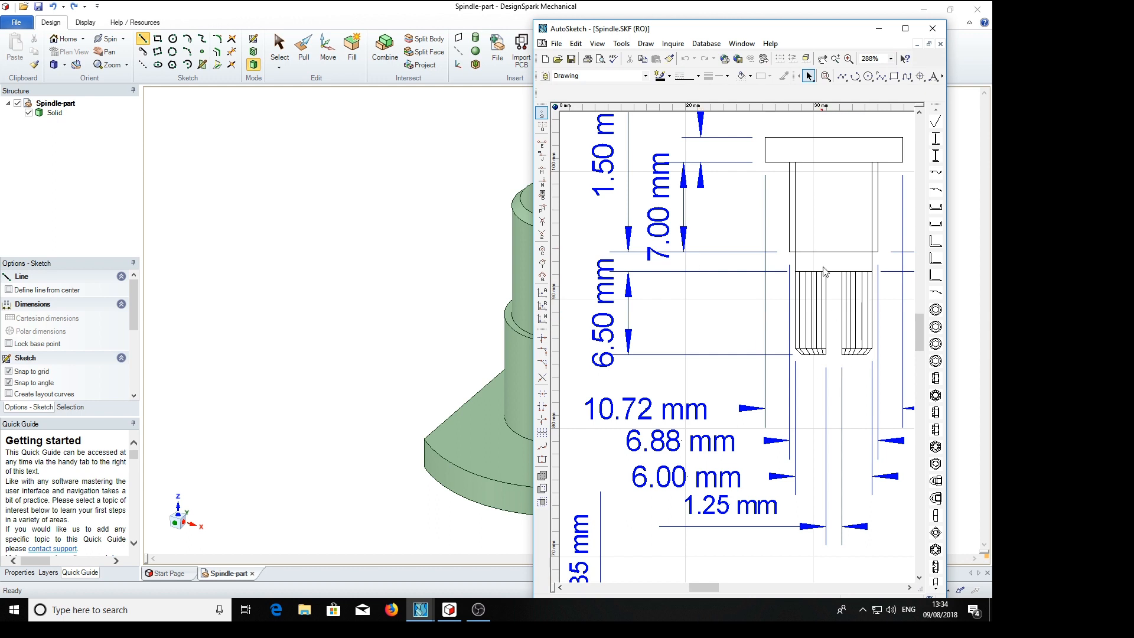
- Return from the reference drawing to the 3D Spindle-part model
{"action": "left_click", "coordinate": [932, 29]}
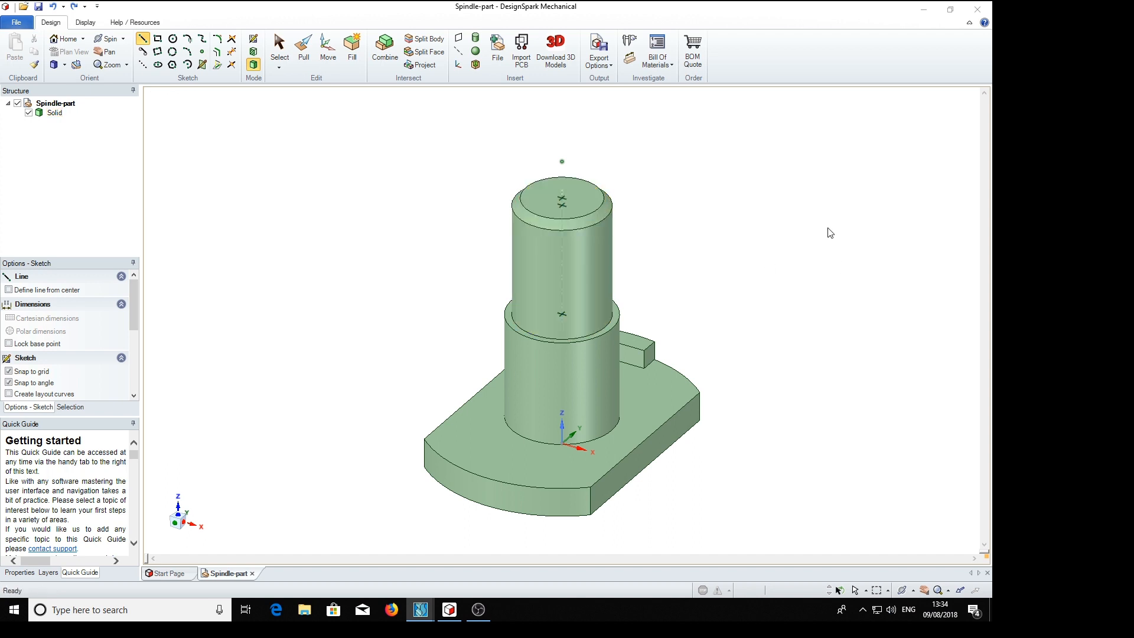
{"action": "mouse_move", "coordinate": [752, 207]}
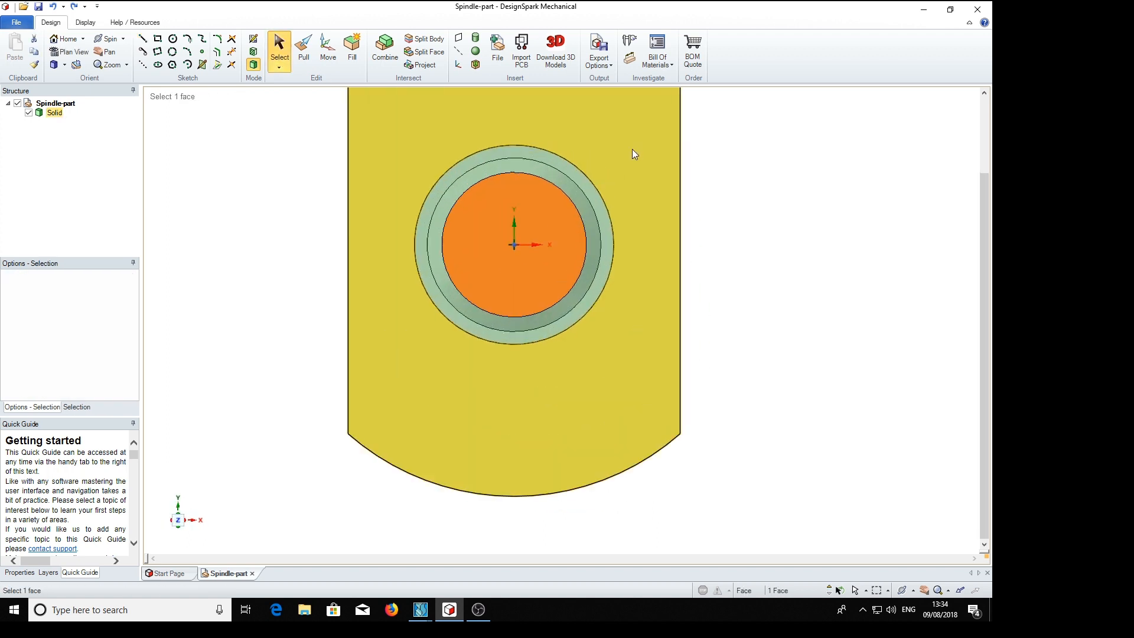
- Sketch a closed downward-pointing triangle to the right of the shaft's end-face circles
{"action": "scroll", "scroll_direction": "up", "scroll_amount": 3}
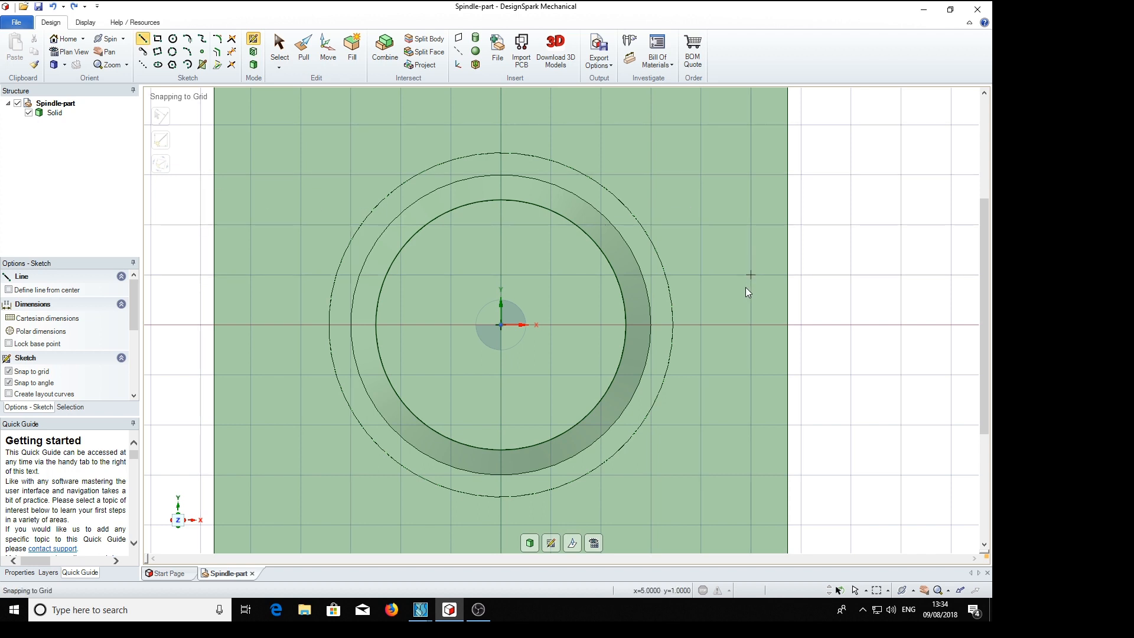
{"action": "mouse_move", "coordinate": [758, 281]}
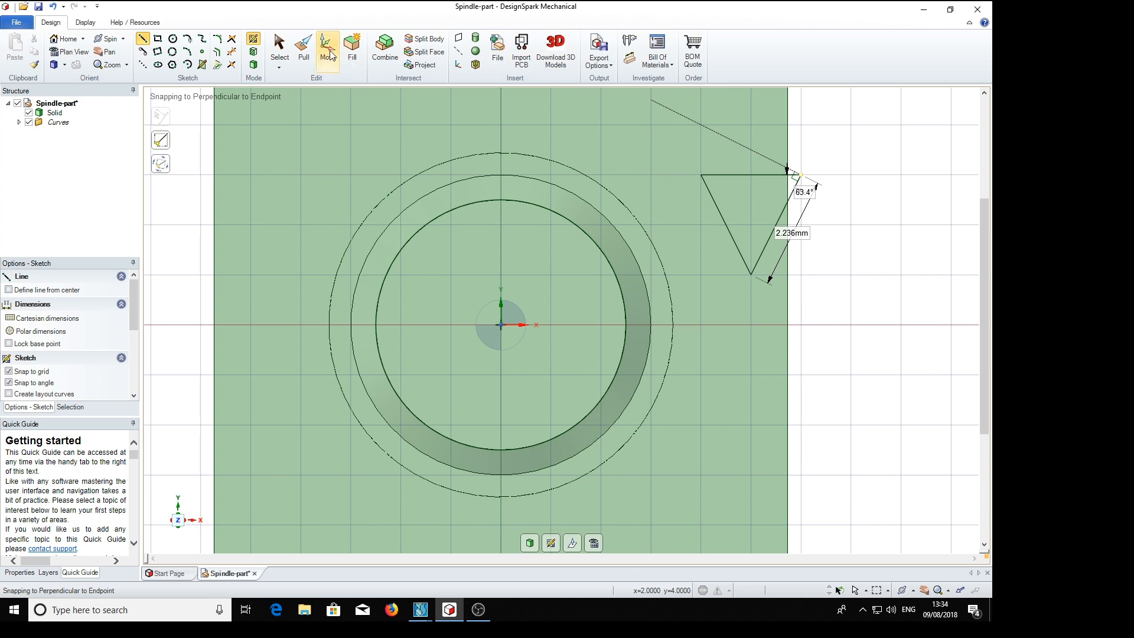
{"action": "left_click", "coordinate": [327, 51]}
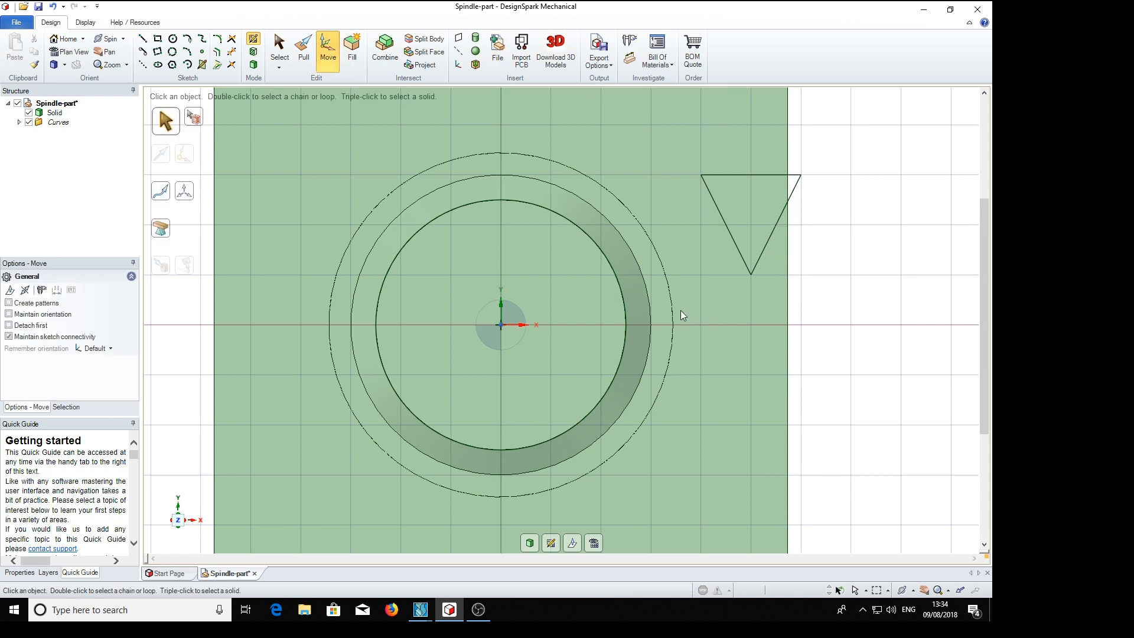
{"action": "mouse_move", "coordinate": [621, 213]}
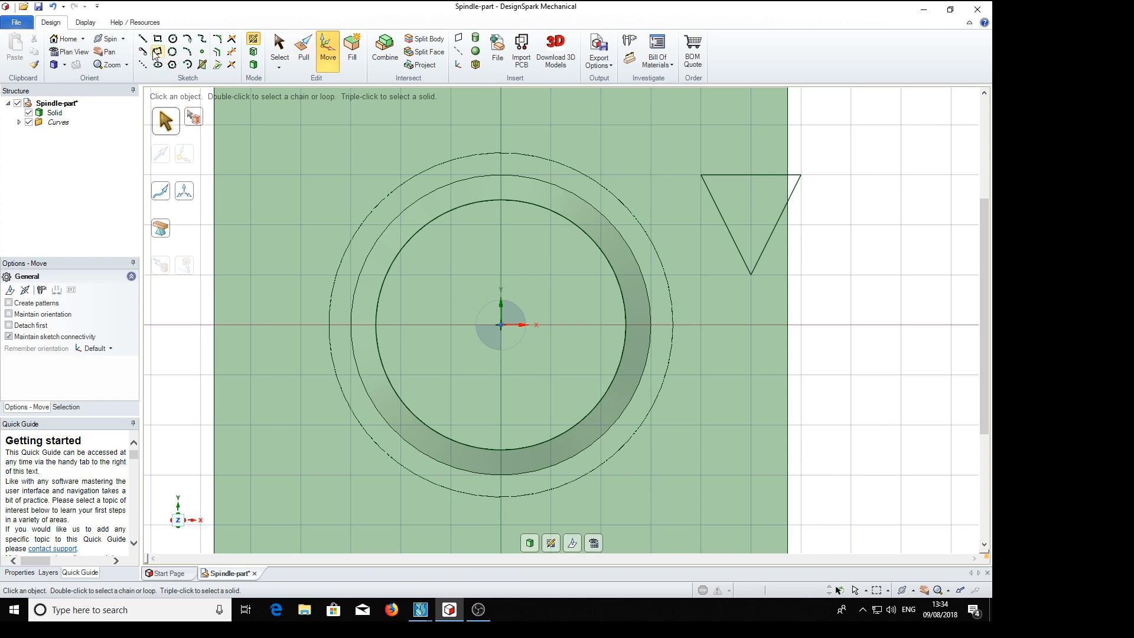
{"action": "left_click", "coordinate": [143, 38]}
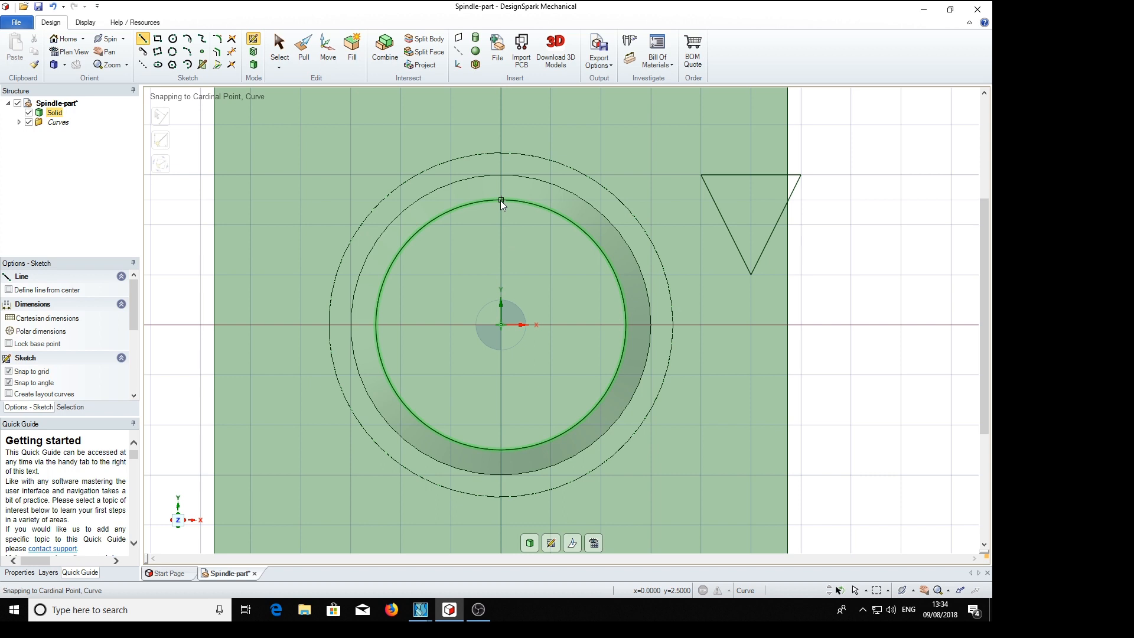
- Draw a vertical guide from circle top to centre and snap the triangle's tip onto the inner circle's top
{"action": "left_click_drag", "start_coordinate": [501, 201], "coordinate": [503, 326]}
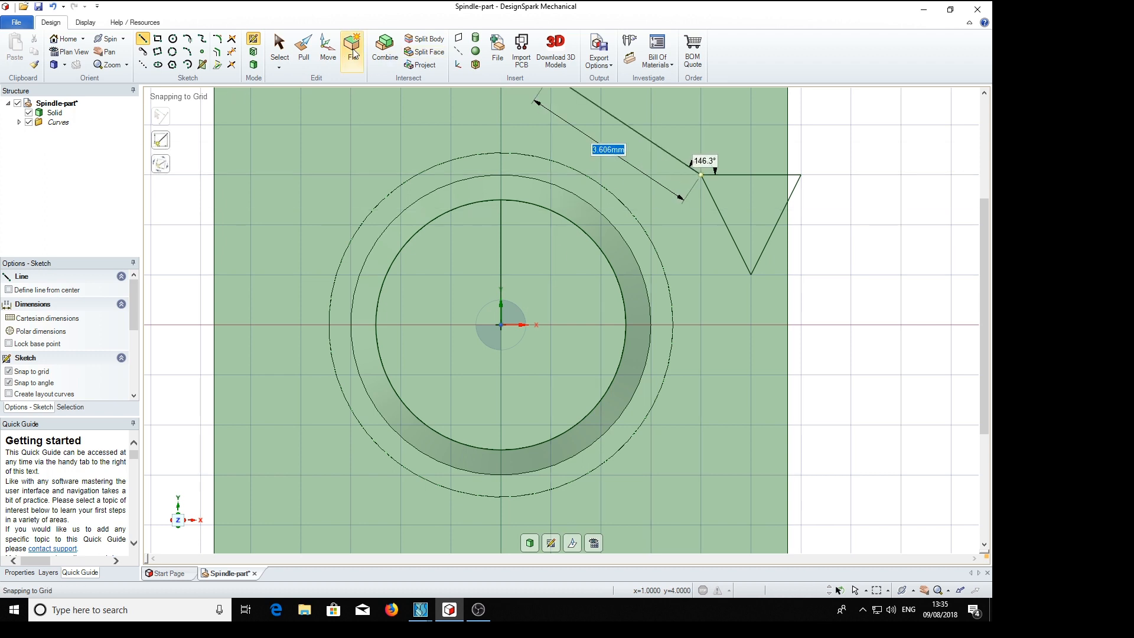
{"action": "left_click", "coordinate": [327, 50]}
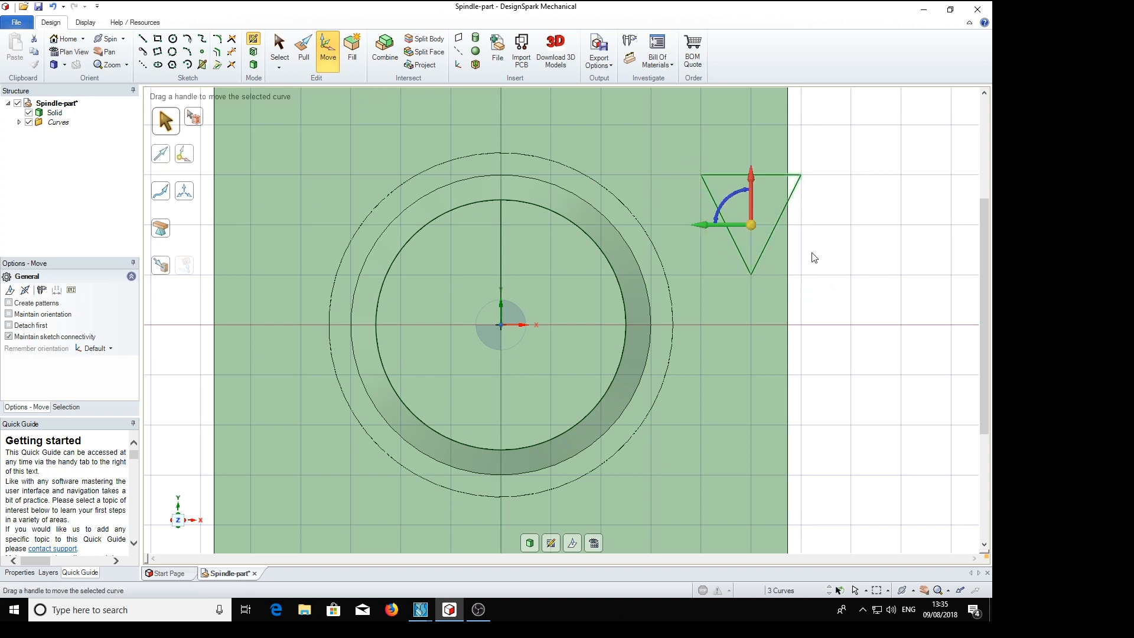
{"action": "mouse_move", "coordinate": [737, 305]}
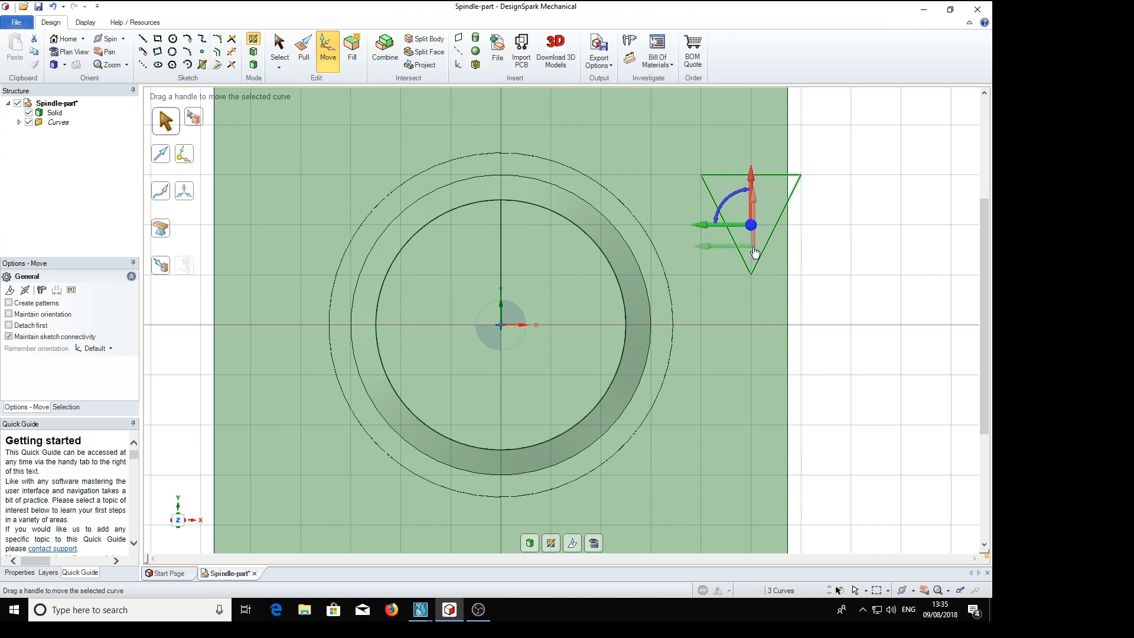
{"action": "left_click_drag", "start_coordinate": [749, 224], "coordinate": [750, 275]}
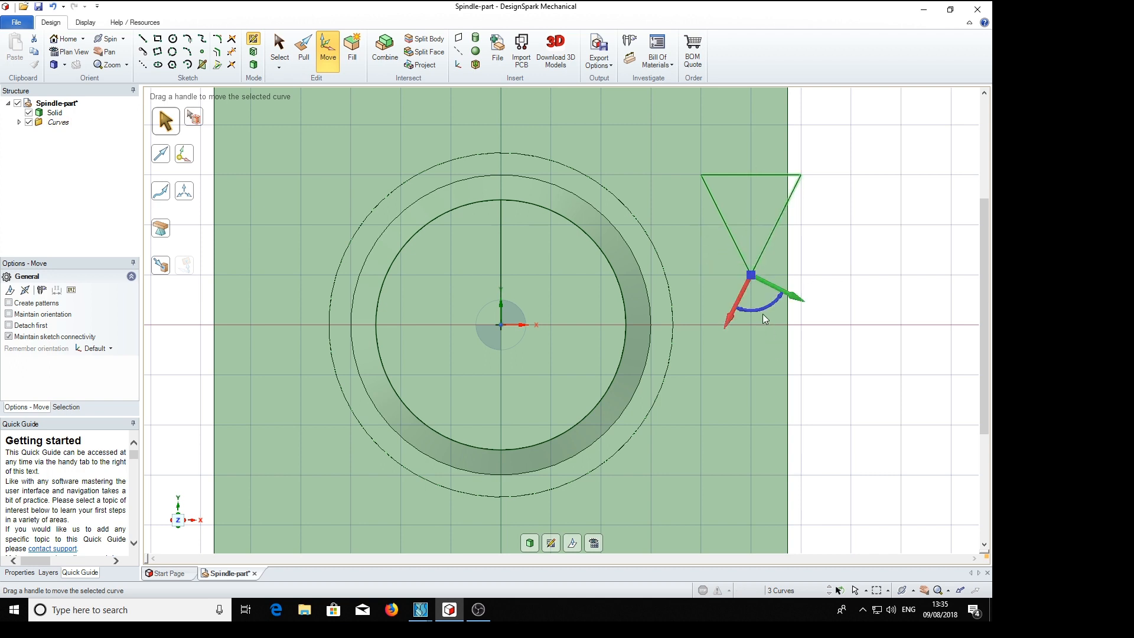
{"action": "mouse_move", "coordinate": [508, 210]}
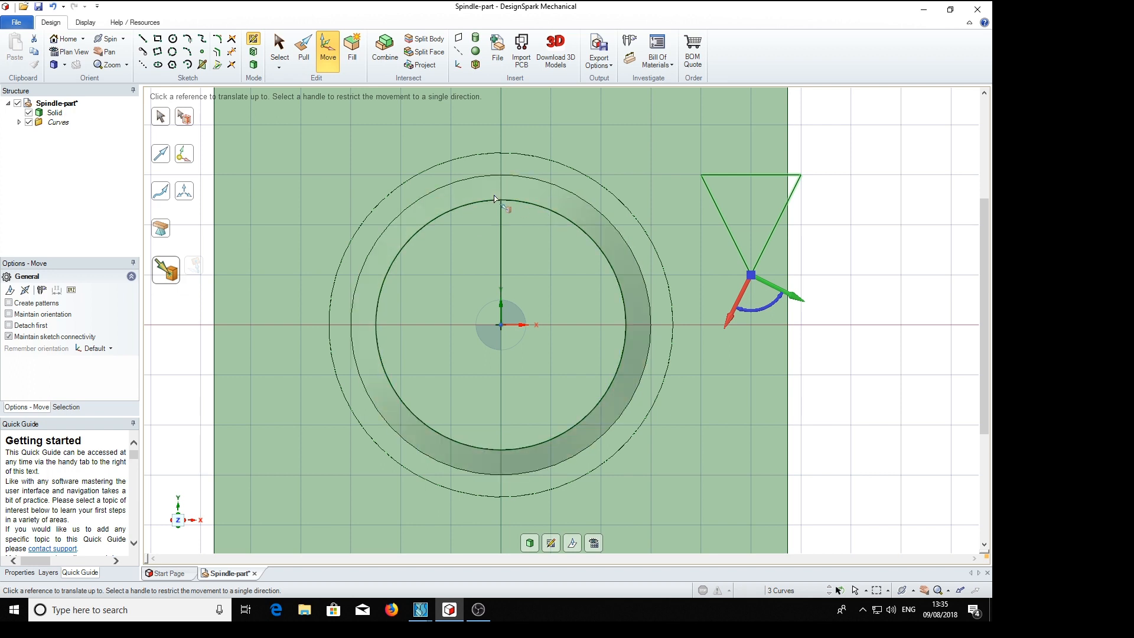
{"action": "left_click_drag", "start_coordinate": [752, 276], "coordinate": [500, 201]}
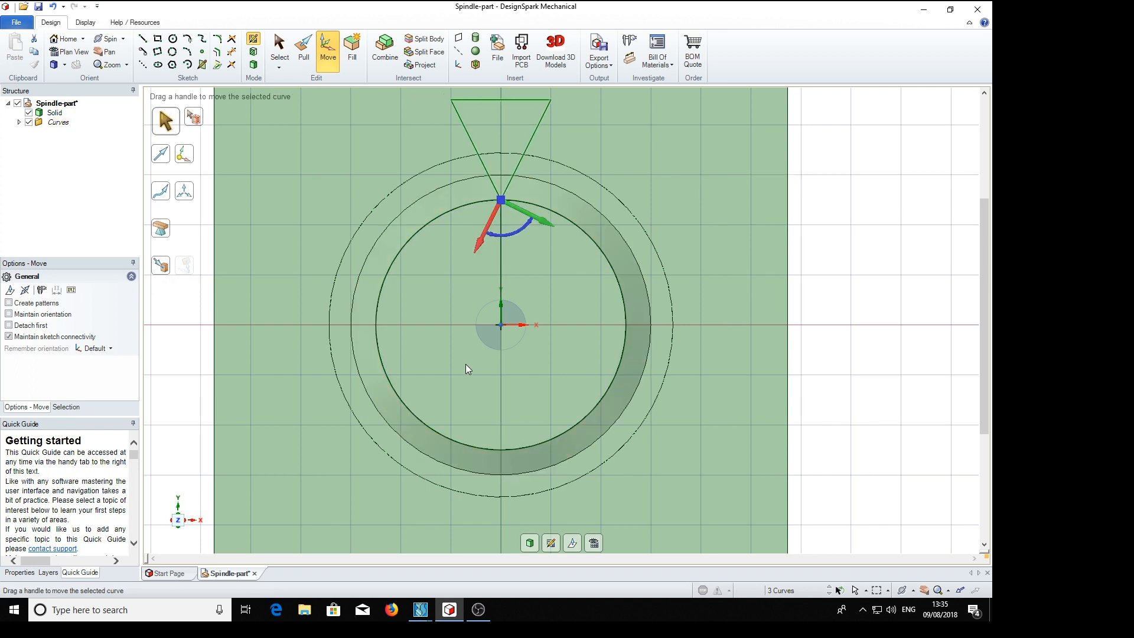
{"action": "mouse_move", "coordinate": [444, 386]}
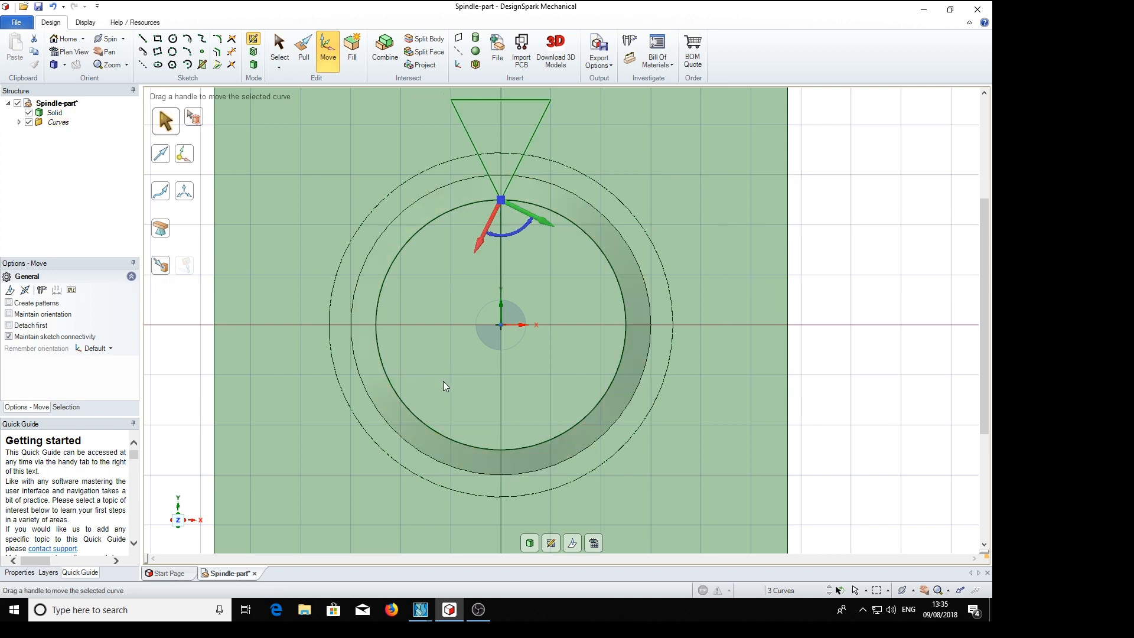
{"action": "mouse_move", "coordinate": [506, 270]}
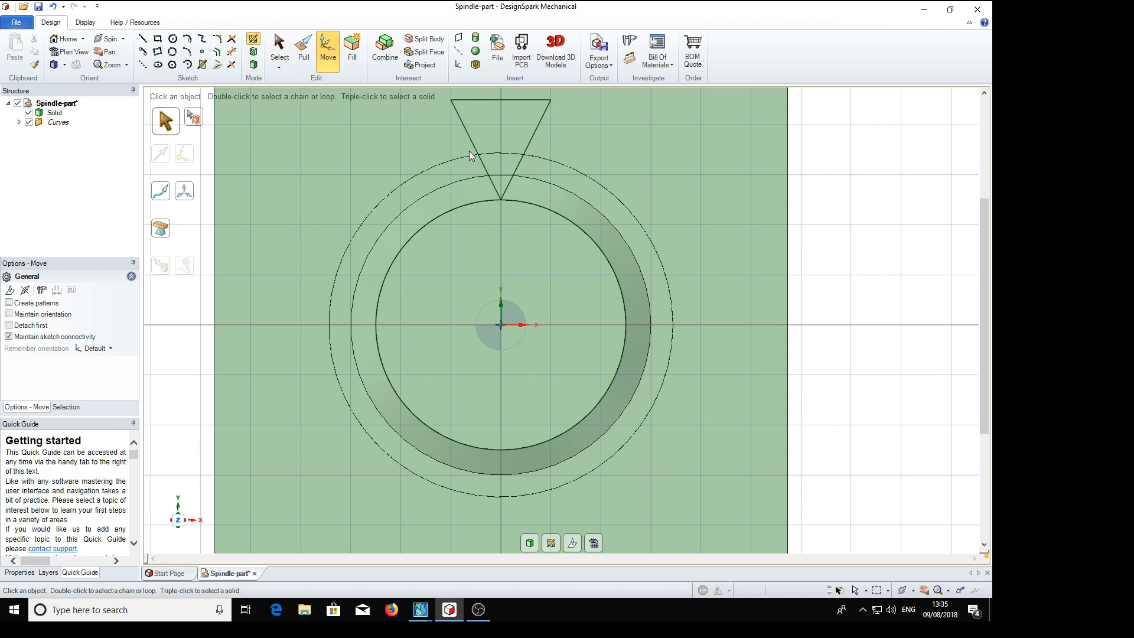
{"action": "mouse_move", "coordinate": [385, 133]}
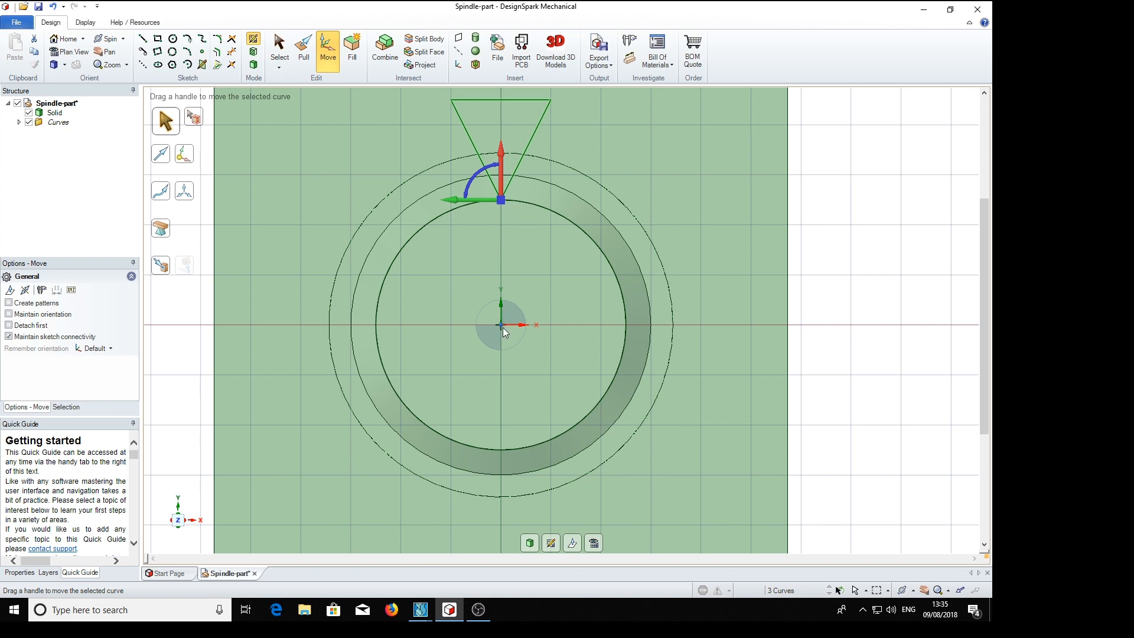
{"action": "mouse_move", "coordinate": [508, 238]}
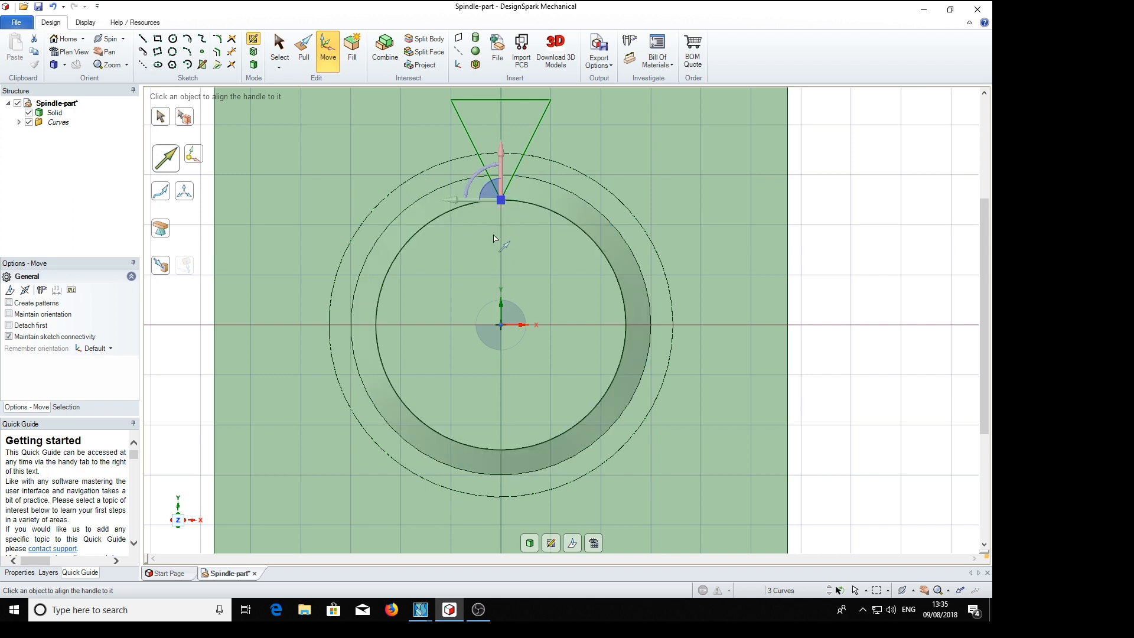
{"action": "mouse_move", "coordinate": [501, 215]}
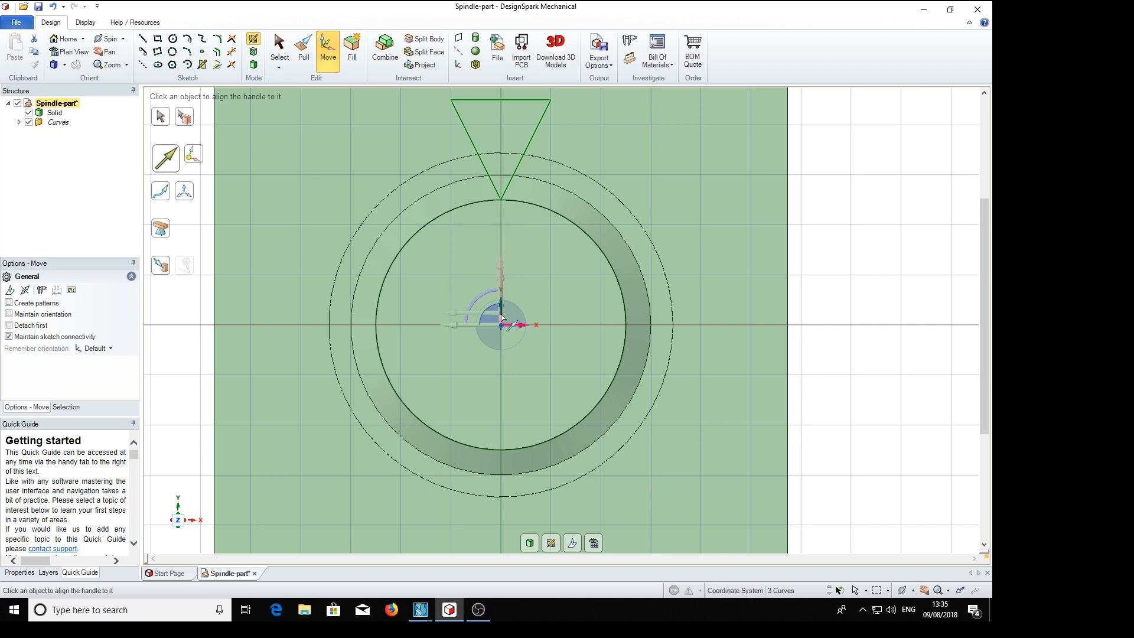
- Anchor the triangle's move pivot at the circles' centre point
{"action": "left_click", "coordinate": [499, 323]}
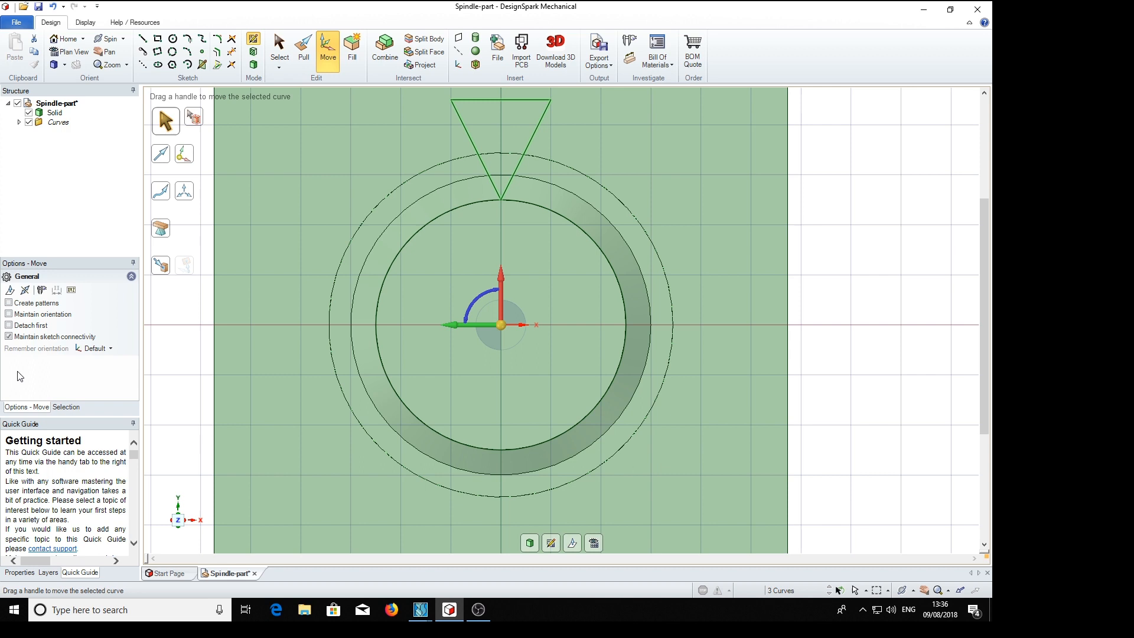
- Create a circular pattern of 30 triangle copies spaced 12° around the centre
{"action": "left_click", "coordinate": [8, 302]}
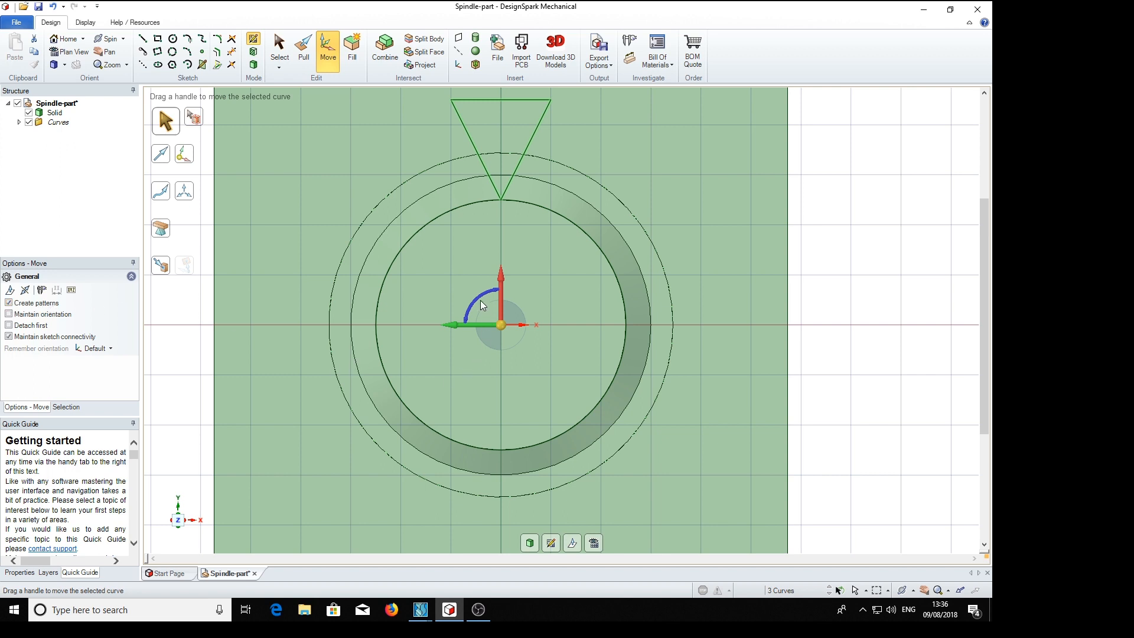
{"action": "left_click_drag", "start_coordinate": [474, 297], "coordinate": [466, 340]}
{"action": "type", "text": "8"}
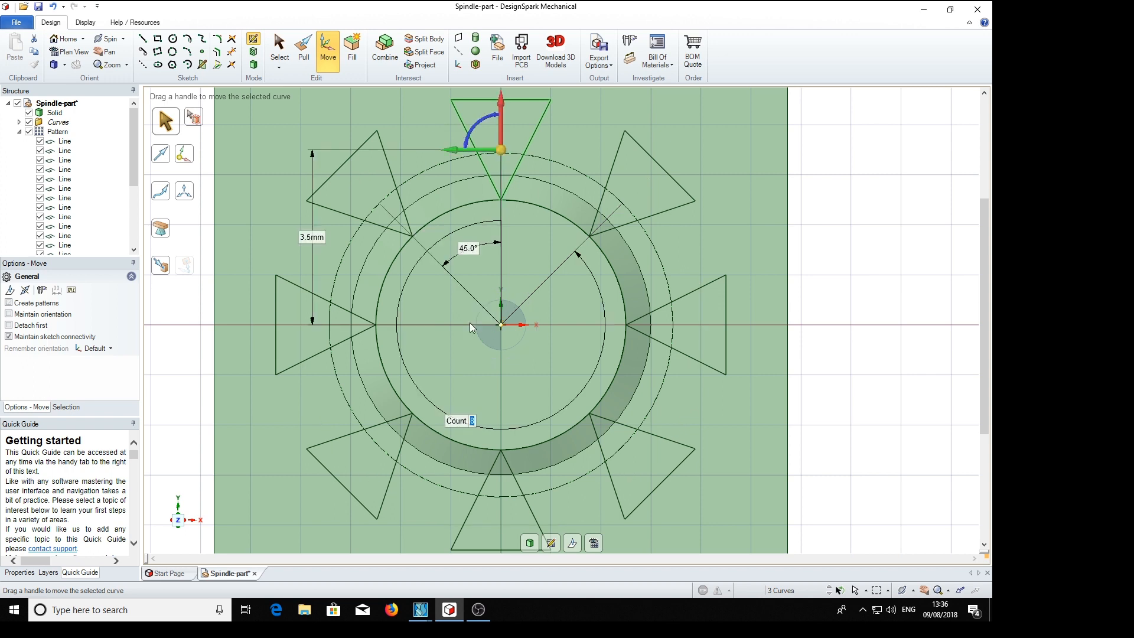
{"action": "mouse_move", "coordinate": [354, 489]}
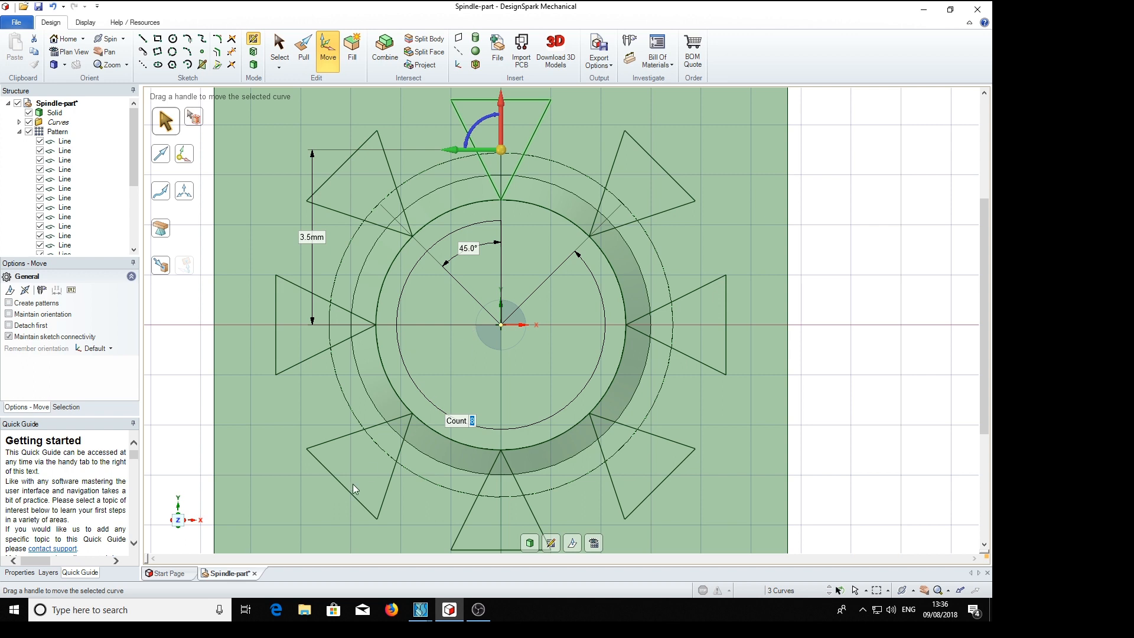
{"action": "mouse_move", "coordinate": [507, 366]}
{"action": "type", "text": "3"}
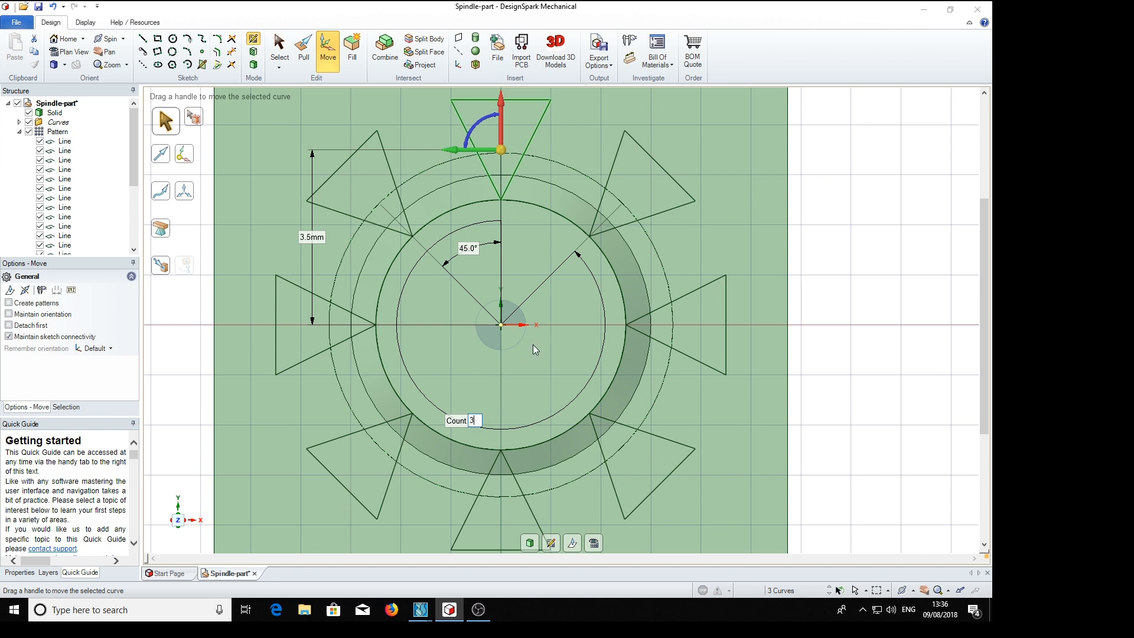
{"action": "type", "text": "8"}
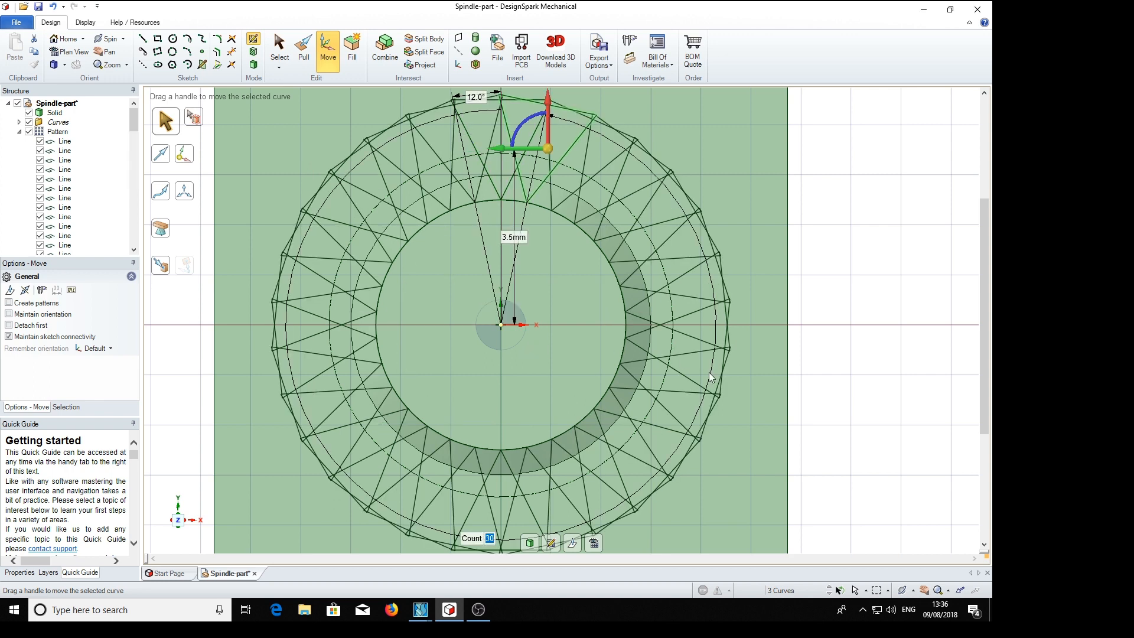
{"action": "mouse_move", "coordinate": [317, 85]}
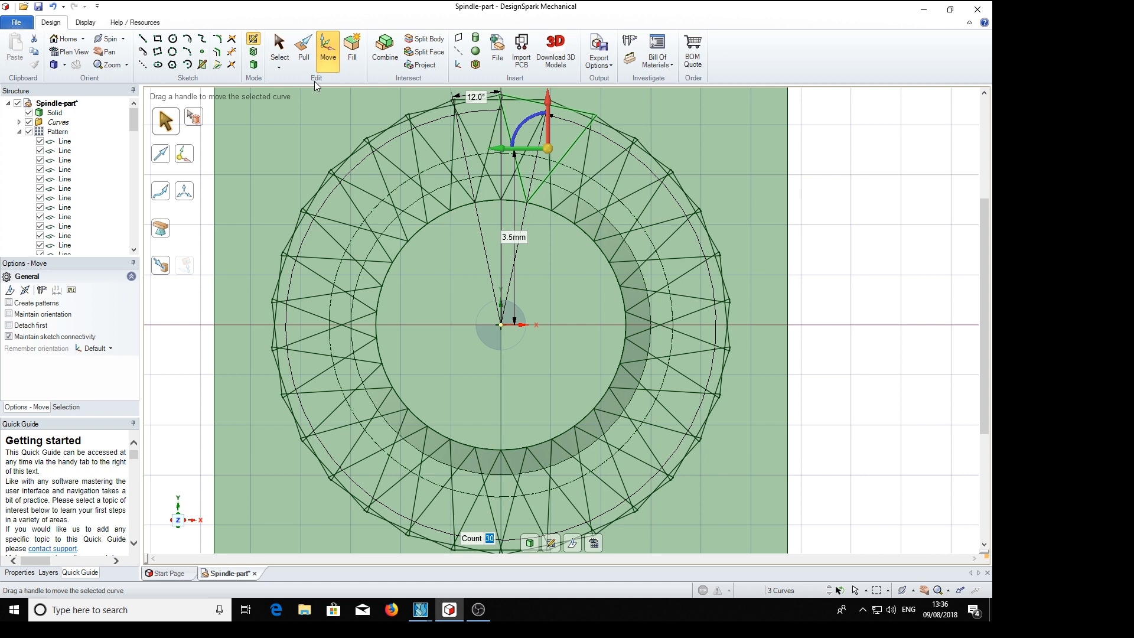
- Pull the 240 triangle faces into the shaft end to form the knurled teeth
{"action": "left_click", "coordinate": [304, 51]}
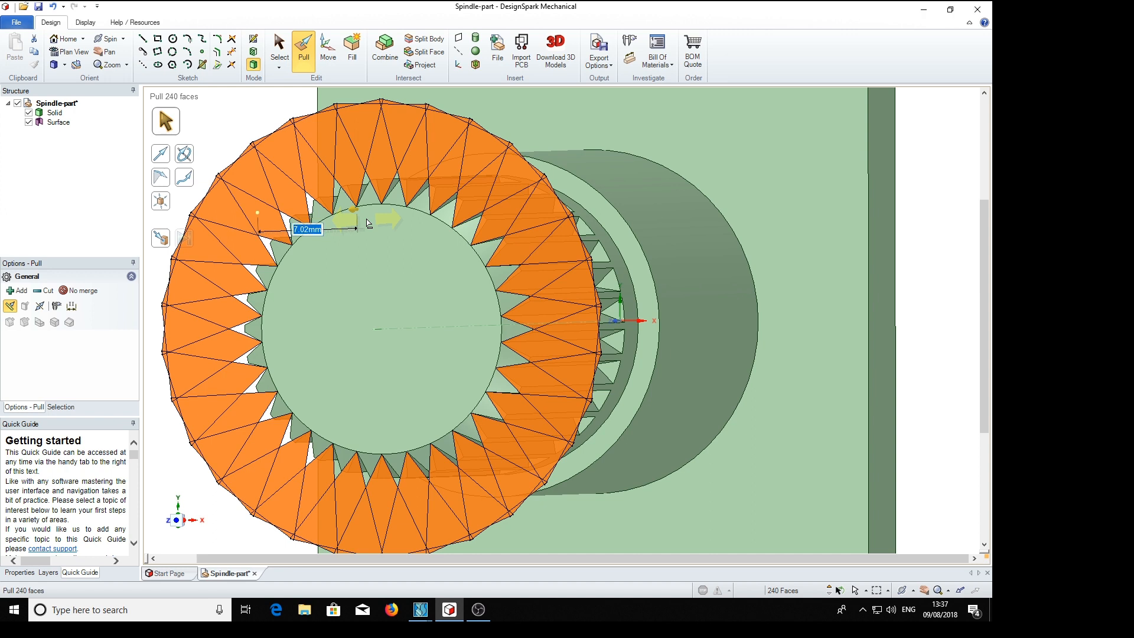
{"action": "left_click", "coordinate": [387, 333]}
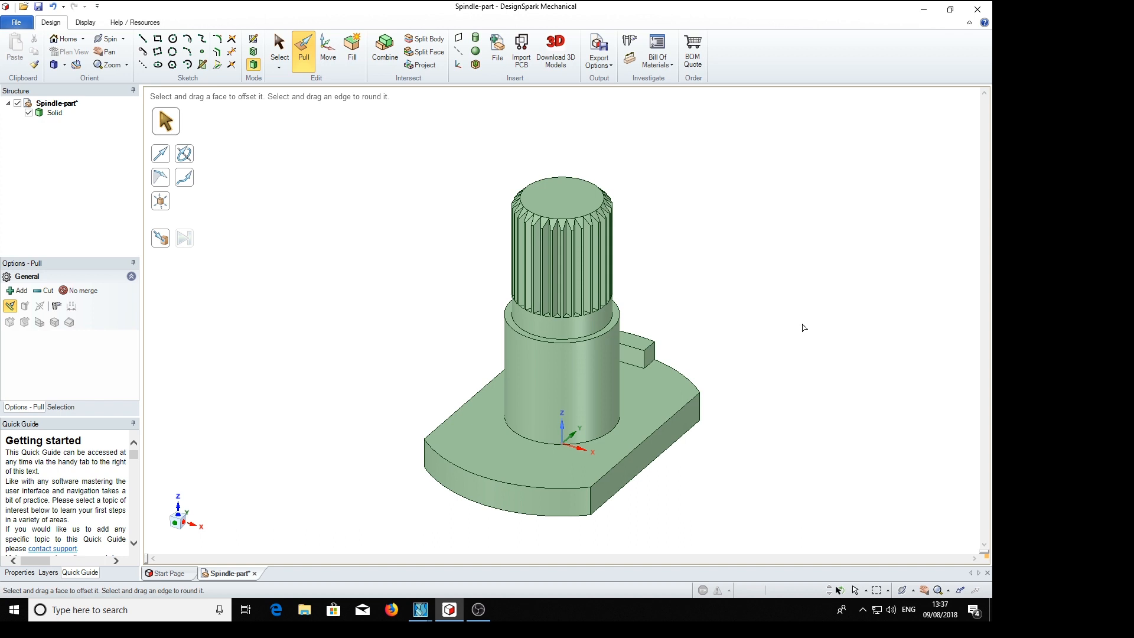
{"action": "mouse_move", "coordinate": [820, 351]}
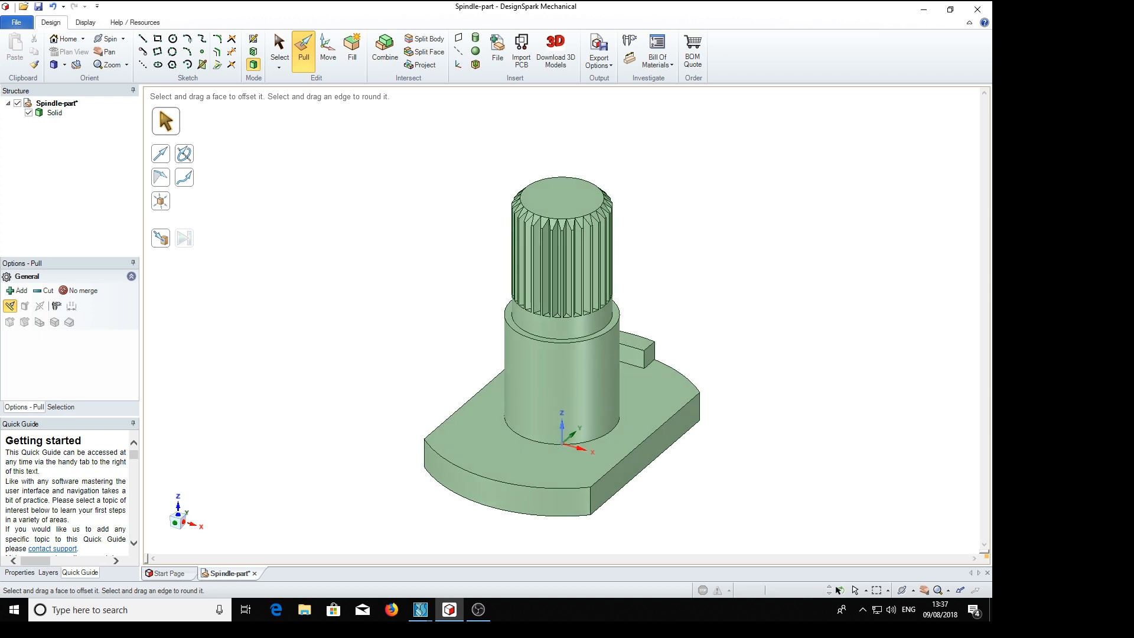
{"action": "left_click", "coordinate": [279, 46]}
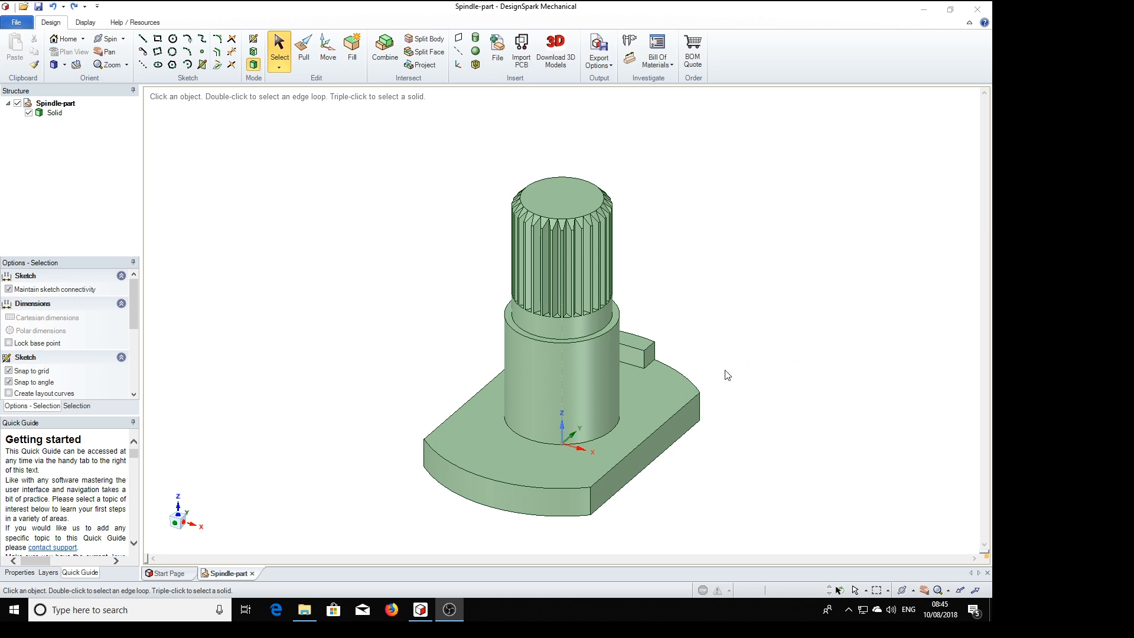
- Create a construction axis through the centre of the shaft's cylindrical face
{"action": "left_click", "coordinate": [600, 402]}
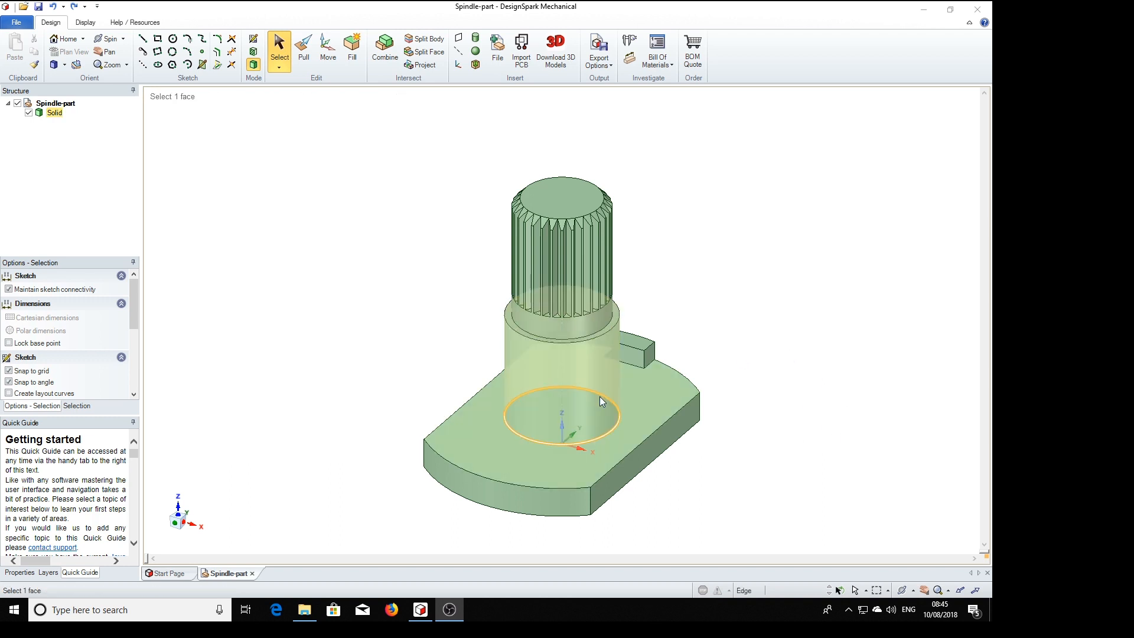
{"action": "left_click", "coordinate": [622, 347]}
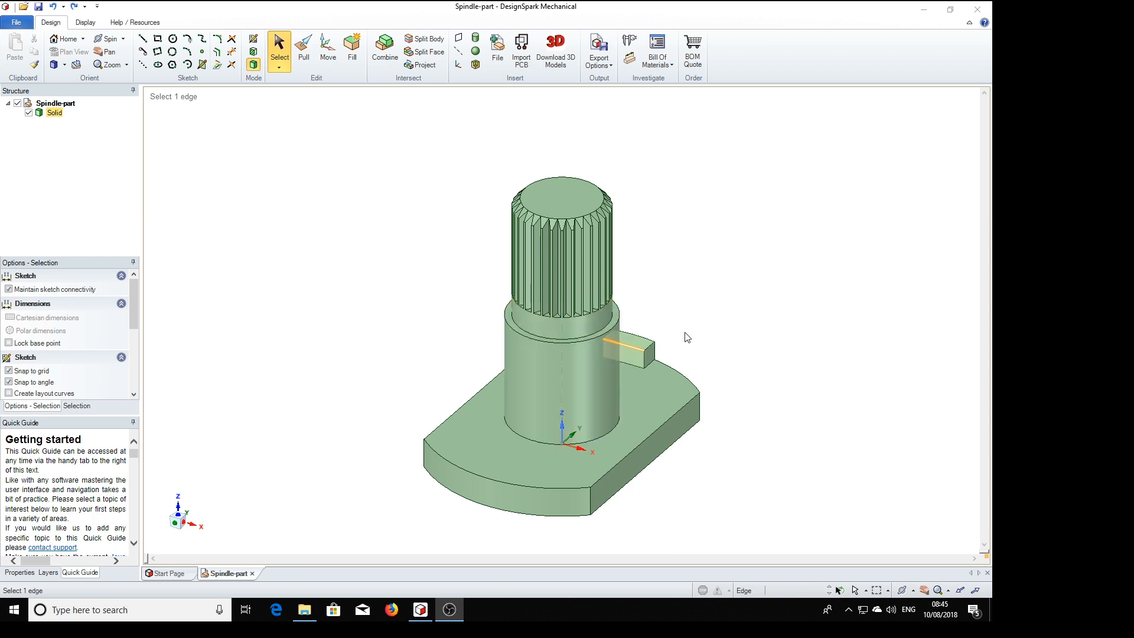
{"action": "left_click", "coordinate": [648, 468]}
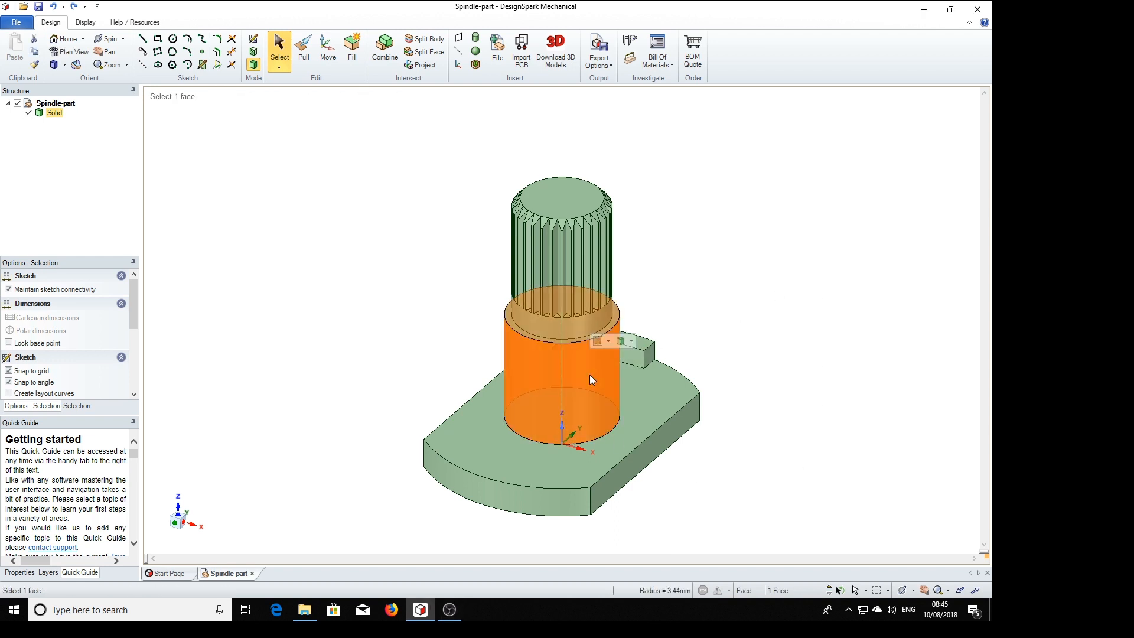
{"action": "left_click", "coordinate": [476, 230]}
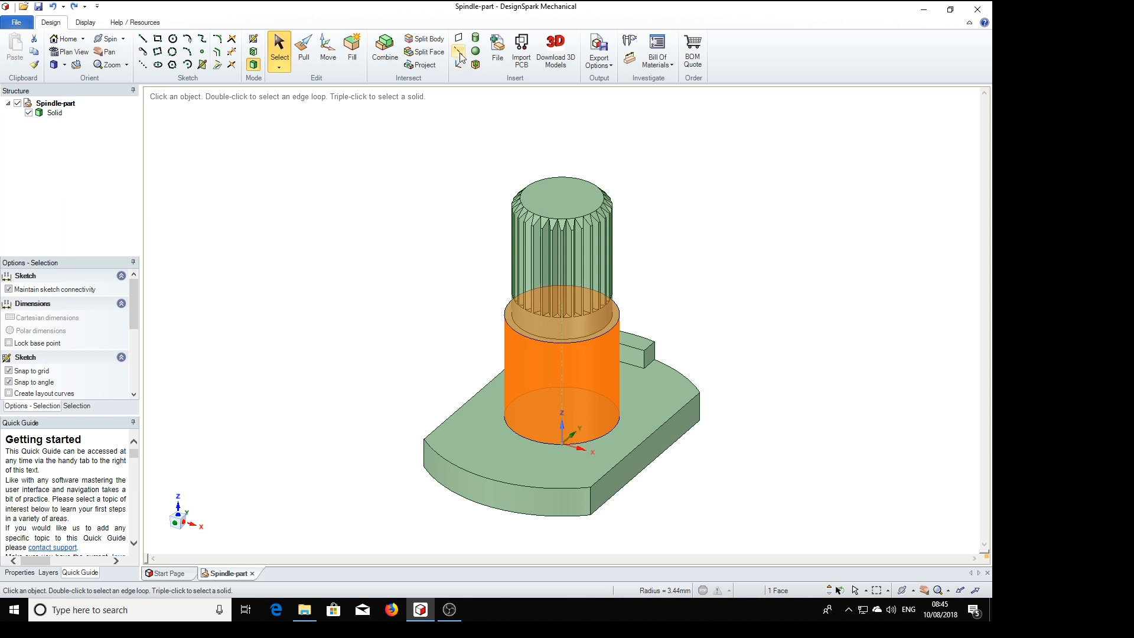
{"action": "left_click", "coordinate": [605, 393]}
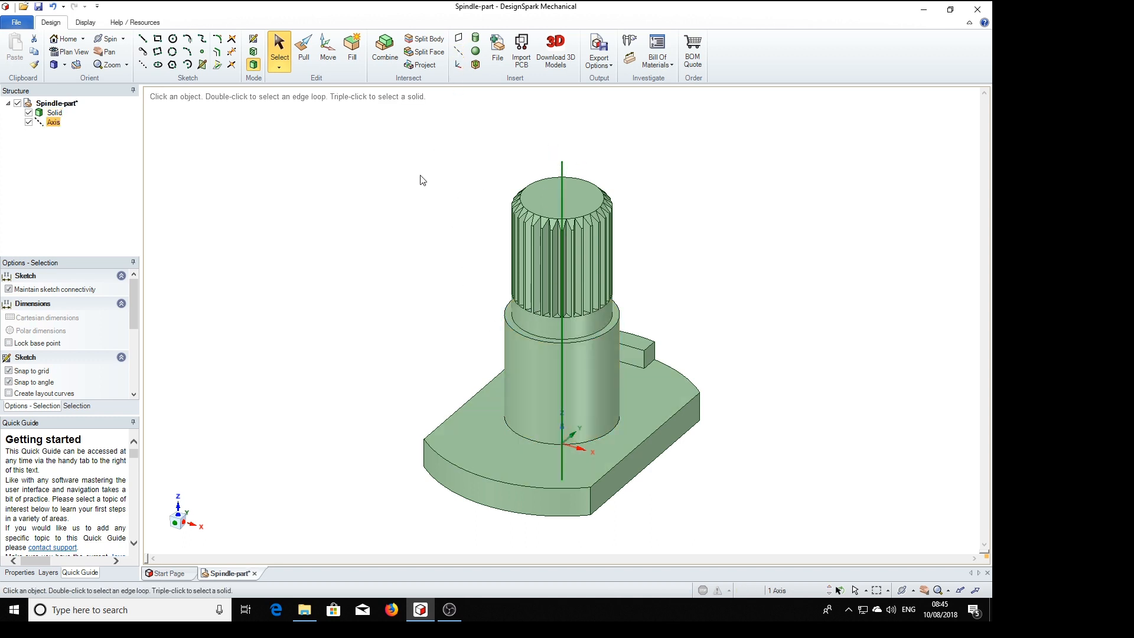
{"action": "mouse_move", "coordinate": [402, 300]}
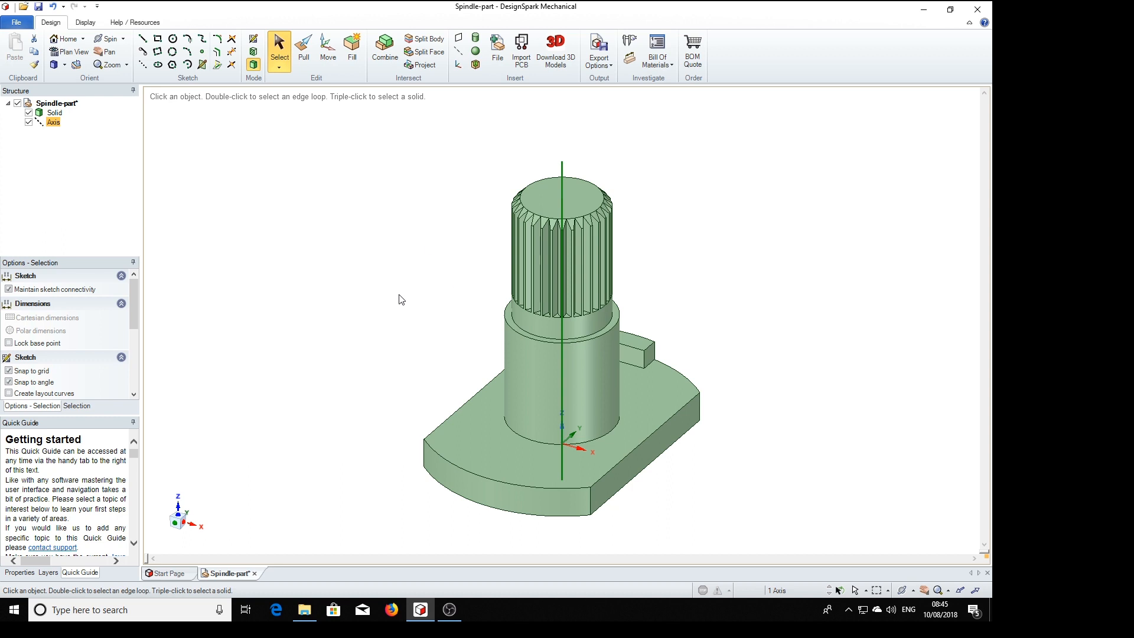
{"action": "mouse_move", "coordinate": [394, 298]}
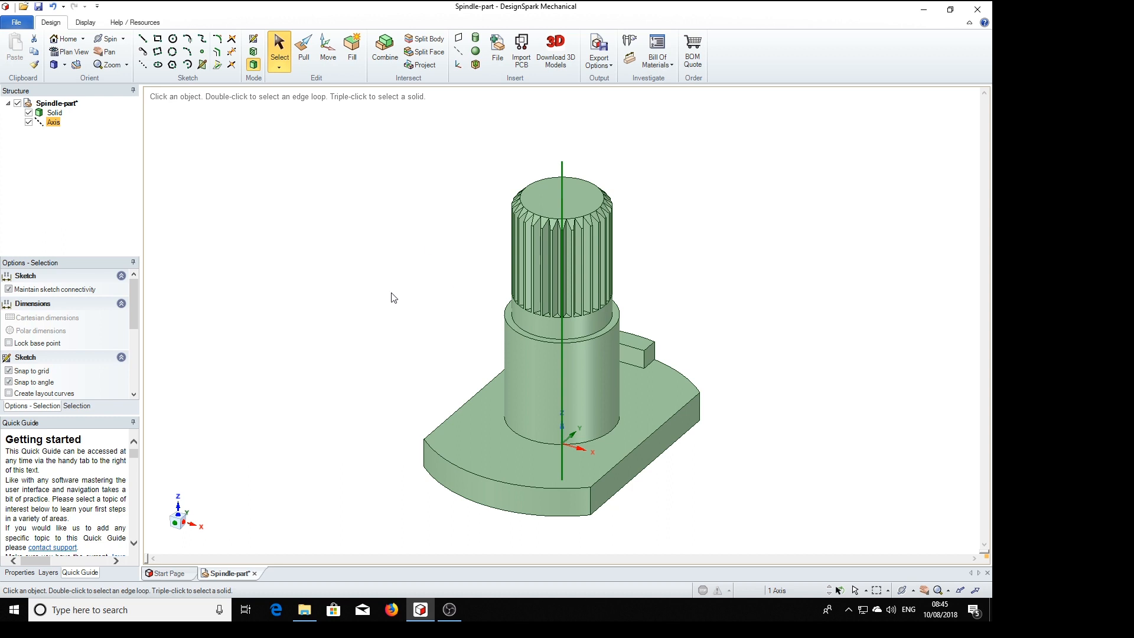
{"action": "mouse_move", "coordinate": [375, 247]}
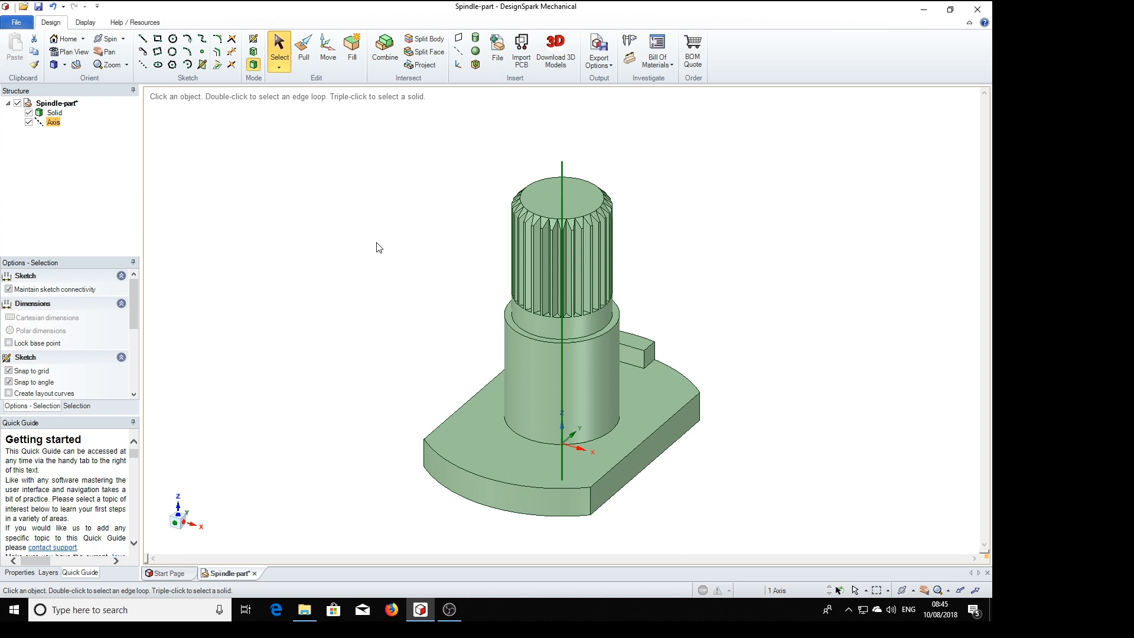
{"action": "mouse_move", "coordinate": [388, 285]}
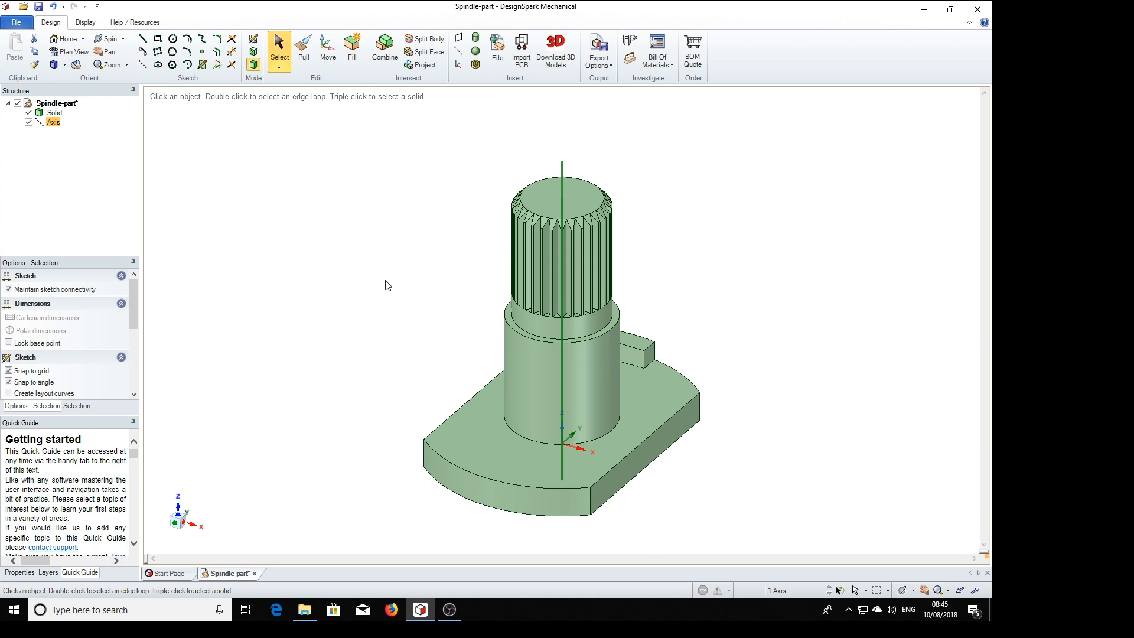
{"action": "mouse_move", "coordinate": [363, 212]}
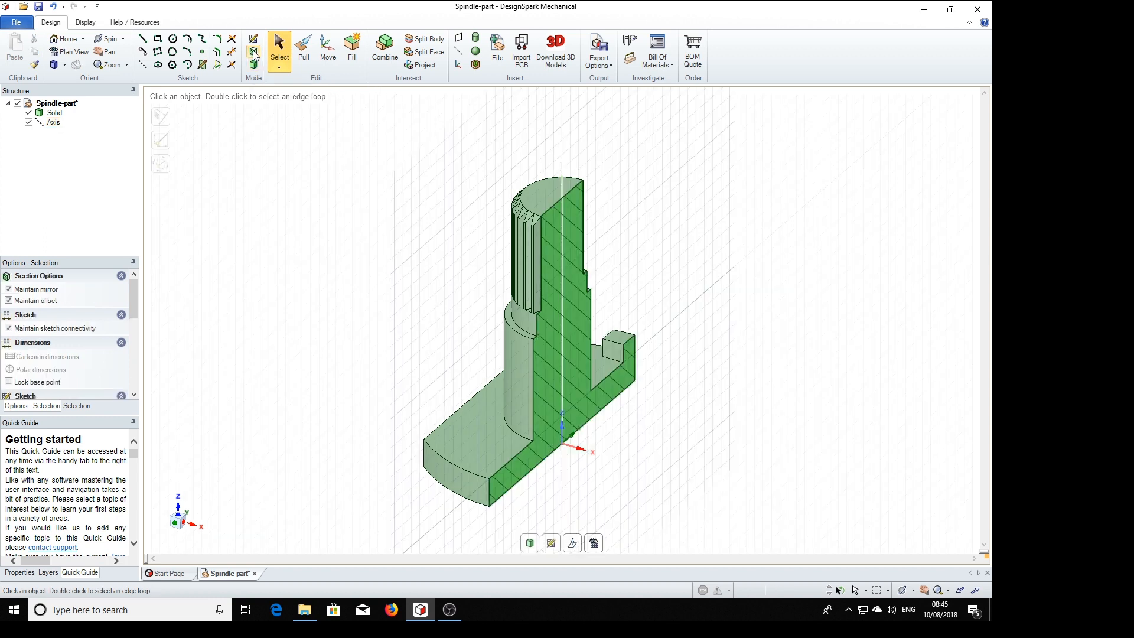
{"action": "mouse_move", "coordinate": [834, 350]}
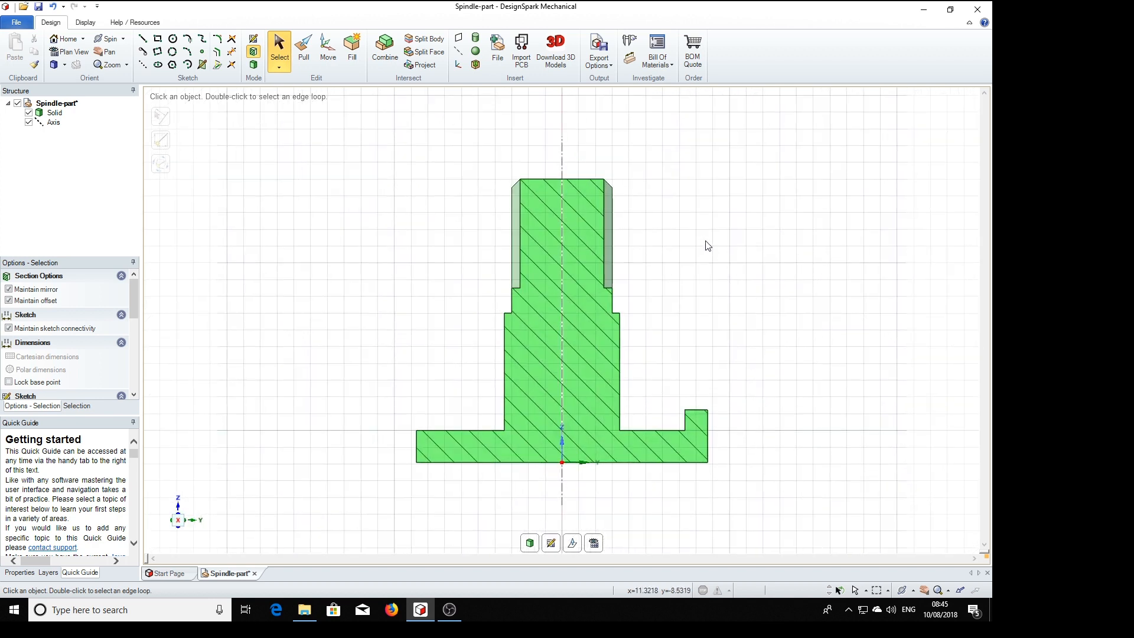
{"action": "mouse_move", "coordinate": [708, 292]}
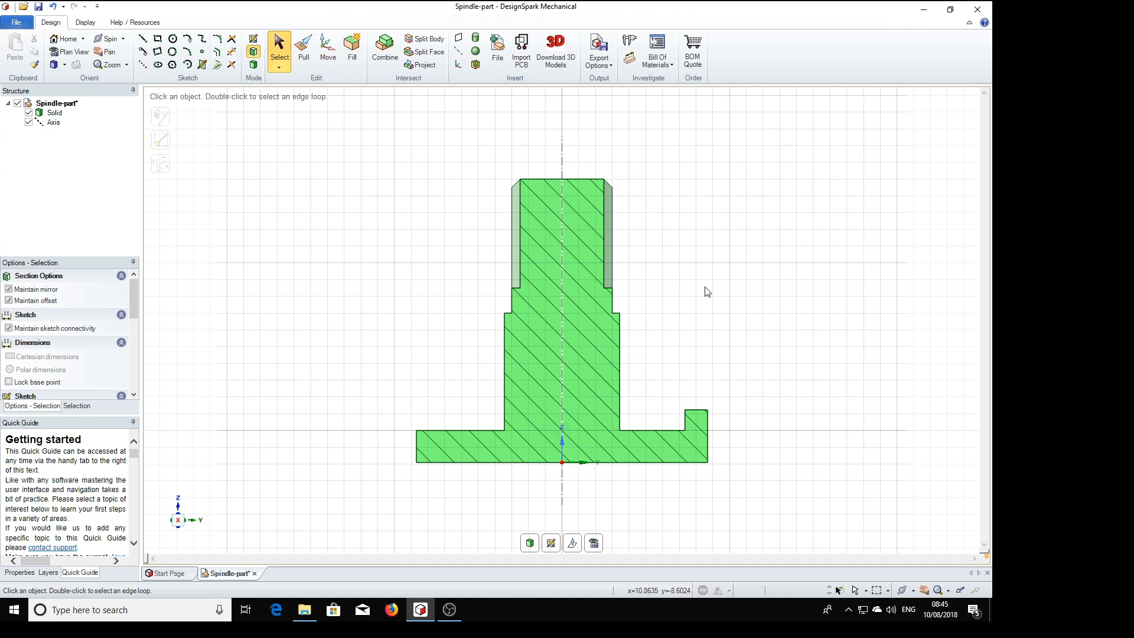
- Display a hatched cross-section of the spindle through its central axis
{"action": "left_click", "coordinate": [619, 368]}
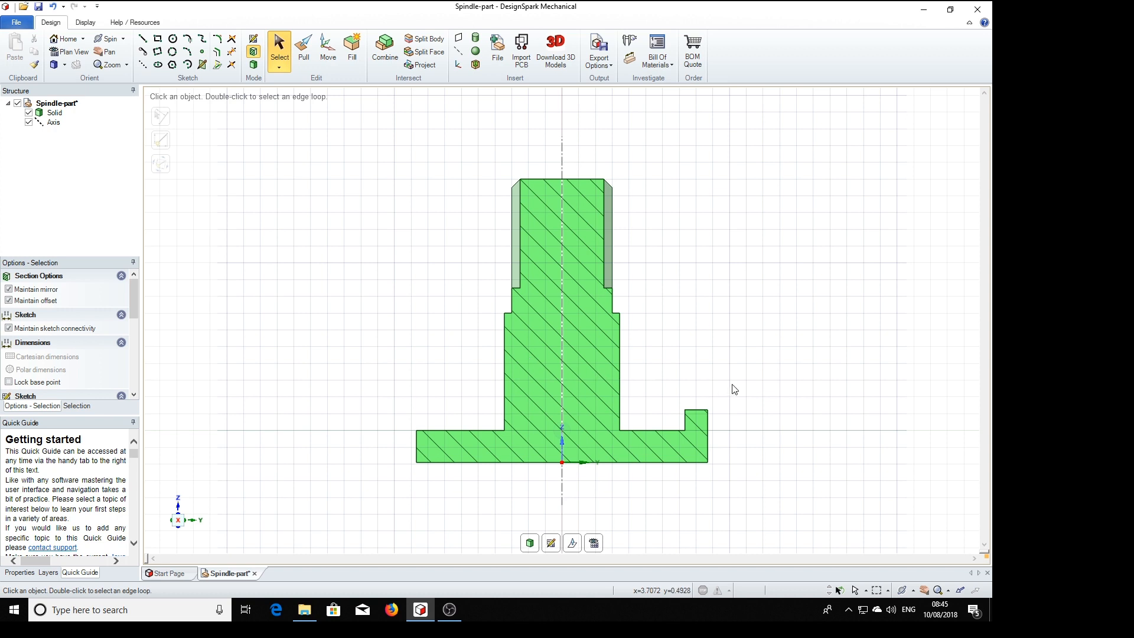
{"action": "mouse_move", "coordinate": [680, 369]}
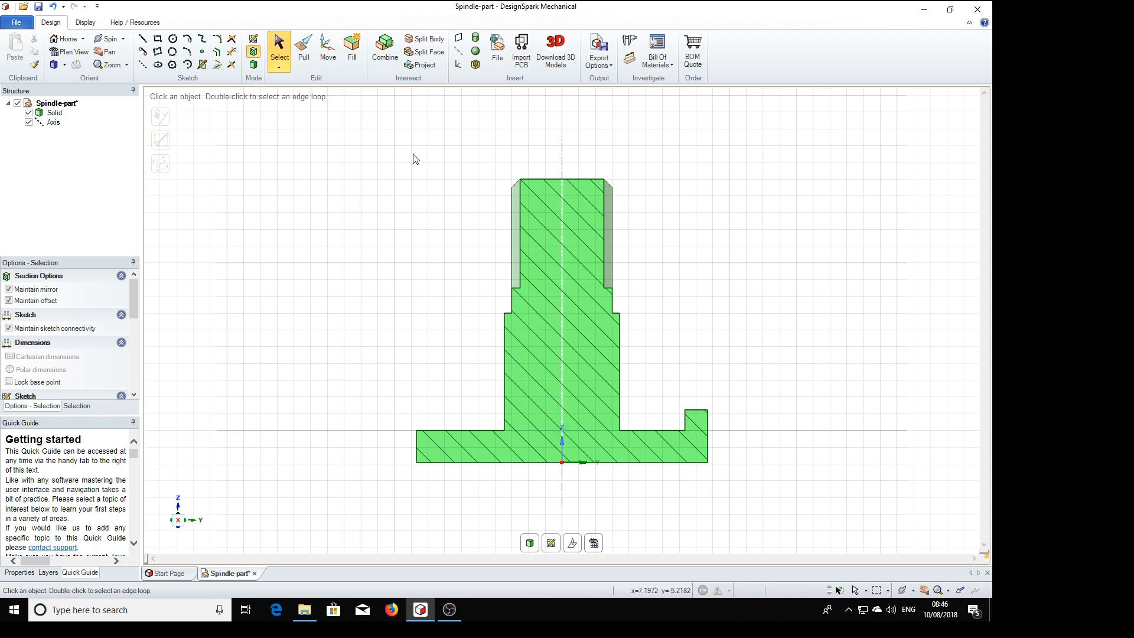
- Draw a small closed triangular thread profile on the section plane beside the shaft above the base
{"action": "left_click", "coordinate": [144, 39]}
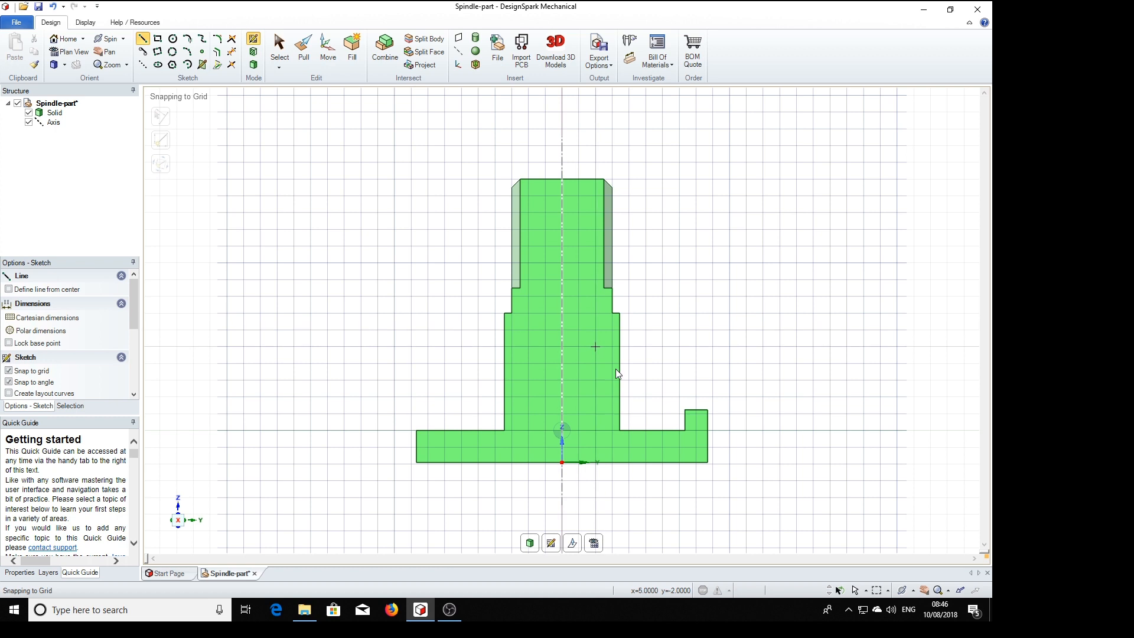
{"action": "mouse_move", "coordinate": [649, 400]}
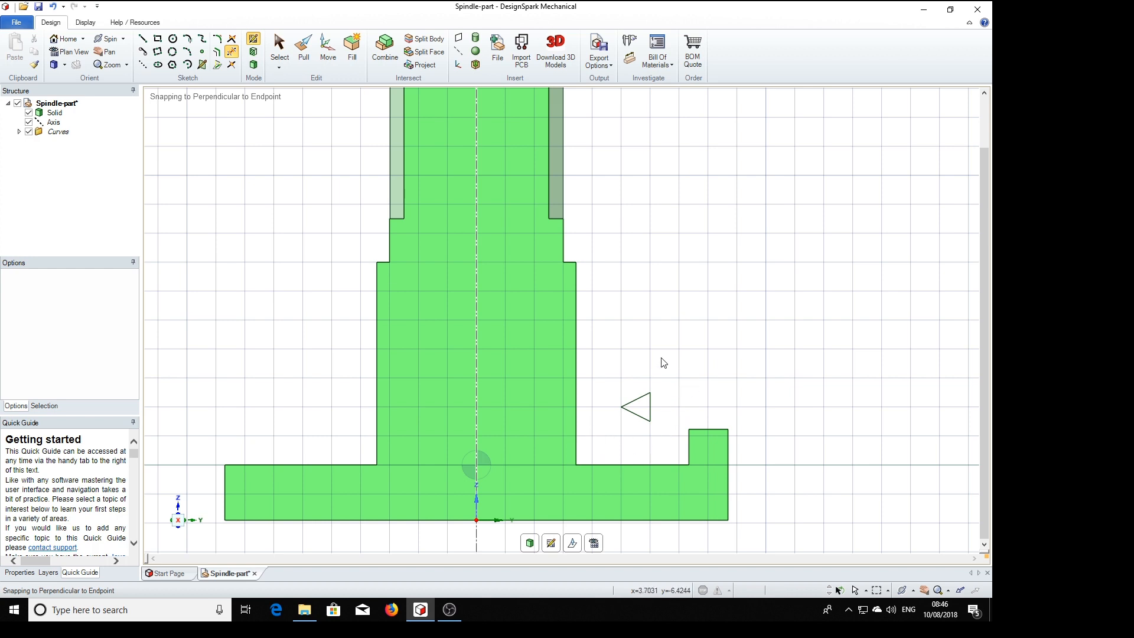
{"action": "mouse_move", "coordinate": [658, 297]}
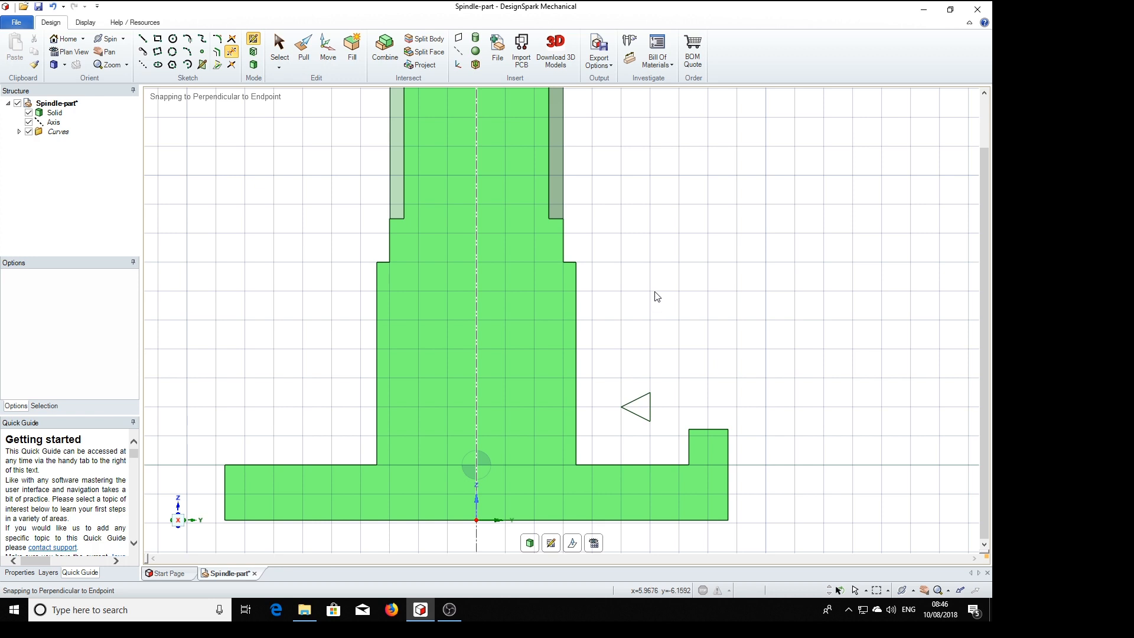
{"action": "mouse_move", "coordinate": [371, 213]}
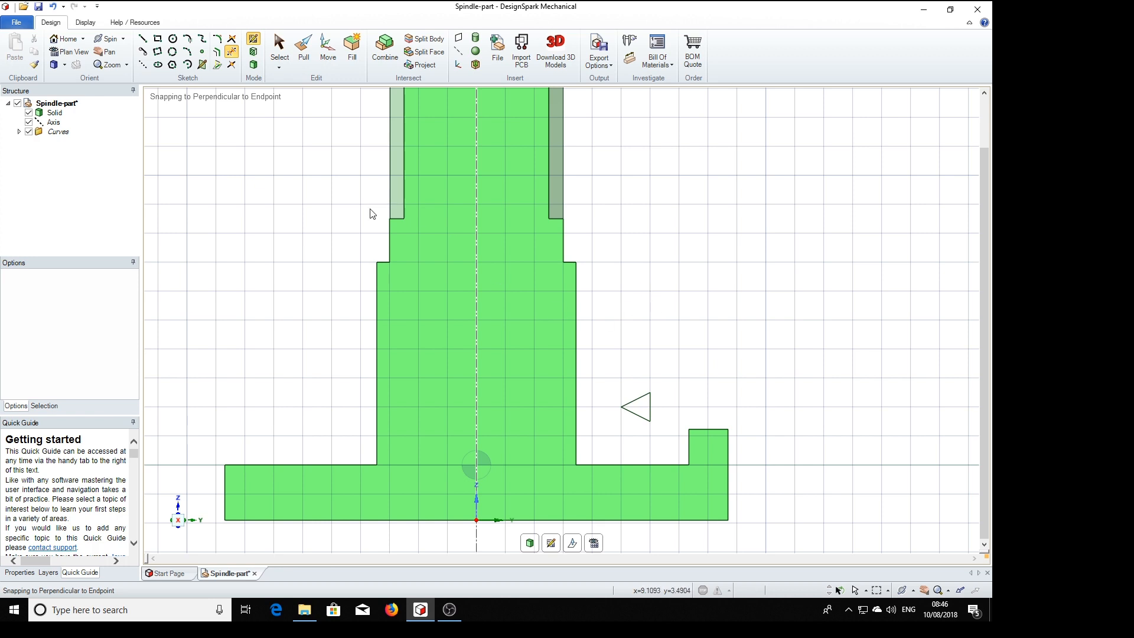
{"action": "left_click", "coordinate": [143, 39]}
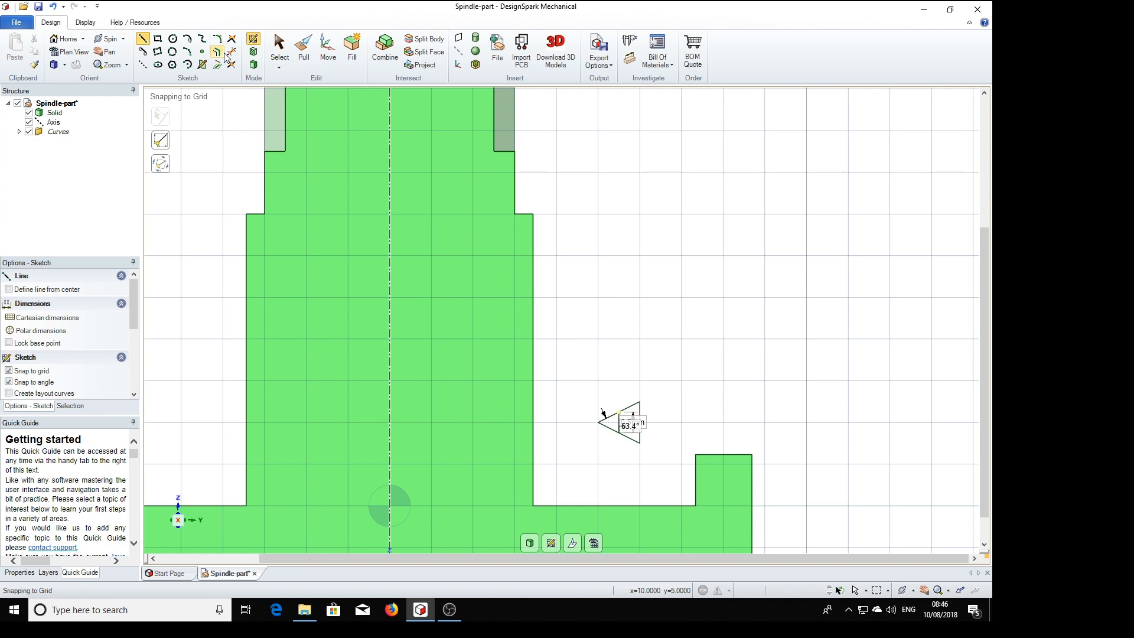
{"action": "left_click", "coordinate": [232, 50]}
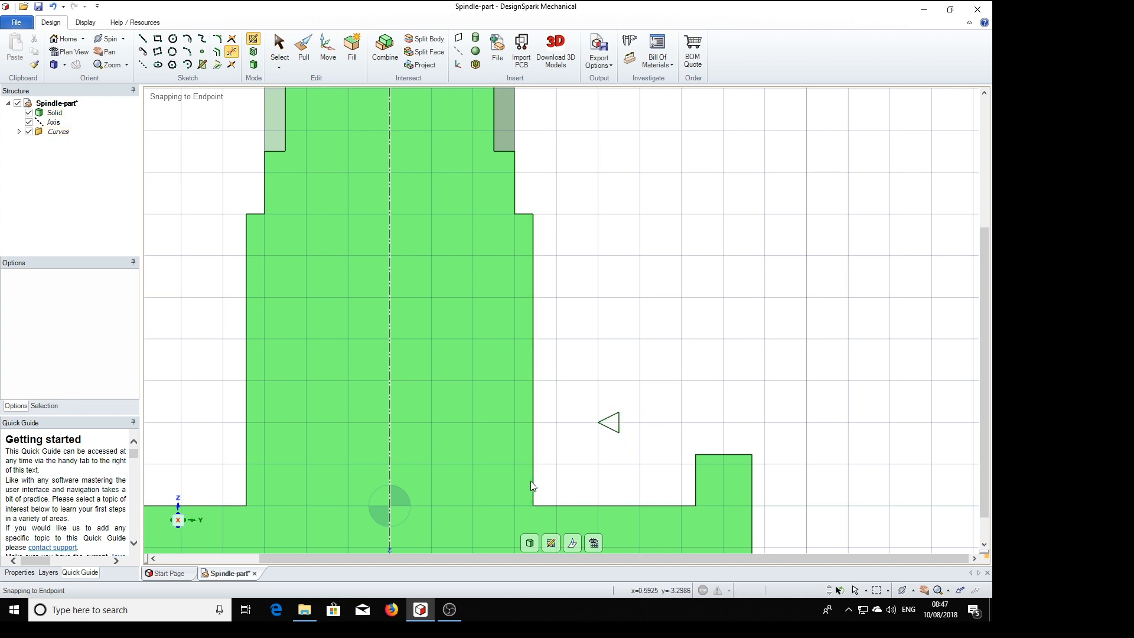
{"action": "mouse_move", "coordinate": [626, 396]}
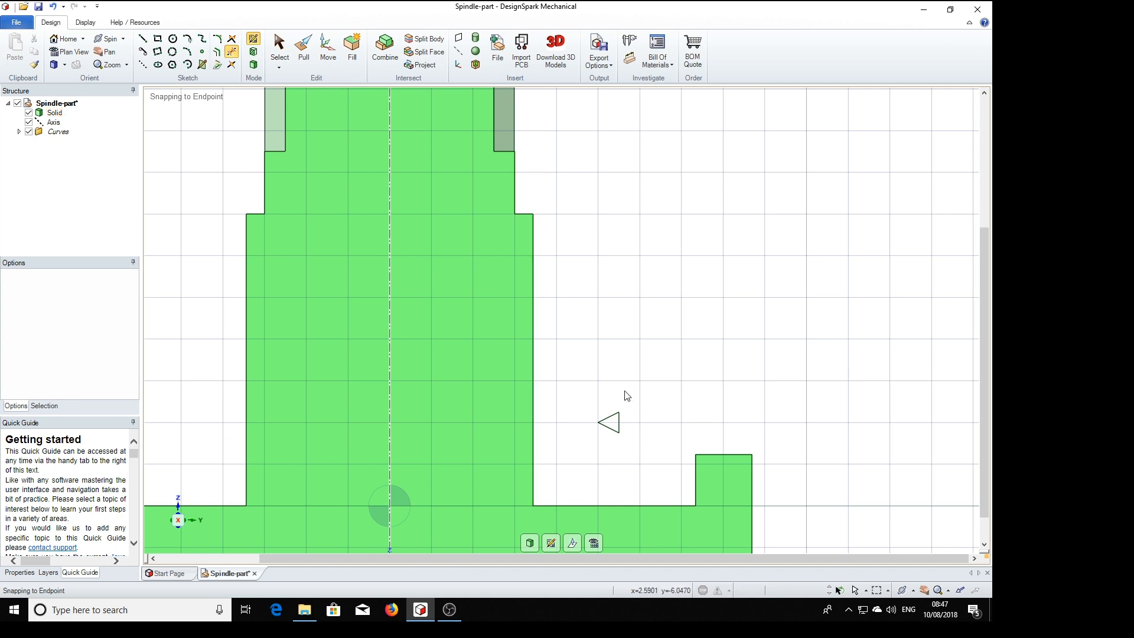
{"action": "mouse_move", "coordinate": [565, 465]}
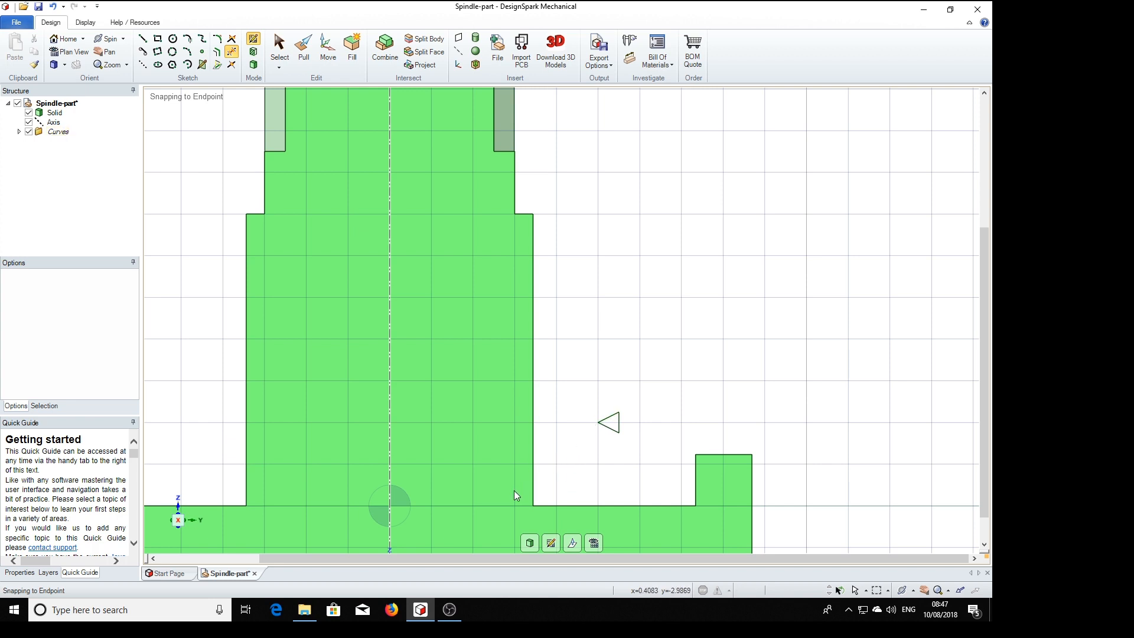
{"action": "mouse_move", "coordinate": [517, 494]}
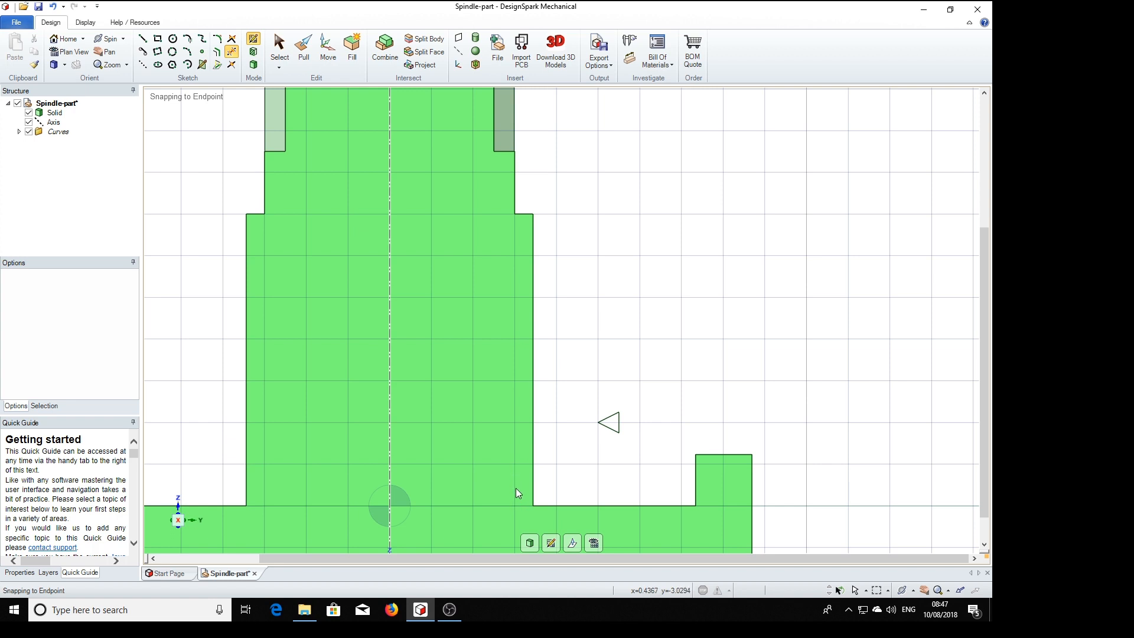
{"action": "mouse_move", "coordinate": [518, 489]}
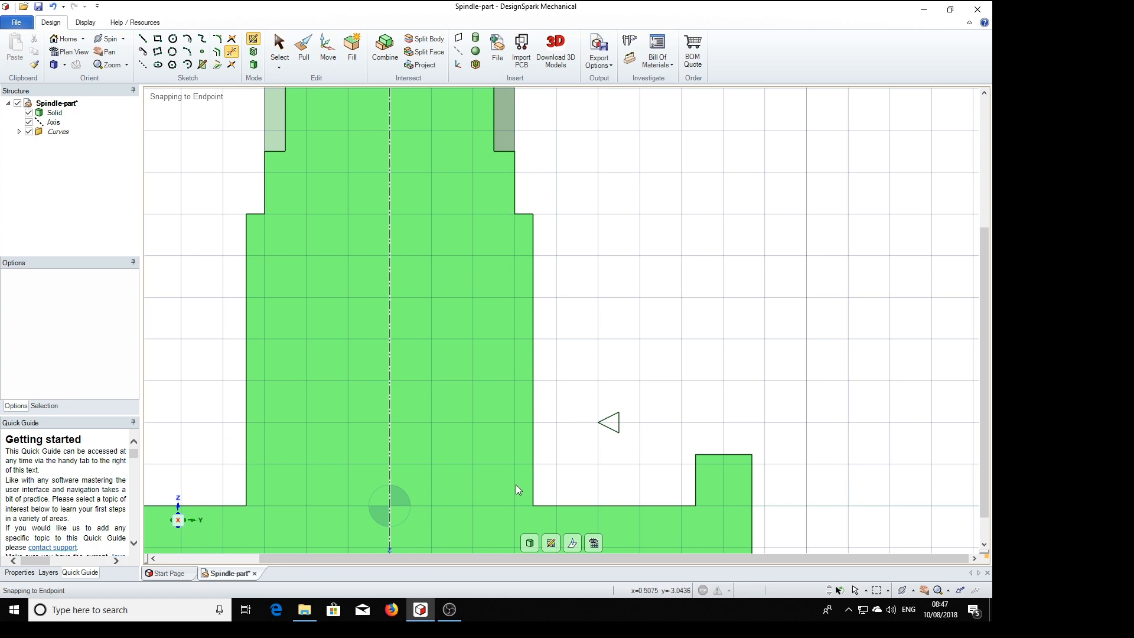
{"action": "mouse_move", "coordinate": [518, 490]}
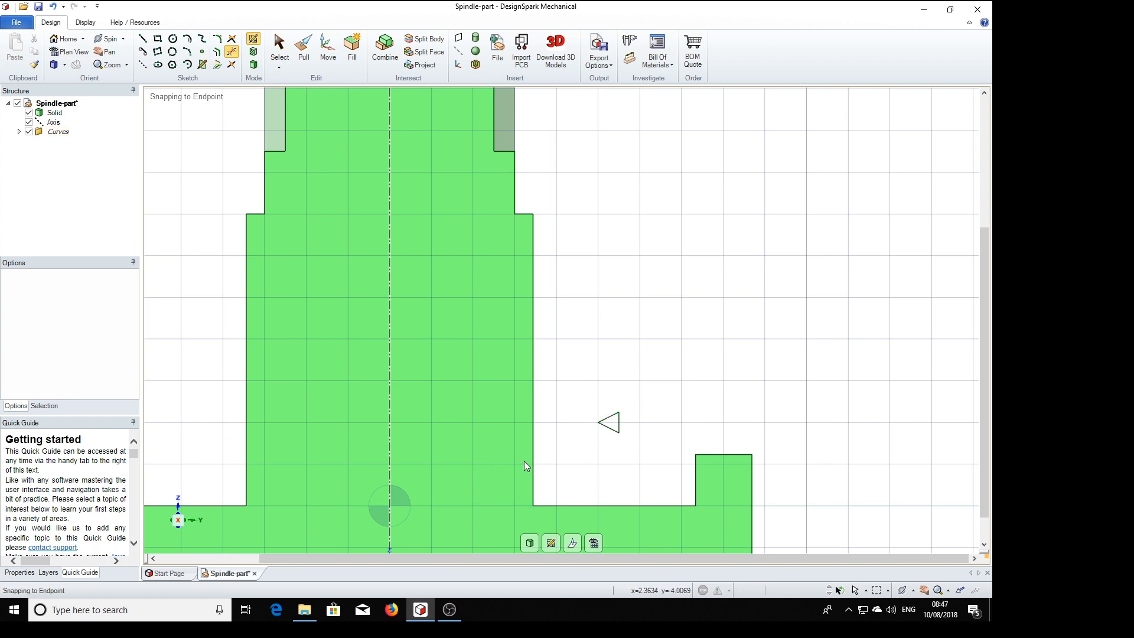
{"action": "mouse_move", "coordinate": [517, 500]}
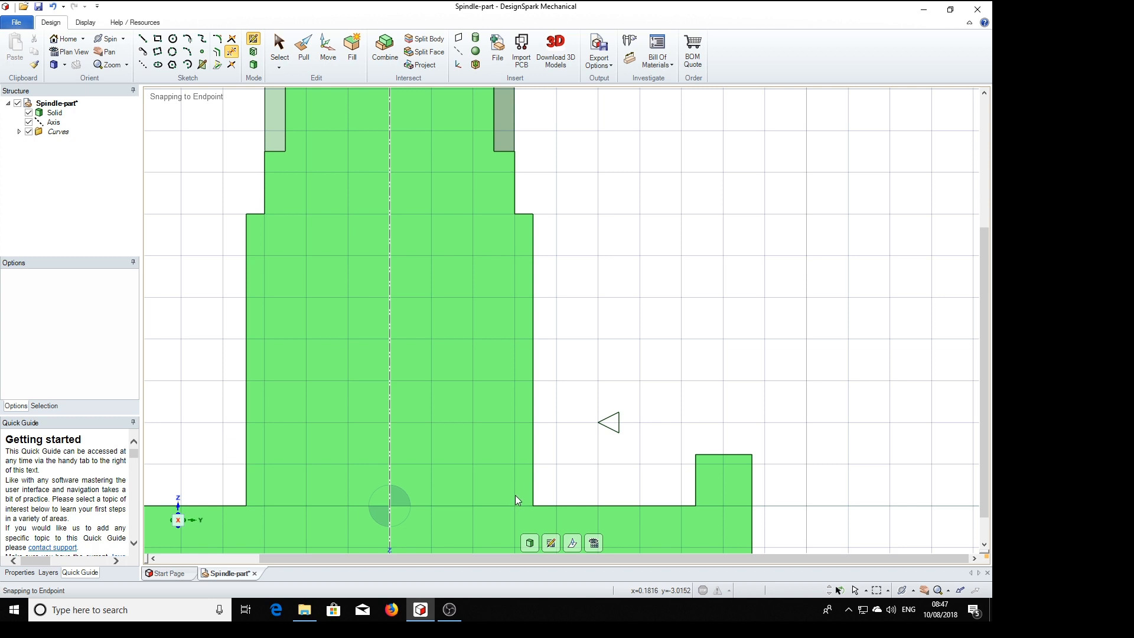
{"action": "mouse_move", "coordinate": [518, 506]}
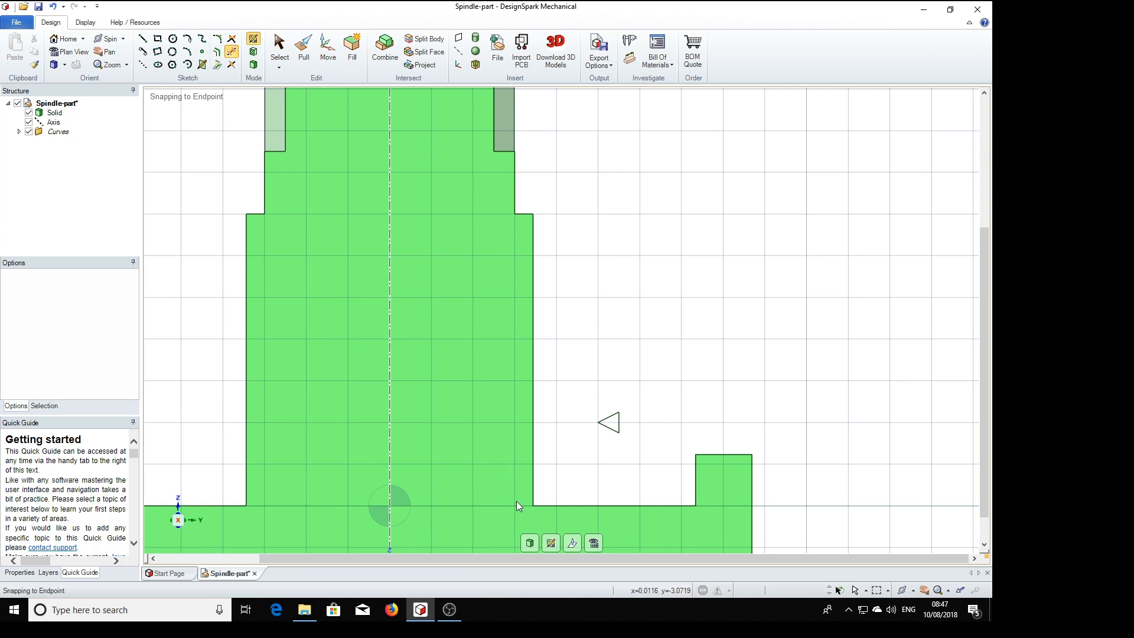
{"action": "mouse_move", "coordinate": [579, 350]}
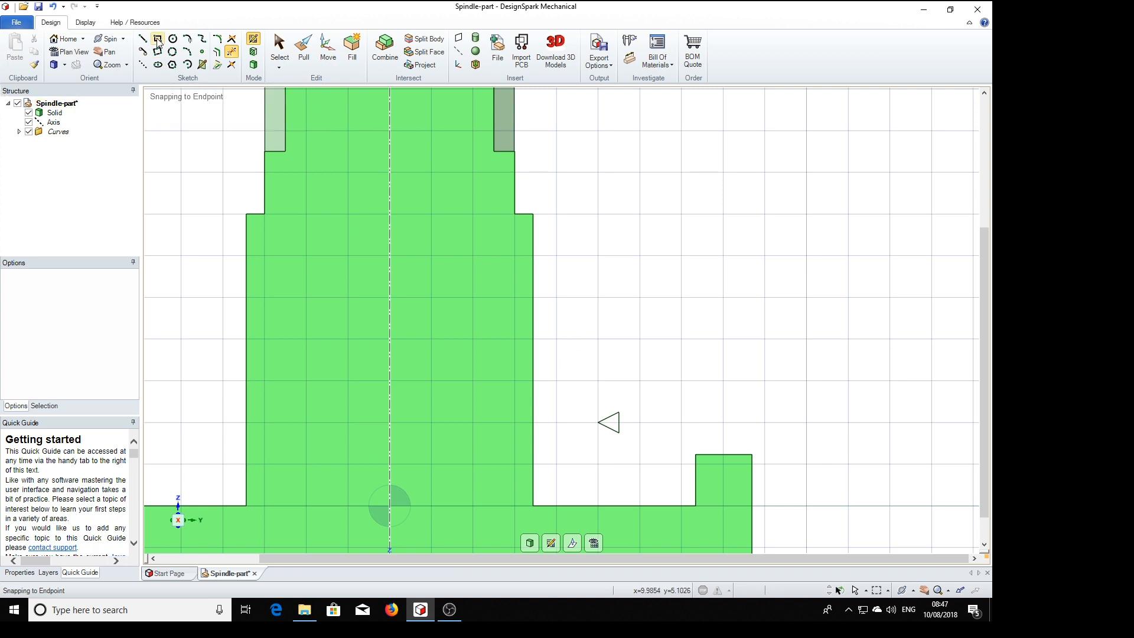
- Sketch a 1 mm reference square at the shaft foot and move the triangle onto the shaft edge
{"action": "left_click", "coordinate": [157, 38]}
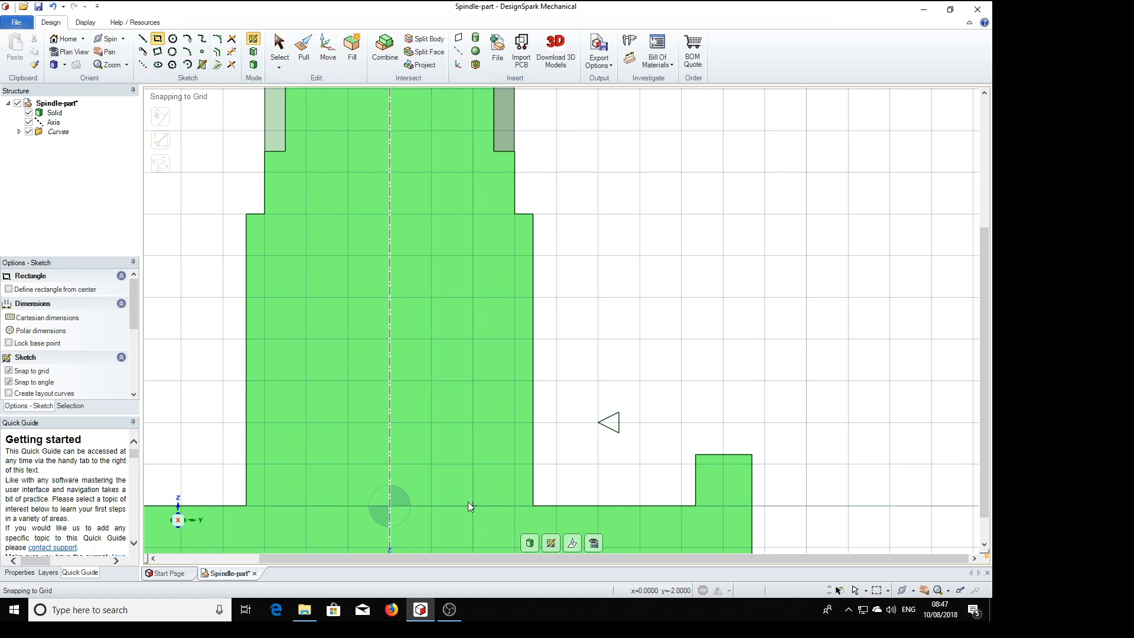
{"action": "left_click_drag", "start_coordinate": [471, 506], "coordinate": [517, 465]}
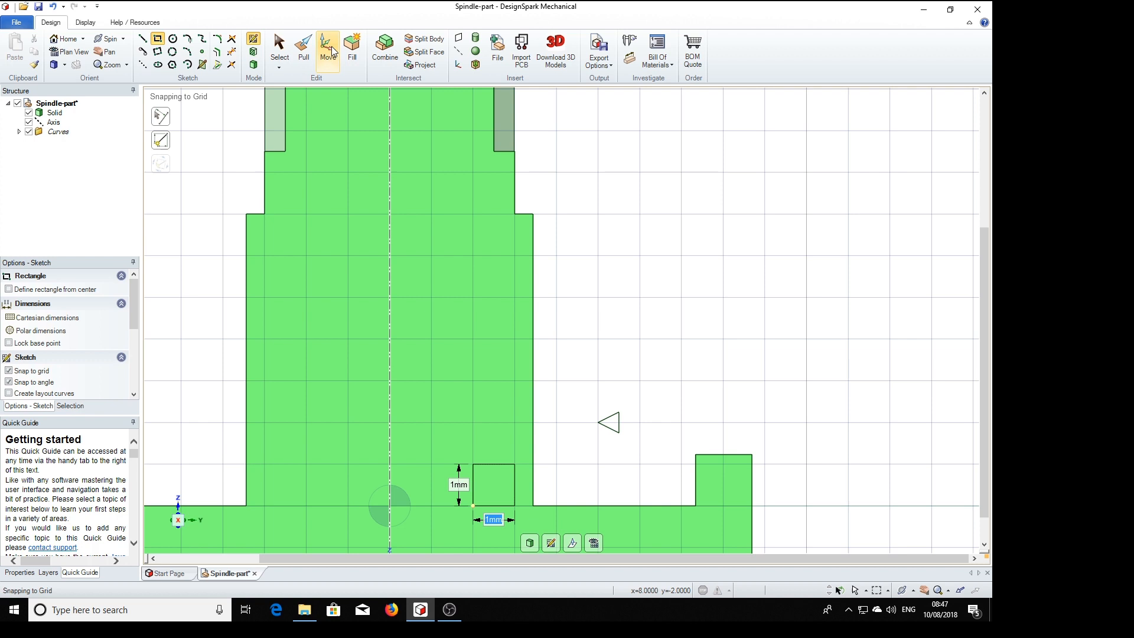
{"action": "left_click", "coordinate": [328, 51]}
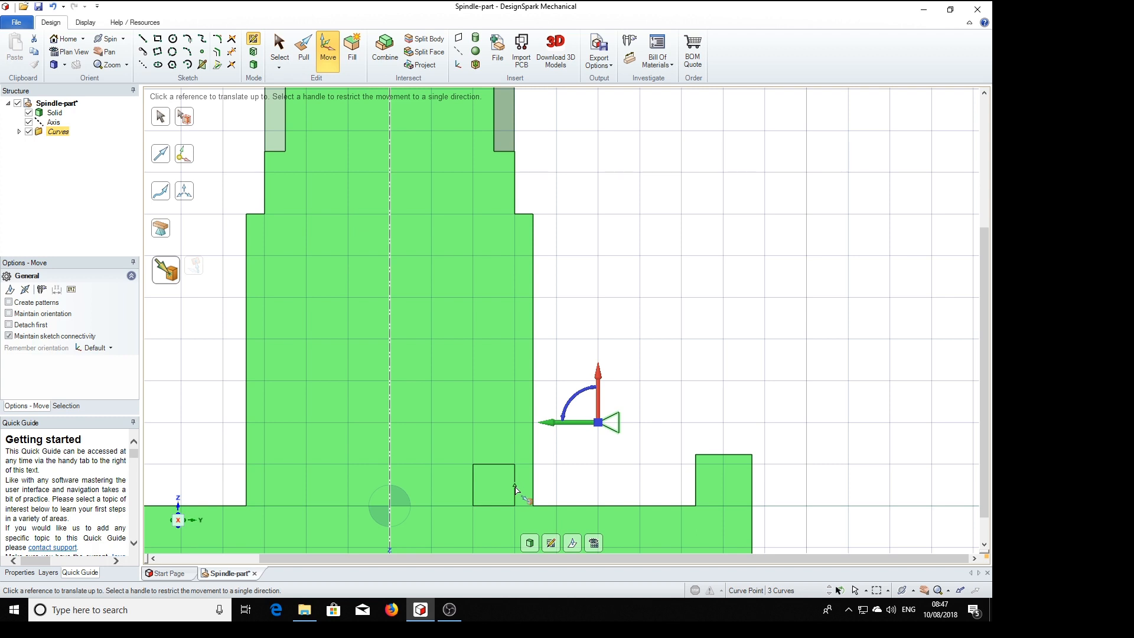
{"action": "left_click_drag", "start_coordinate": [596, 423], "coordinate": [514, 484]}
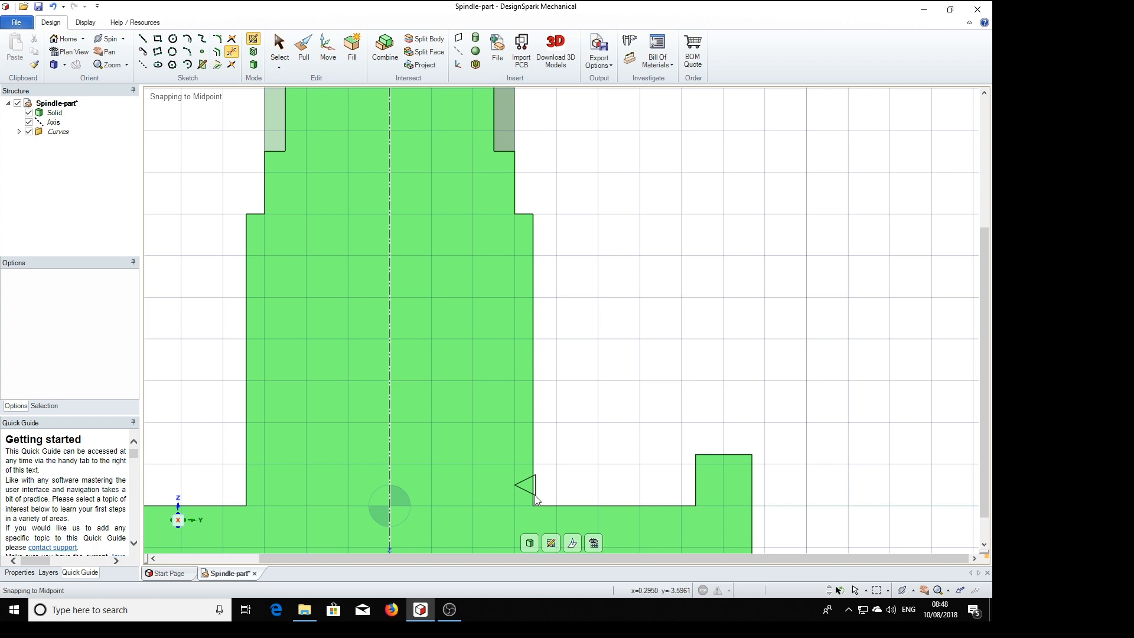
{"action": "mouse_move", "coordinate": [466, 417]}
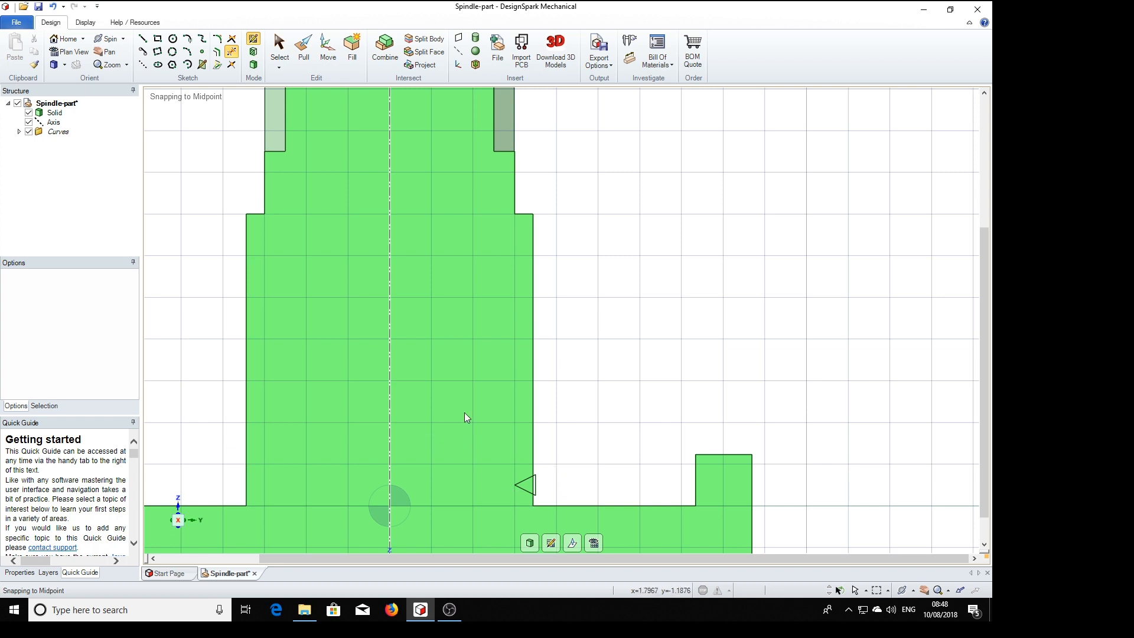
{"action": "mouse_move", "coordinate": [582, 414]}
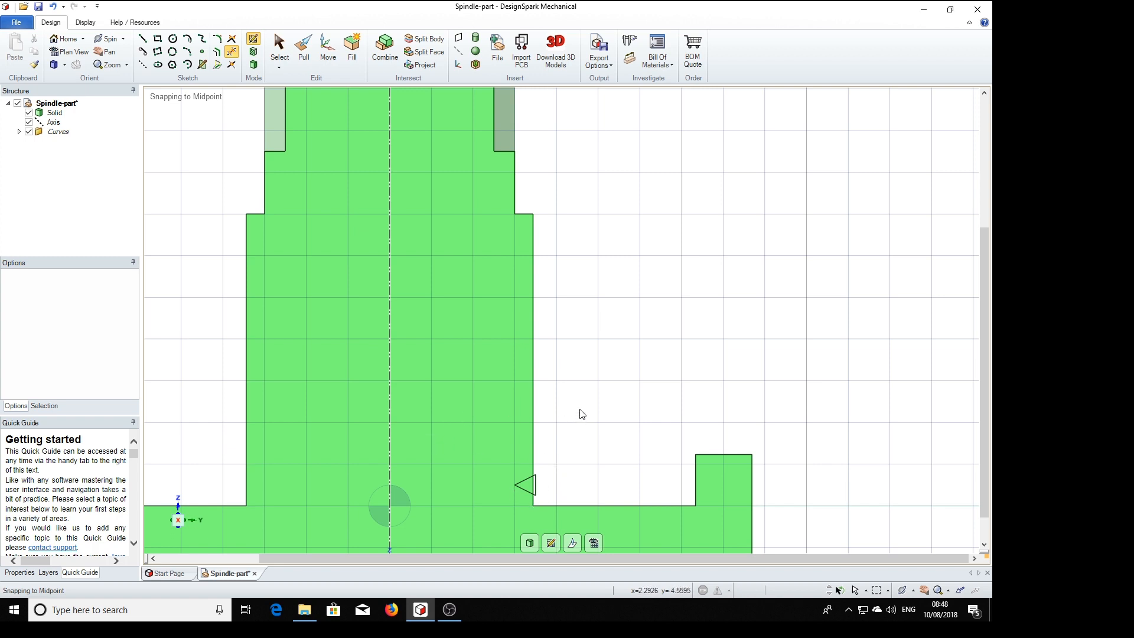
{"action": "mouse_move", "coordinate": [623, 268]}
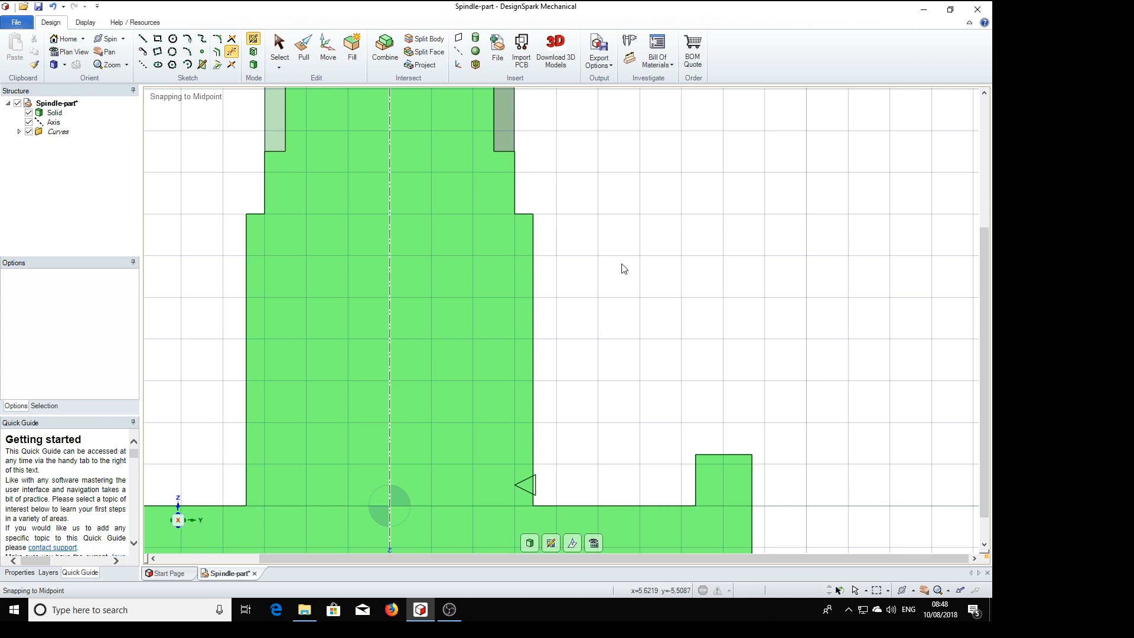
- Set the triangle face to revolve about the spindle axis as a right-handed helical cut
{"action": "left_click", "coordinate": [304, 50]}
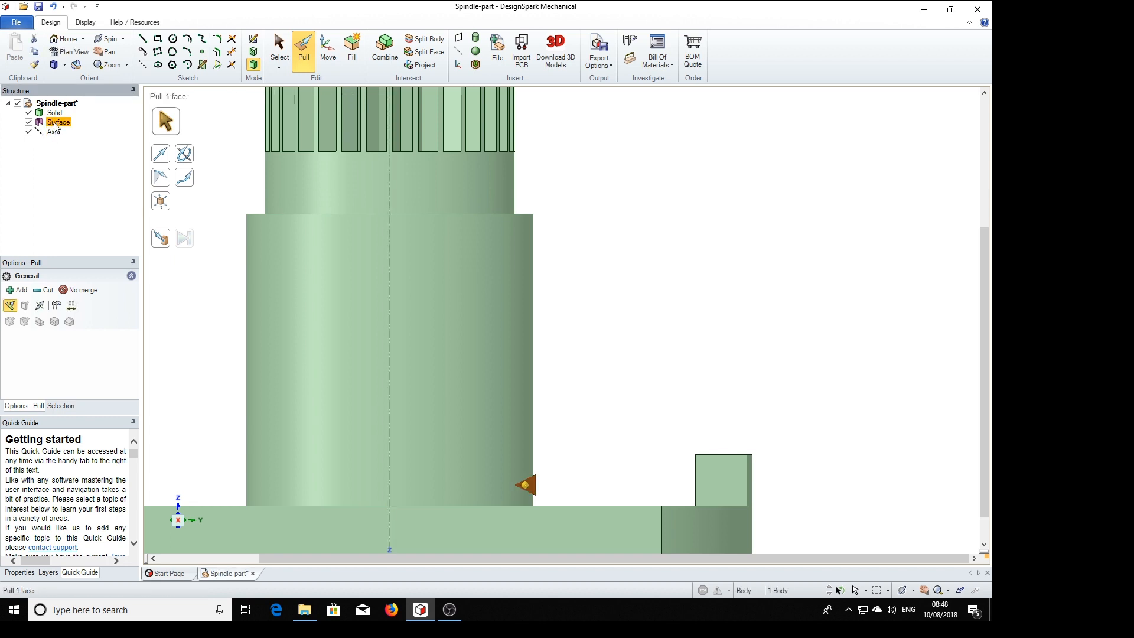
{"action": "left_click", "coordinate": [58, 121]}
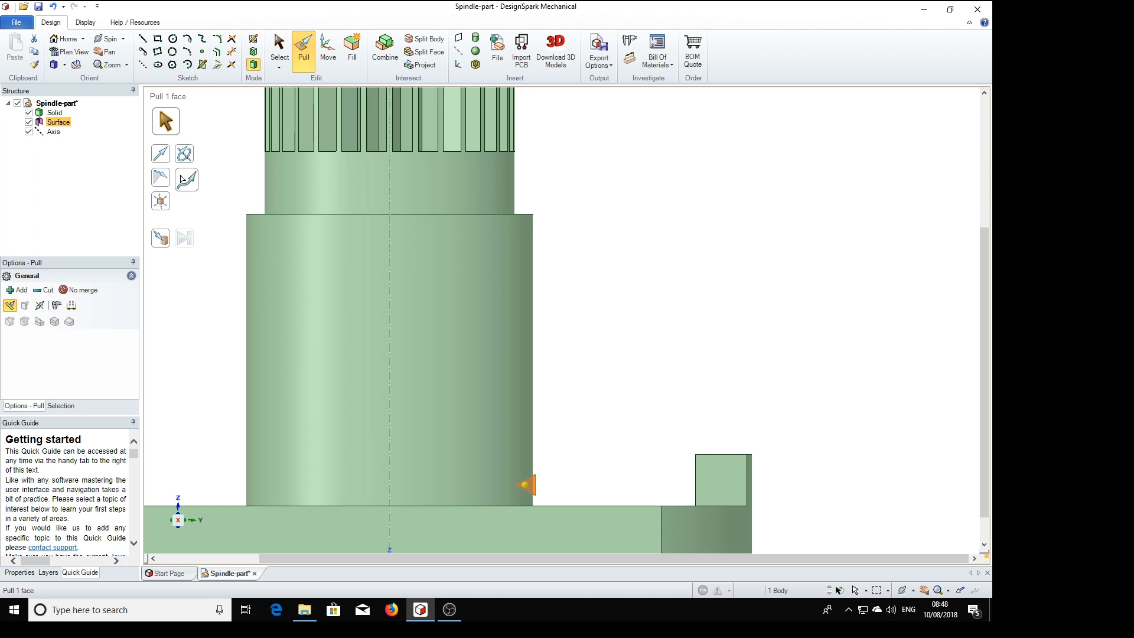
{"action": "mouse_move", "coordinate": [185, 154]}
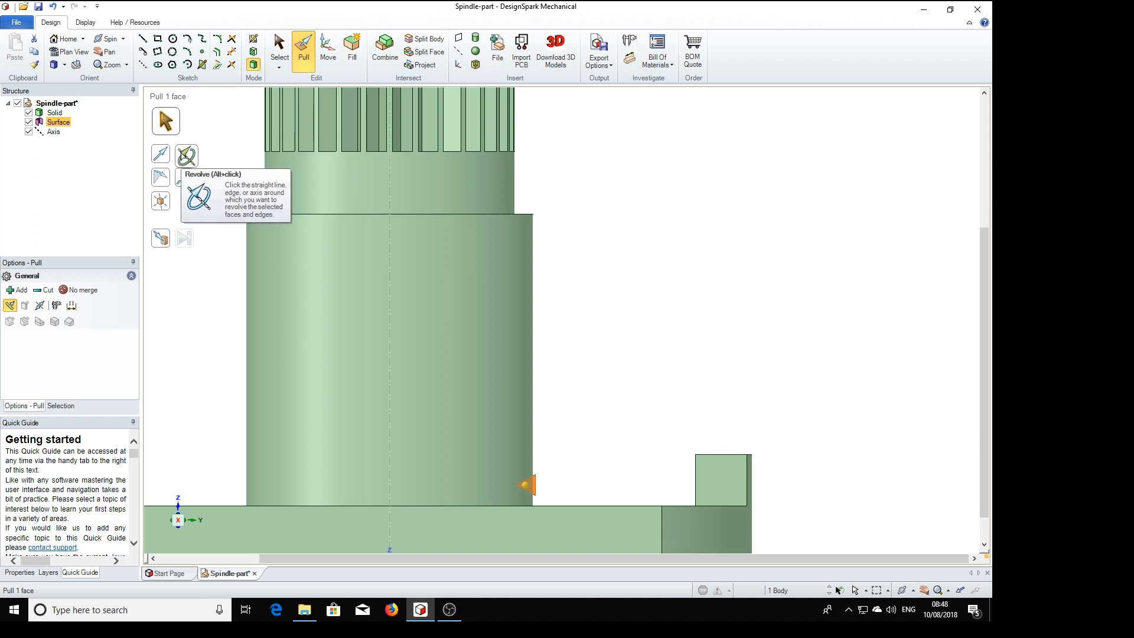
{"action": "left_click", "coordinate": [186, 153]}
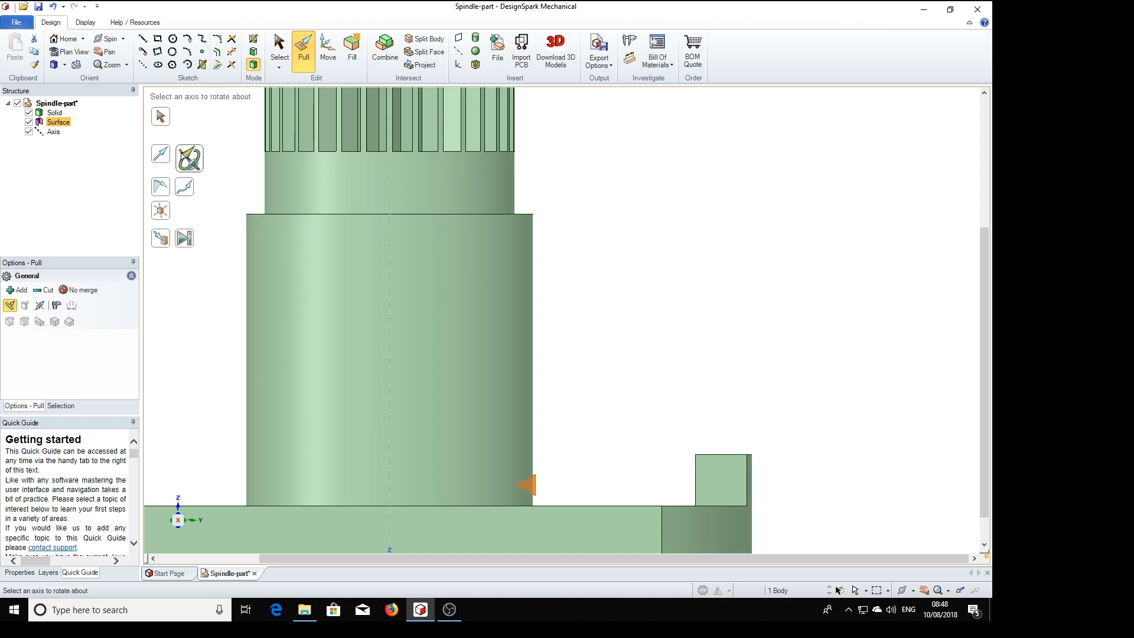
{"action": "mouse_move", "coordinate": [212, 273]}
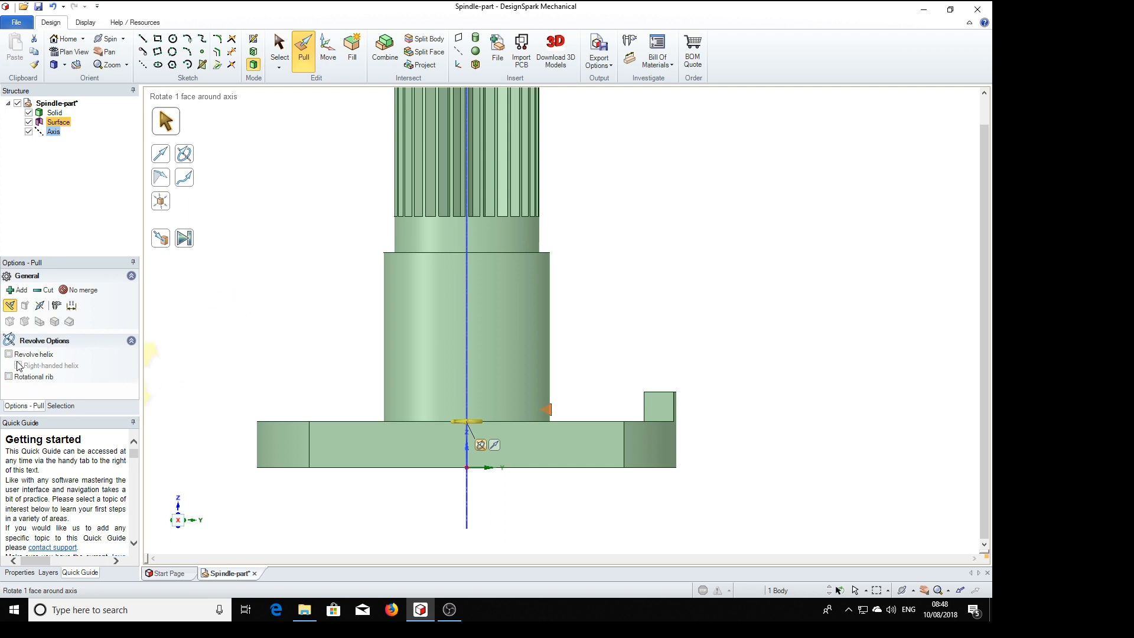
{"action": "left_click", "coordinate": [9, 353]}
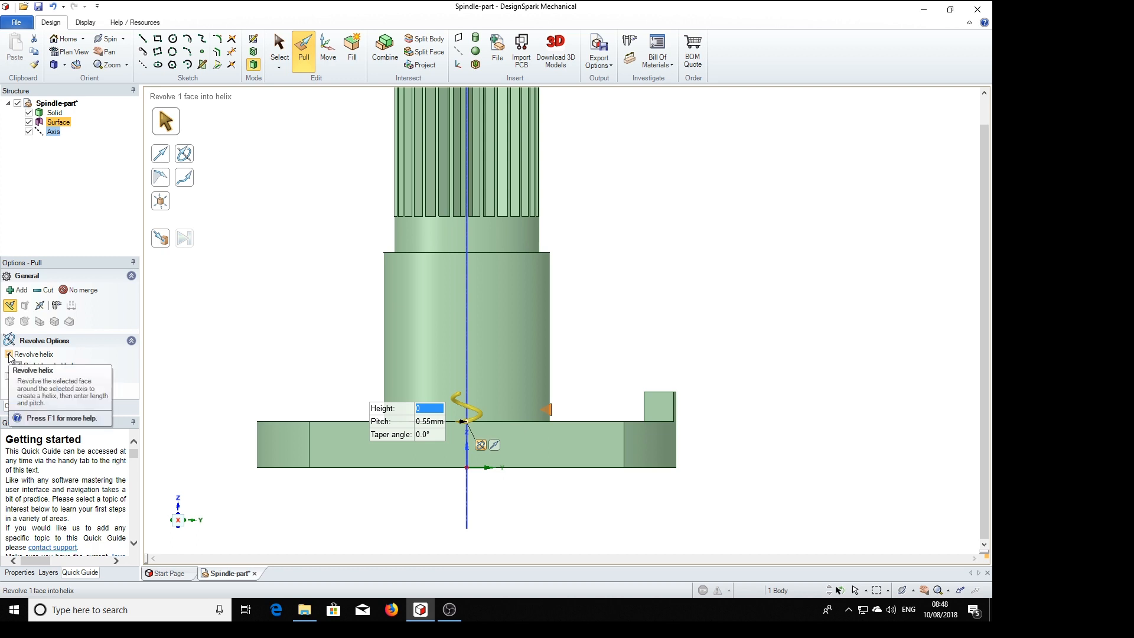
{"action": "left_click", "coordinate": [10, 355]}
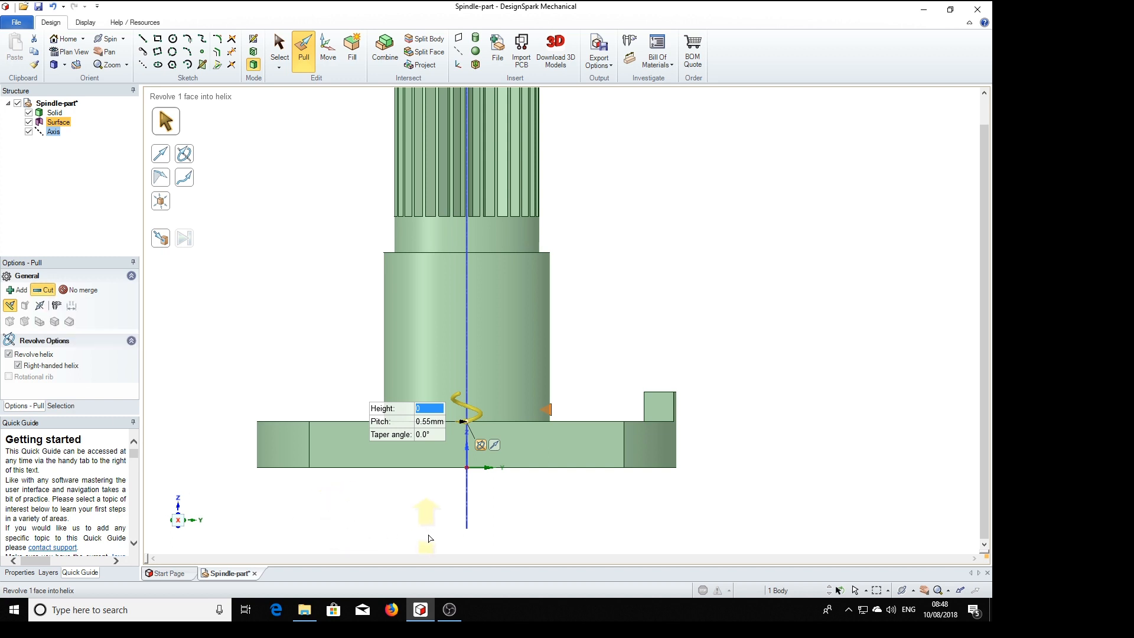
- Enter the helix height of 7 mm at 0.55 mm pitch for the thread sweep
{"action": "left_click", "coordinate": [463, 333]}
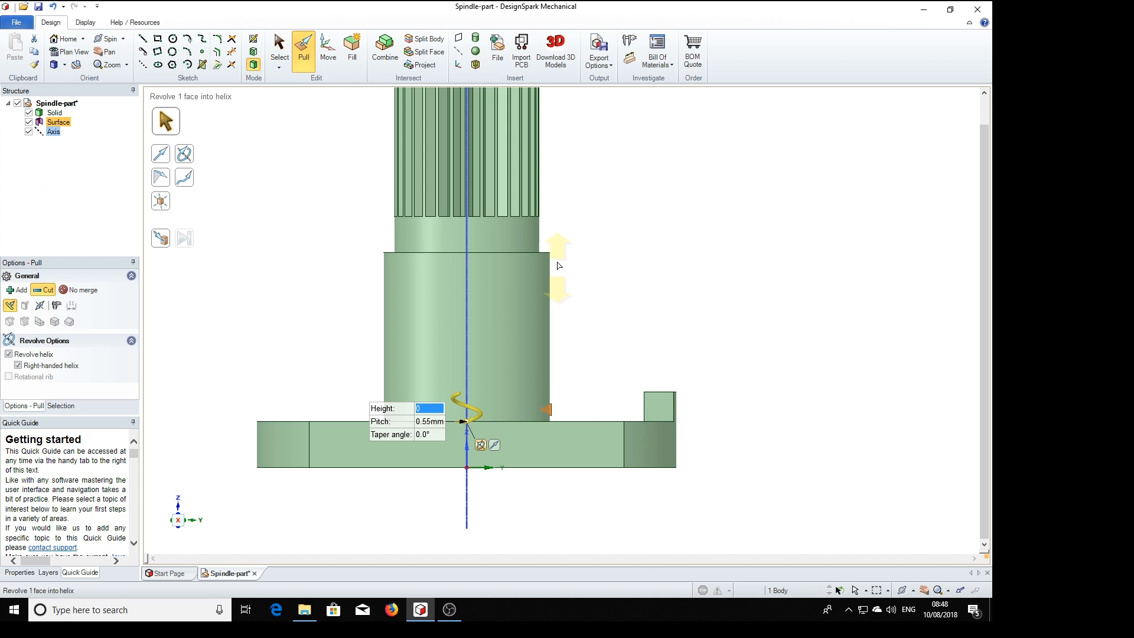
{"action": "left_click", "coordinate": [467, 326]}
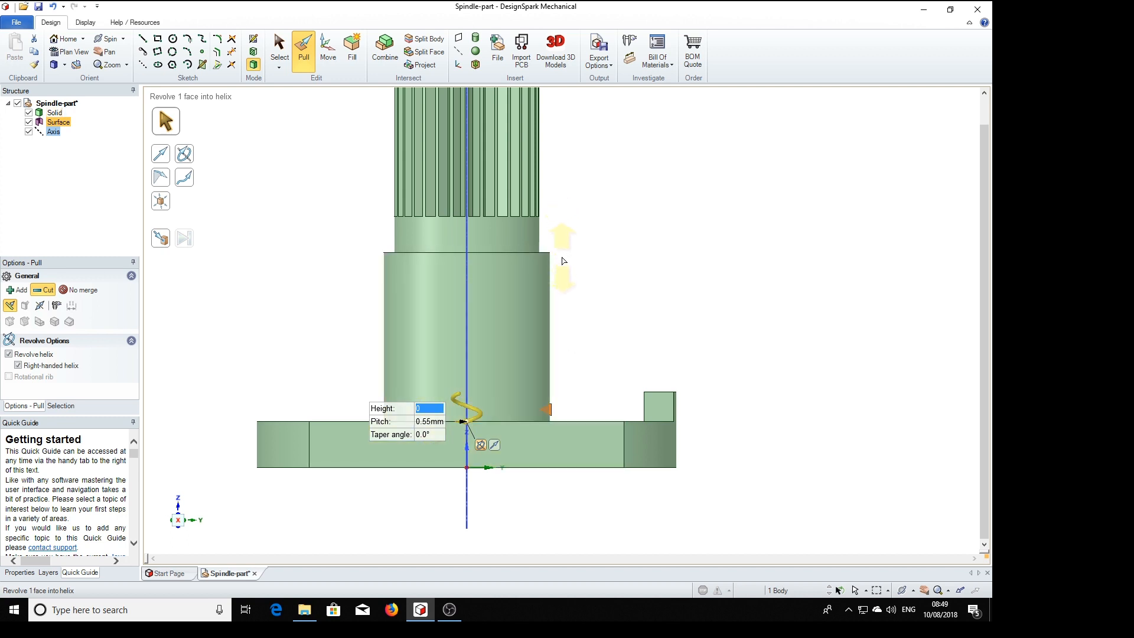
{"action": "mouse_move", "coordinate": [596, 317]}
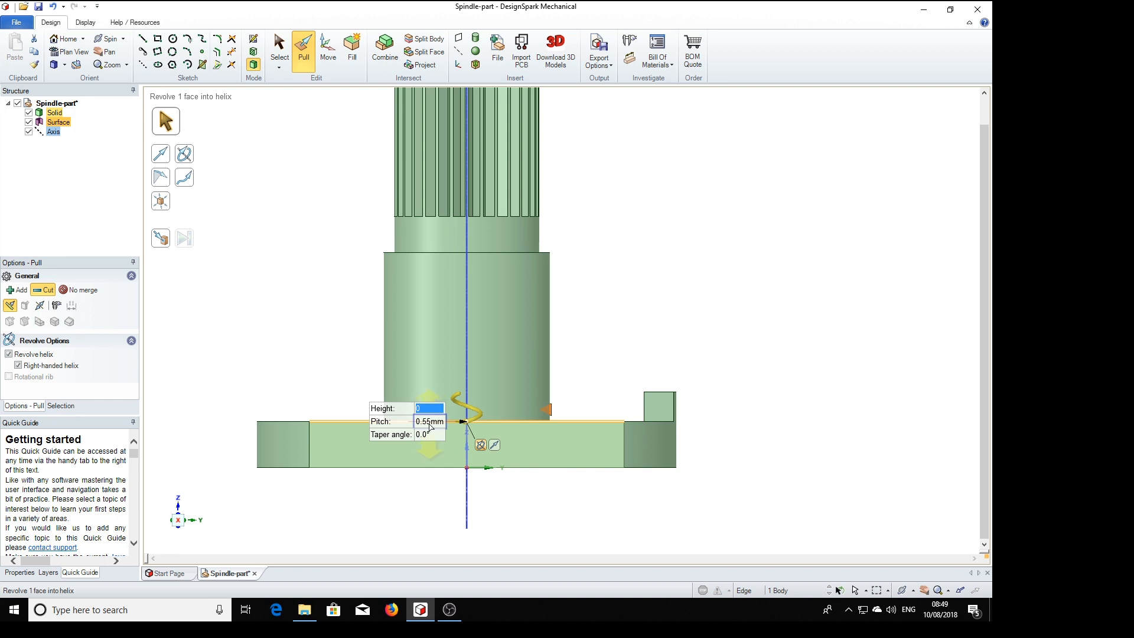
{"action": "left_click", "coordinate": [463, 333]}
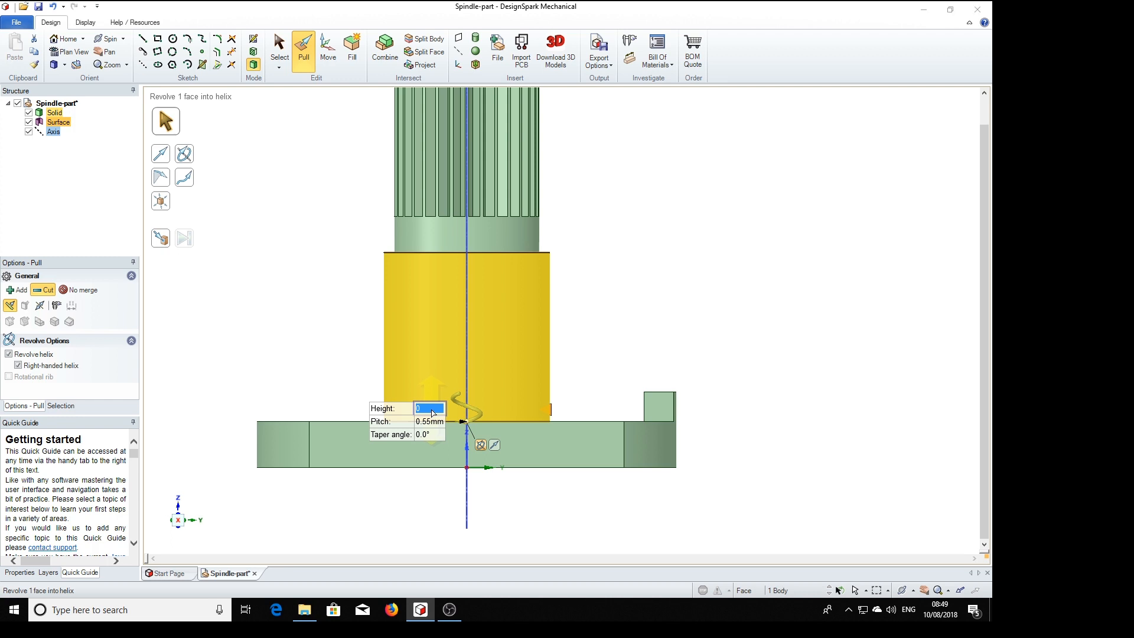
{"action": "type", "text": "7"}
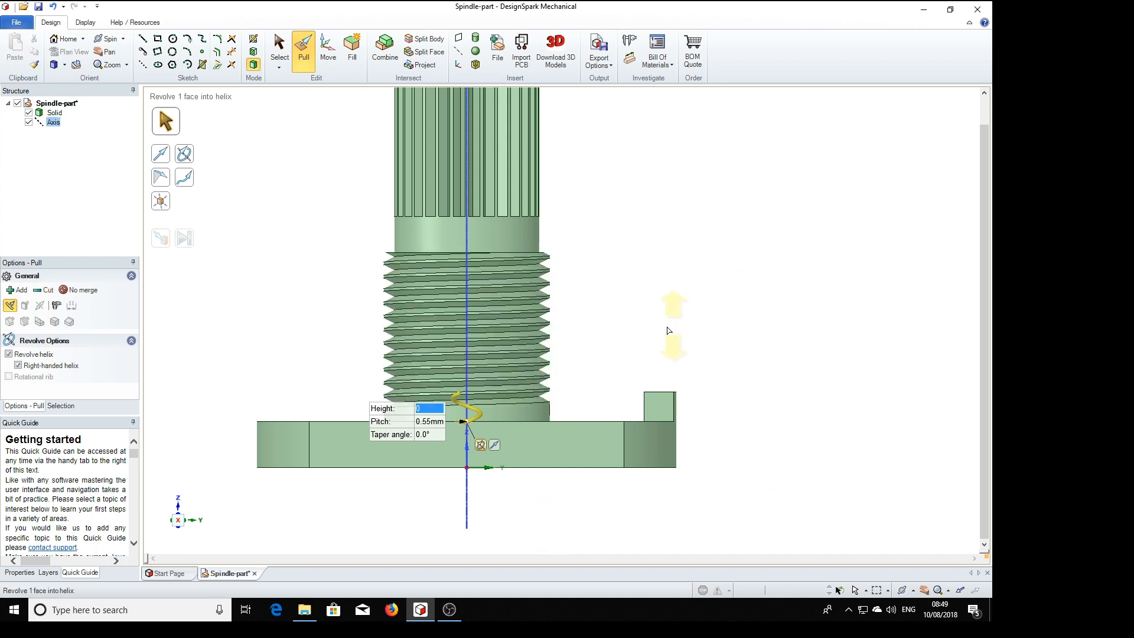
{"action": "mouse_move", "coordinate": [656, 335]}
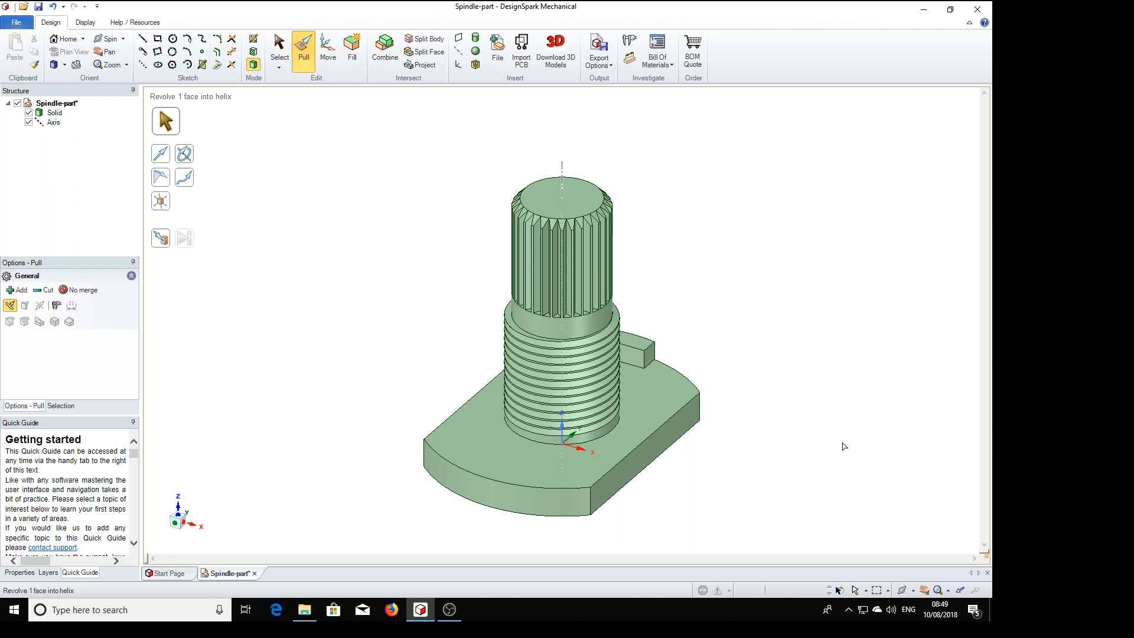
- Complete the helical thread cut on the shaft and return to the Select tool
{"action": "left_click", "coordinate": [279, 51]}
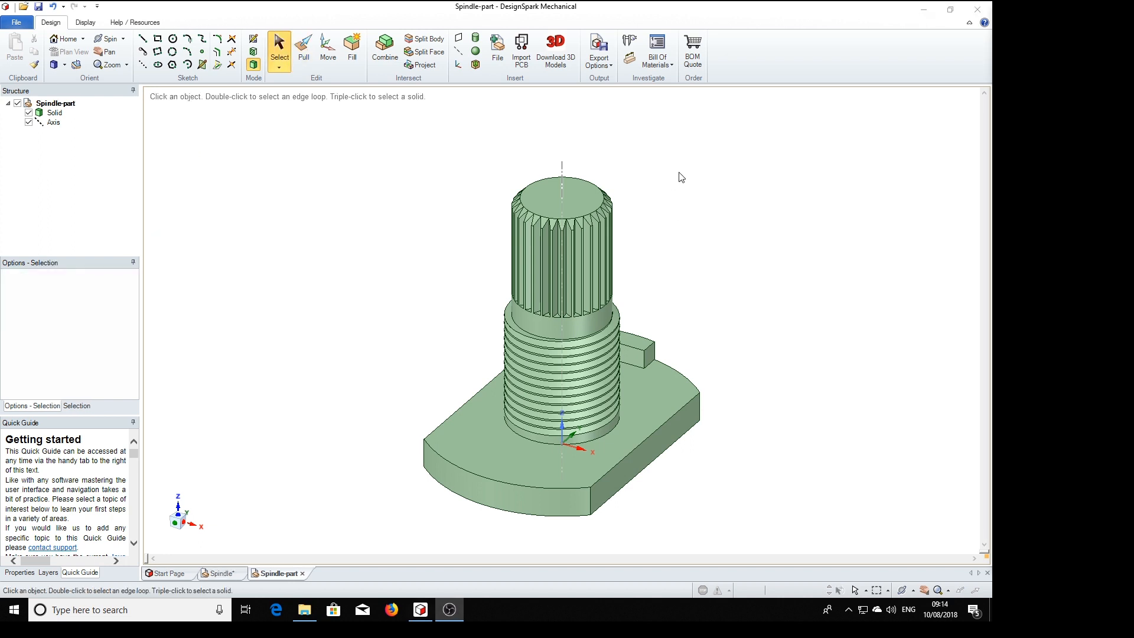
{"action": "mouse_move", "coordinate": [742, 235]}
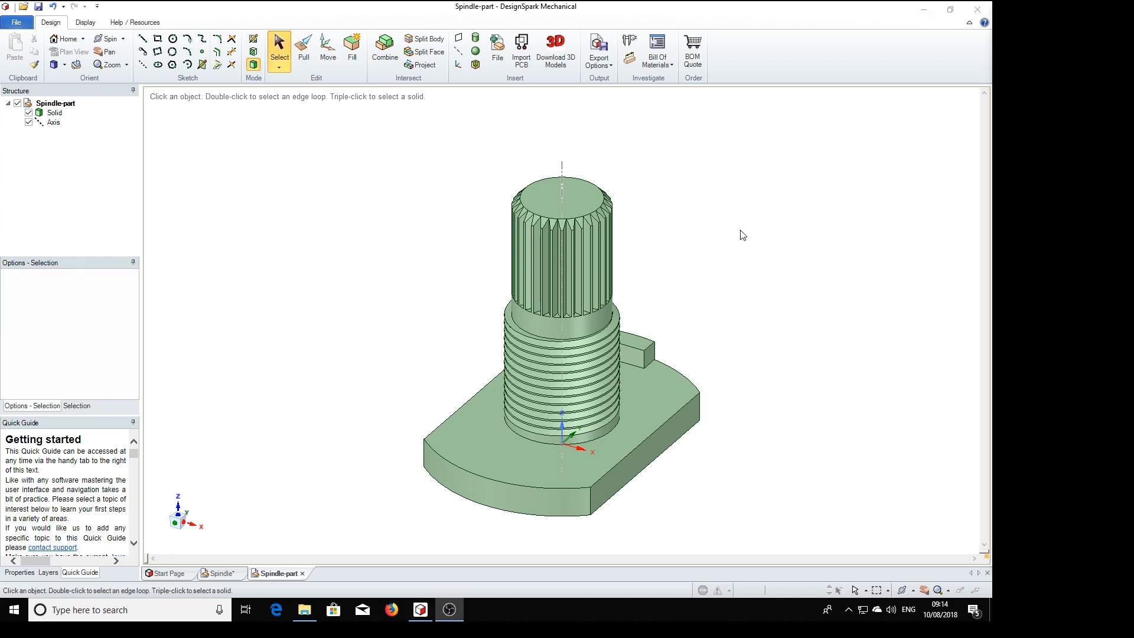
- View the knurled end's top face in plan and begin a rectangle sketch on it
{"action": "left_click", "coordinate": [564, 198]}
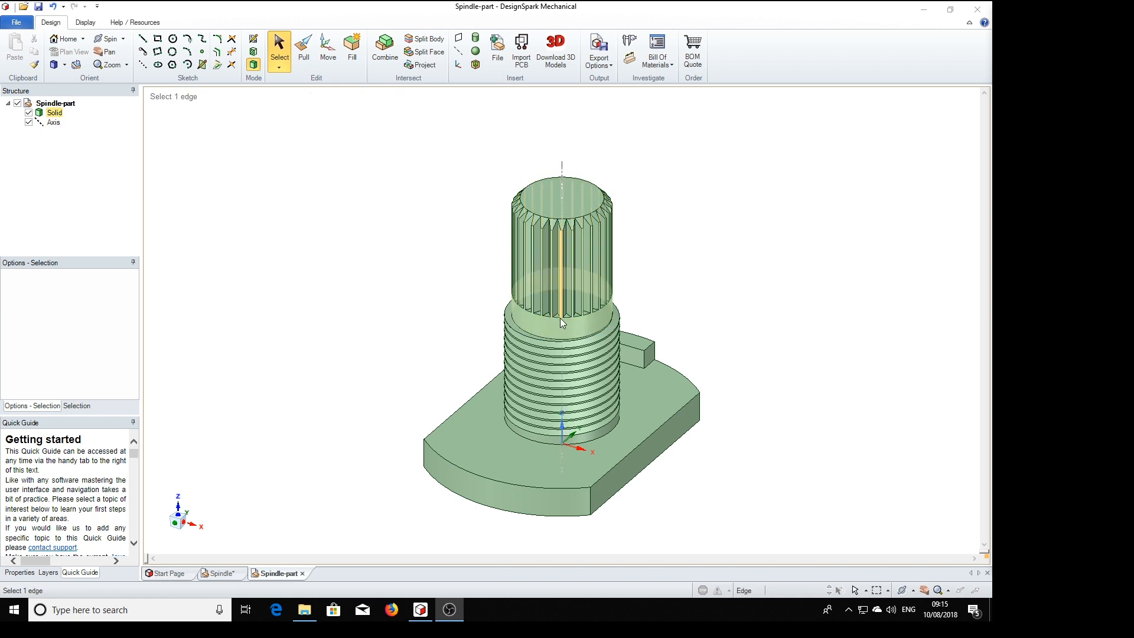
{"action": "left_click", "coordinate": [568, 195]}
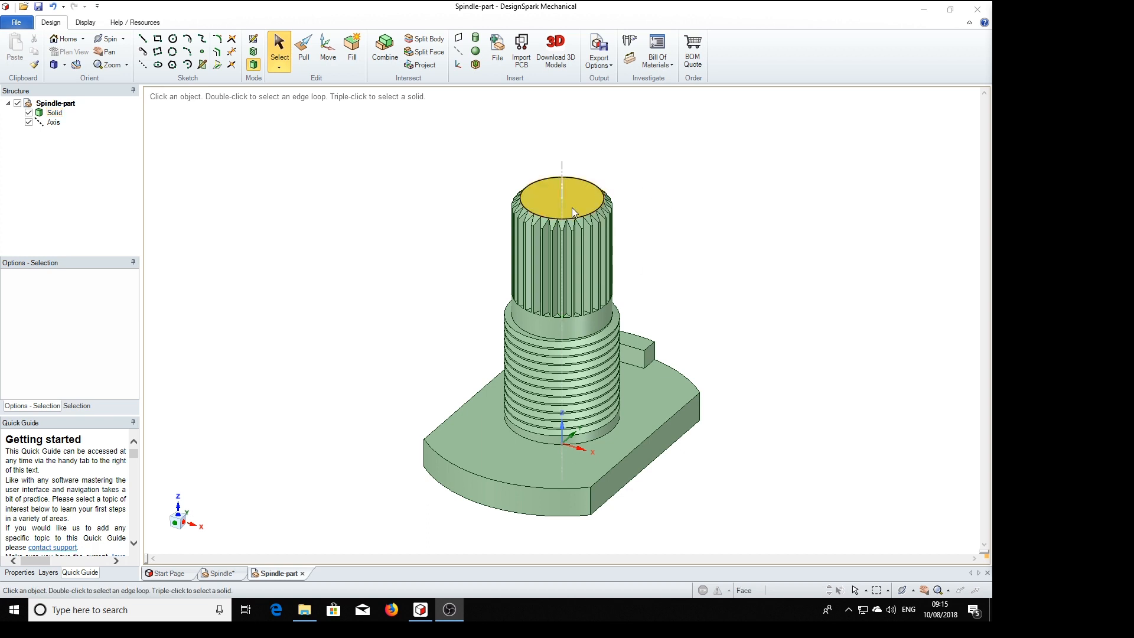
{"action": "left_click", "coordinate": [572, 198]}
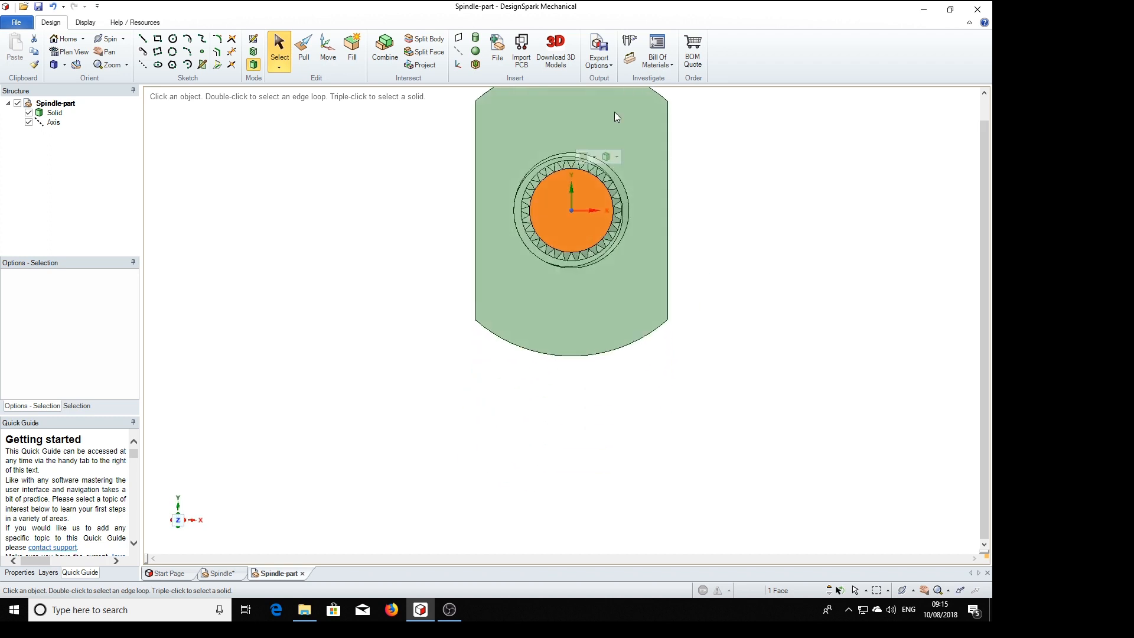
{"action": "right_click", "coordinate": [572, 116]}
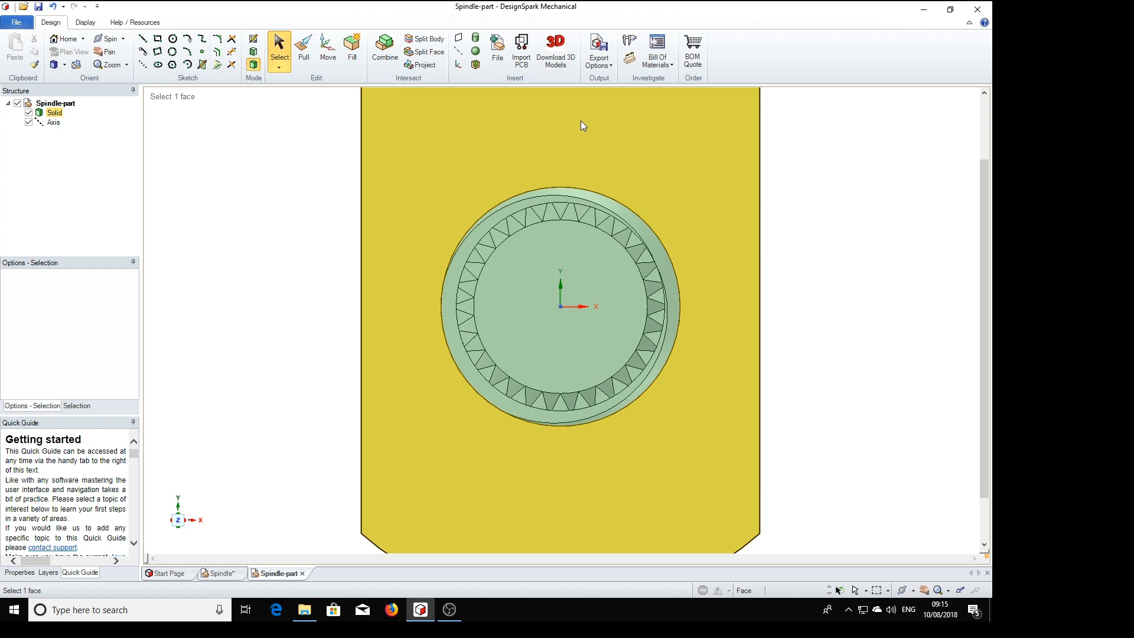
{"action": "left_click", "coordinate": [552, 331]}
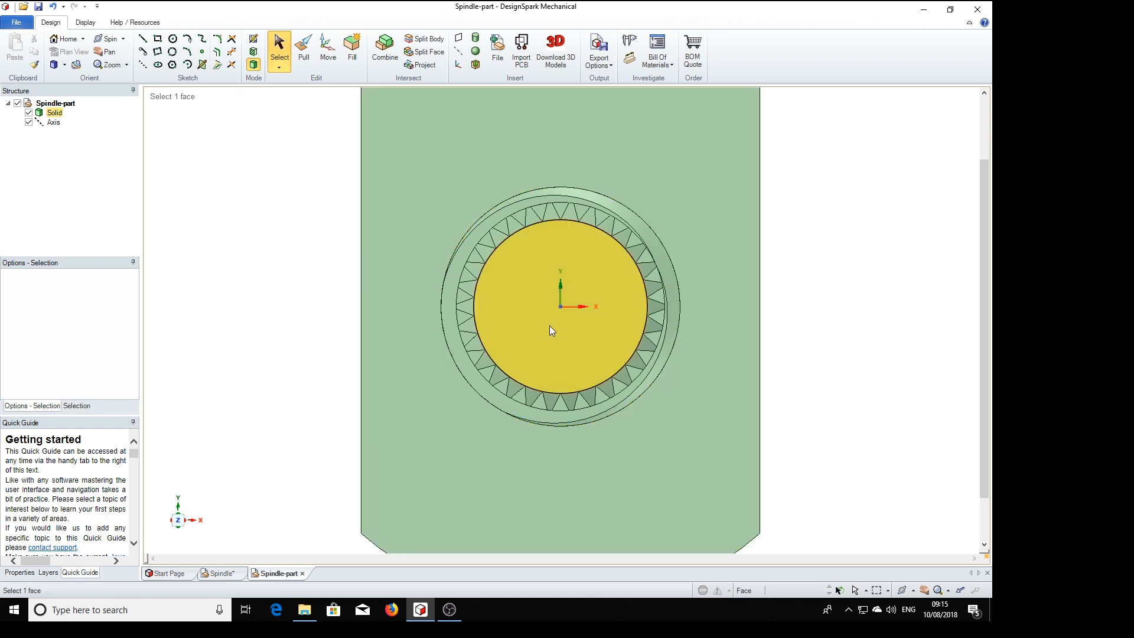
{"action": "left_click", "coordinate": [552, 331]}
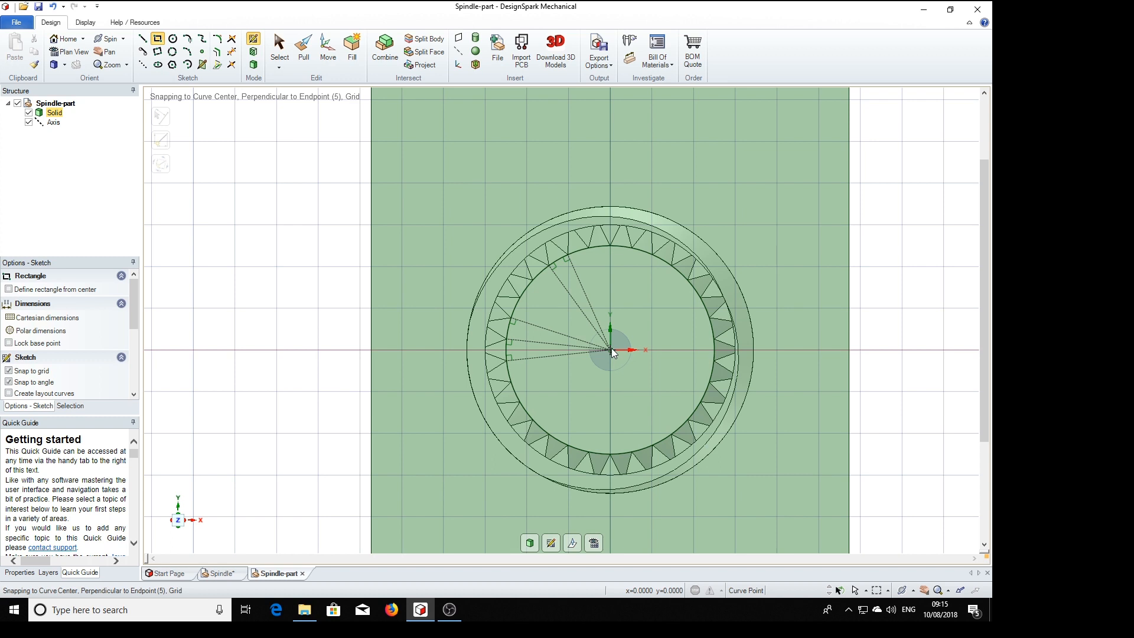
- Draw the 1.25 mm wide slot rectangle across the end face and switch to Pull
{"action": "left_click", "coordinate": [609, 352]}
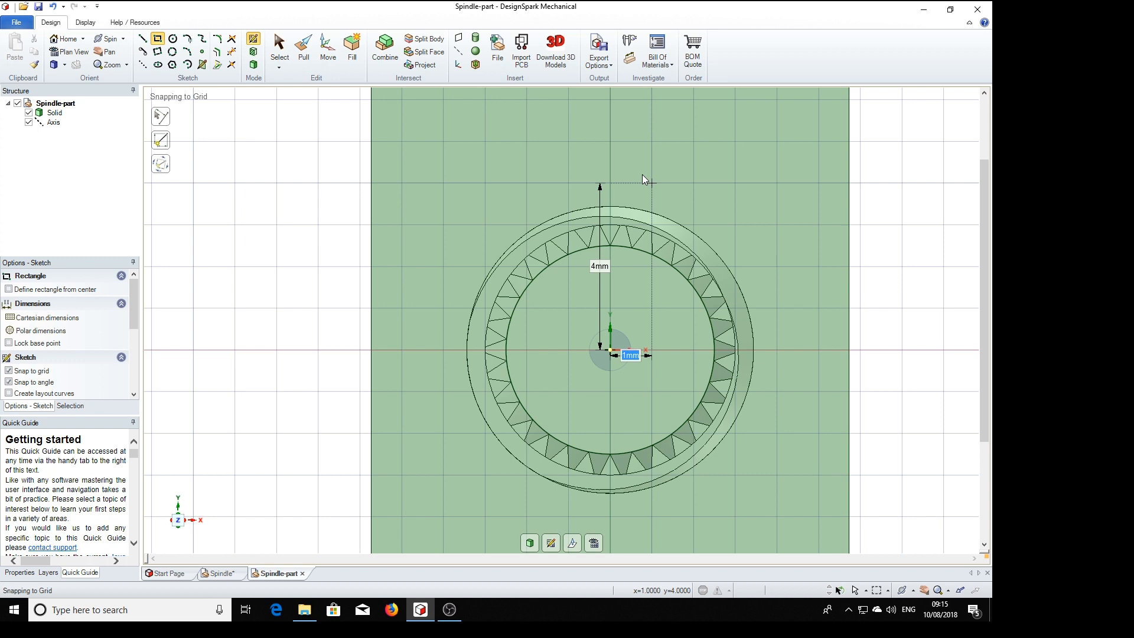
{"action": "type", "text": ".6"}
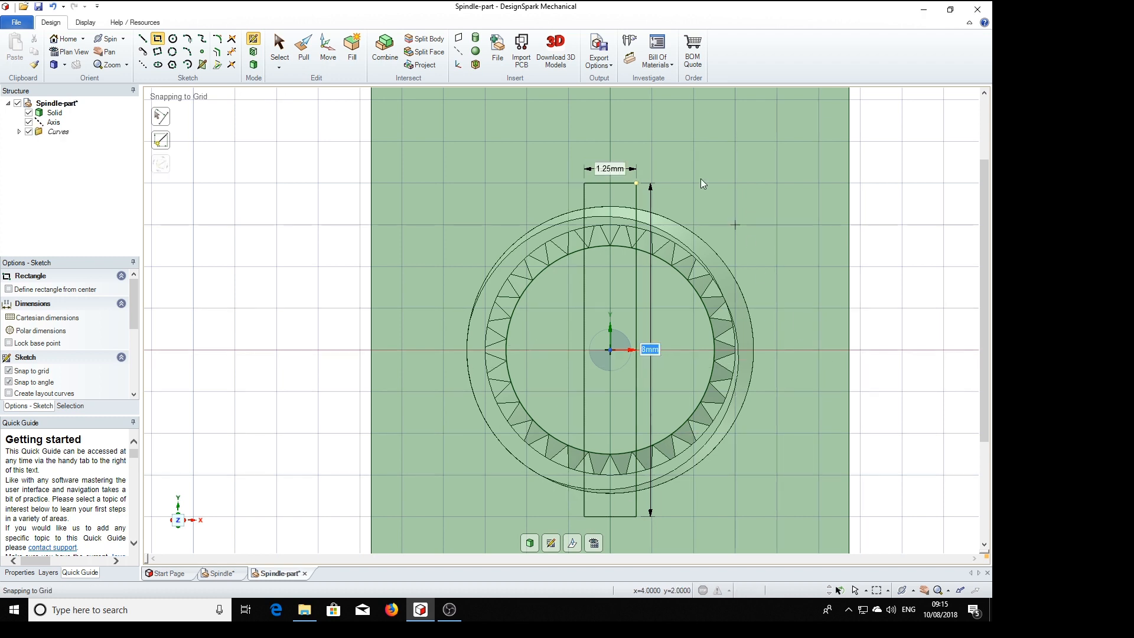
{"action": "left_click", "coordinate": [302, 50]}
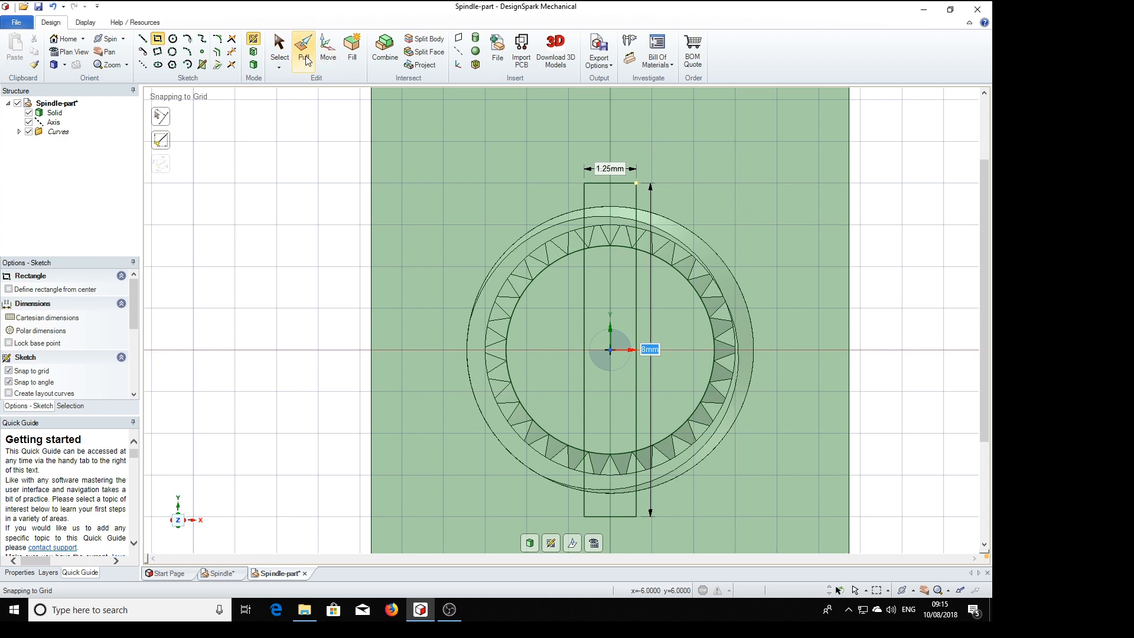
{"action": "left_click", "coordinate": [302, 51]}
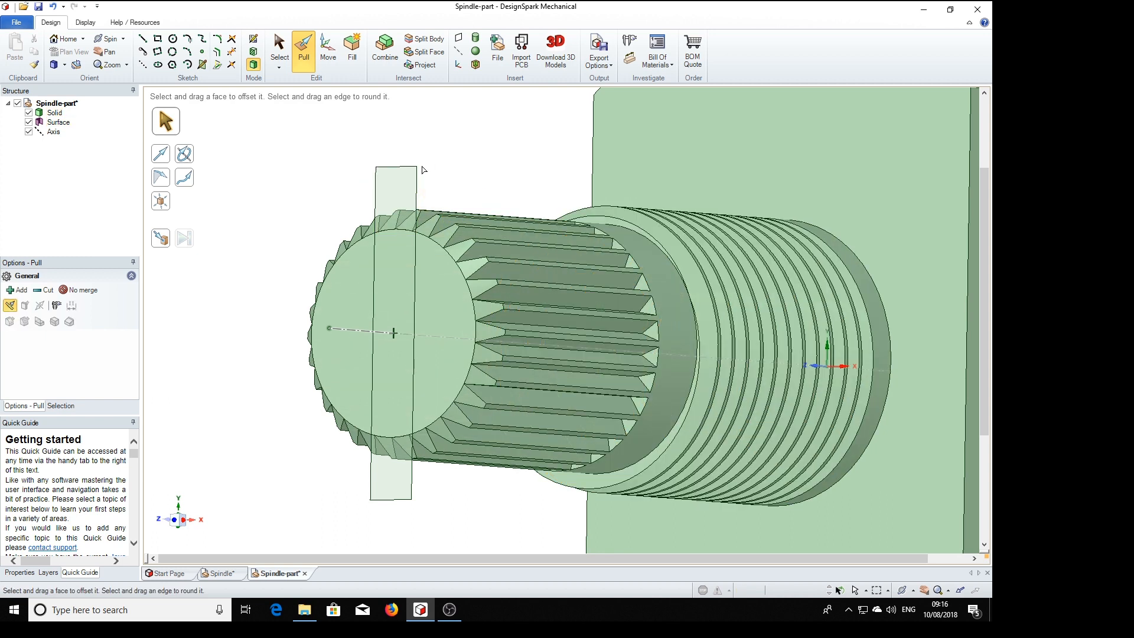
{"action": "mouse_move", "coordinate": [376, 154]}
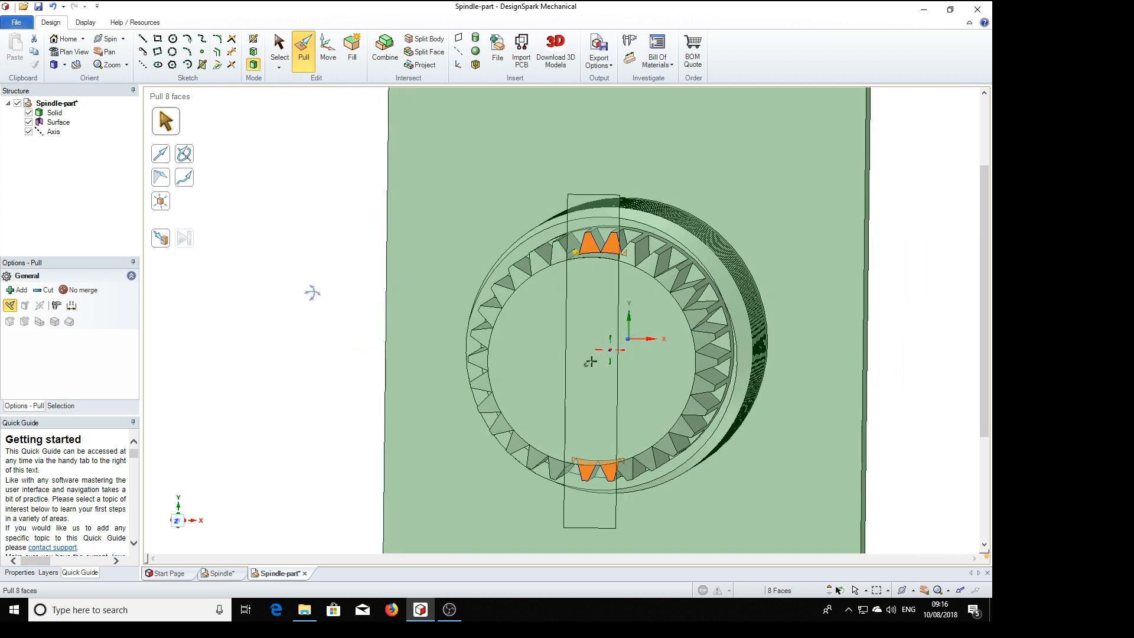
{"action": "mouse_move", "coordinate": [705, 334]}
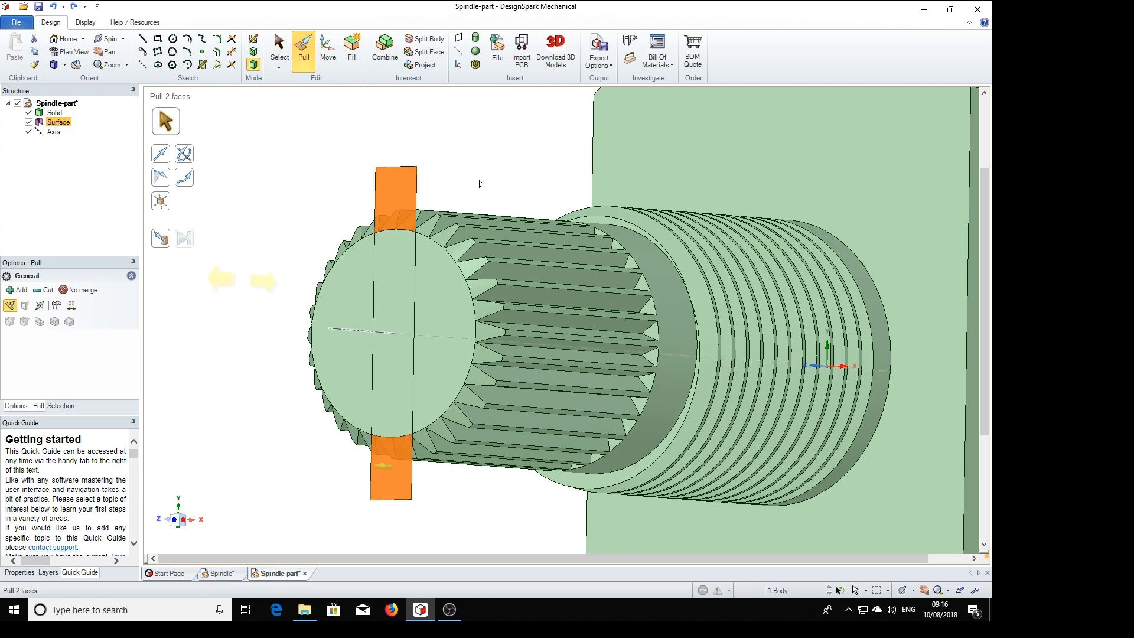
{"action": "mouse_move", "coordinate": [262, 495]}
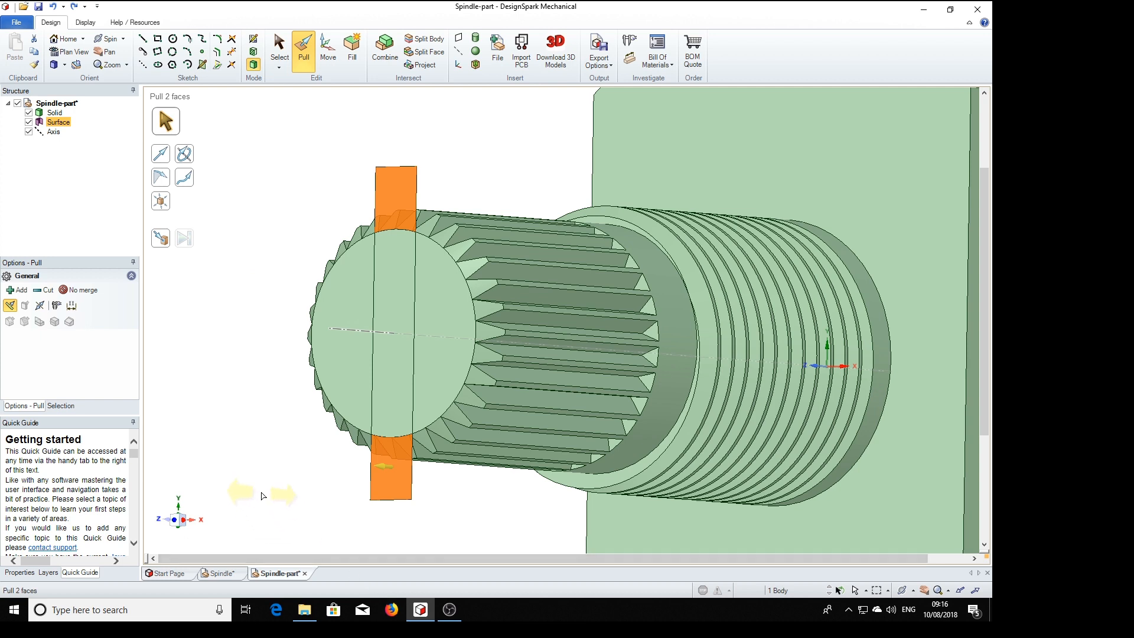
- Choose the pull direction for pushing the slot strip faces into the knurled end
{"action": "left_click", "coordinate": [388, 340]}
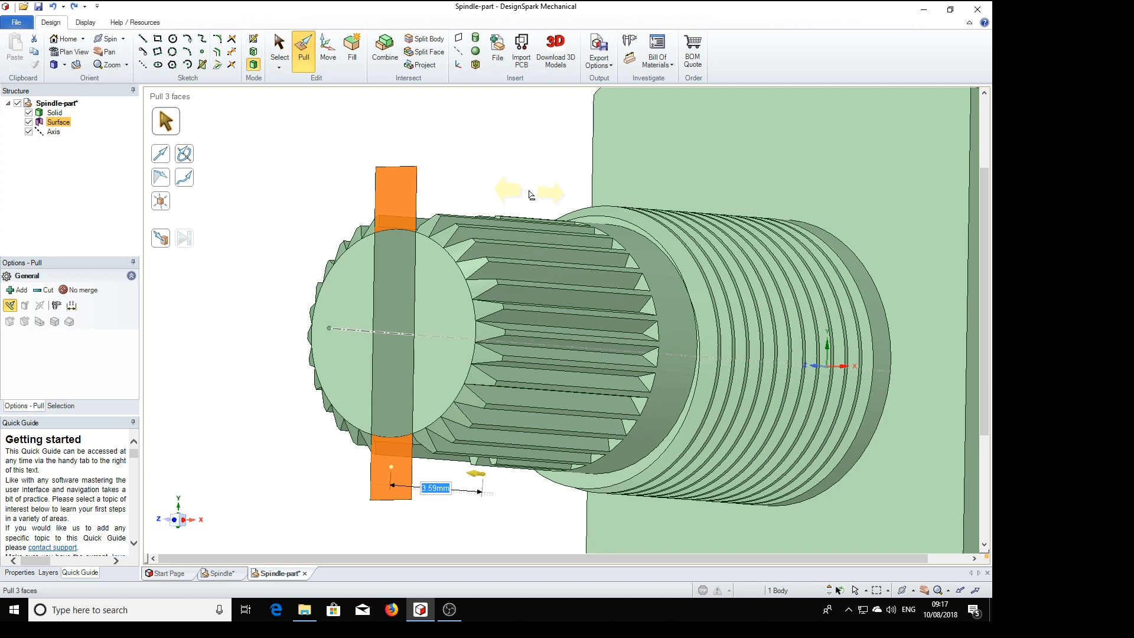
- Cut the slot 3.59 mm deep across the knurled end
{"action": "type", "text": "5"}
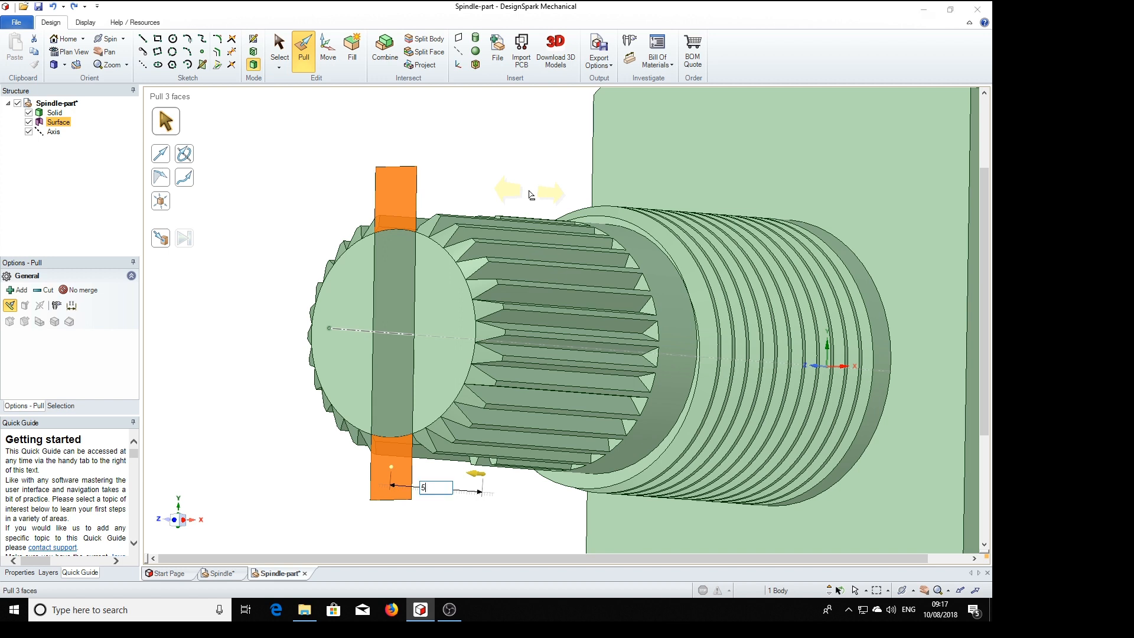
{"action": "type", "text": "6"}
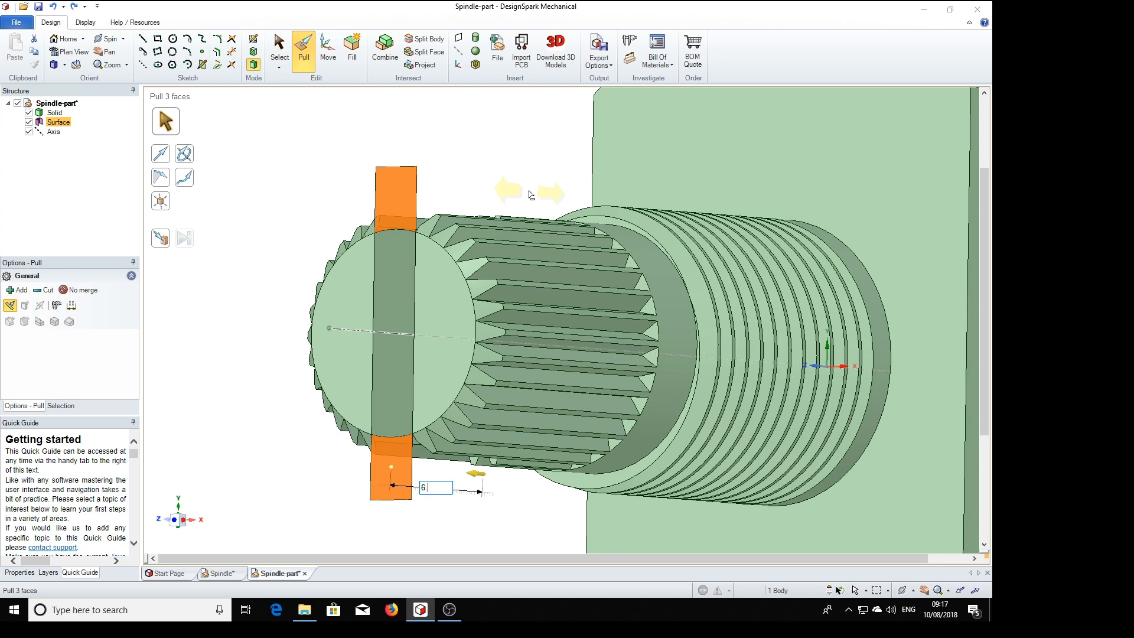
{"action": "type", "text": ".5"}
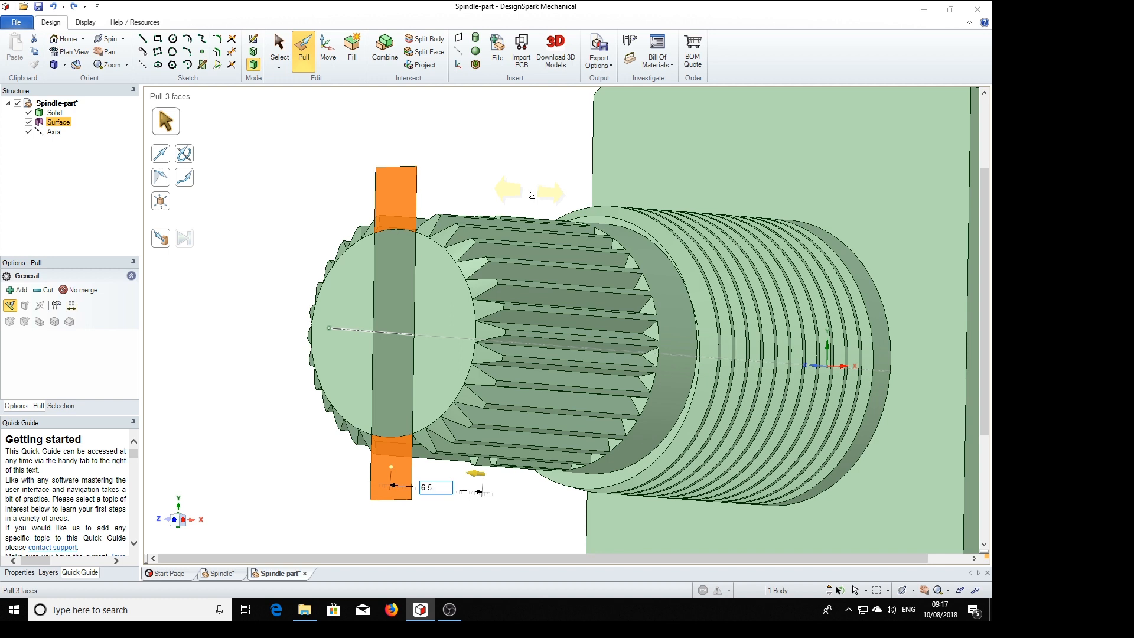
{"action": "type", "text": "3.59mm"}
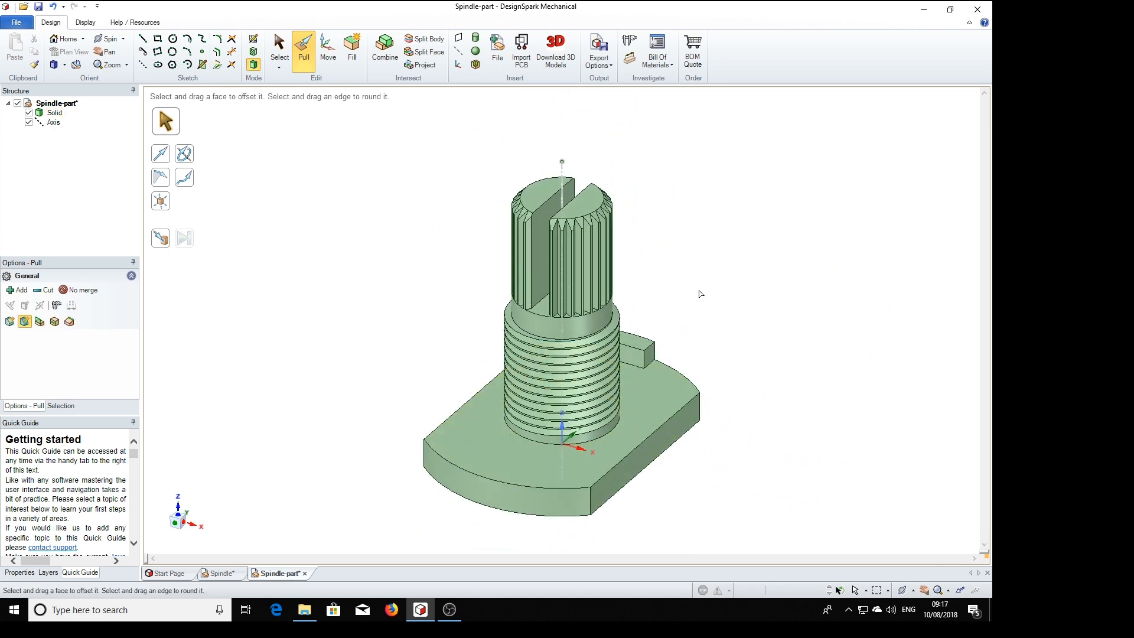
- Colour the whole spindle solid grey from the Display options
{"action": "left_click", "coordinate": [11, 305]}
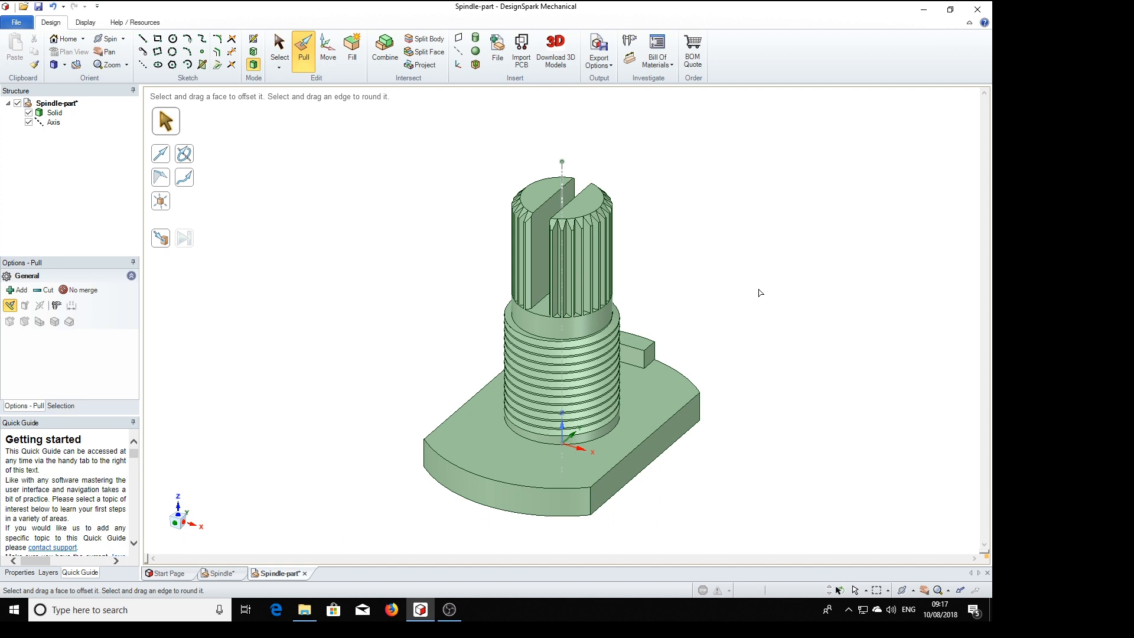
{"action": "mouse_move", "coordinate": [678, 288]}
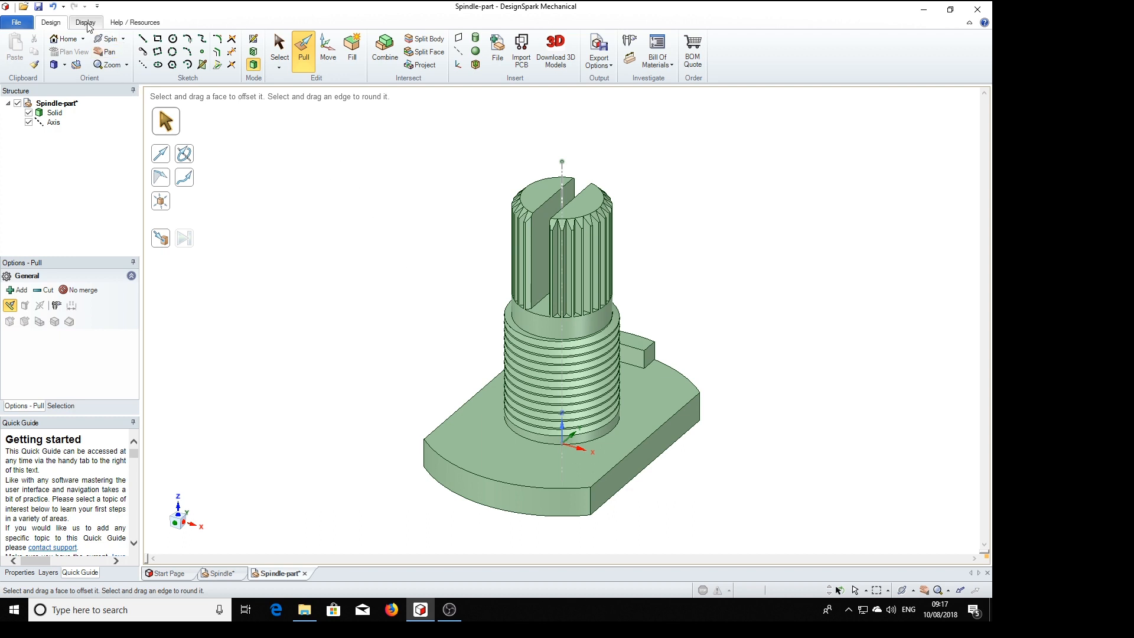
{"action": "left_click", "coordinate": [86, 23]}
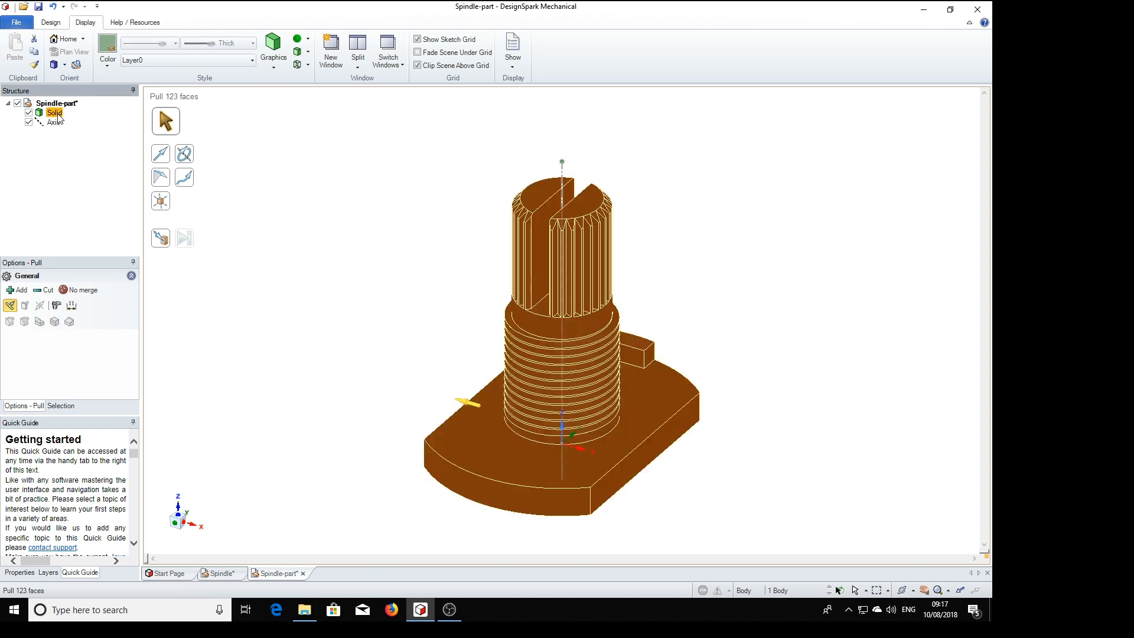
{"action": "left_click", "coordinate": [106, 45]}
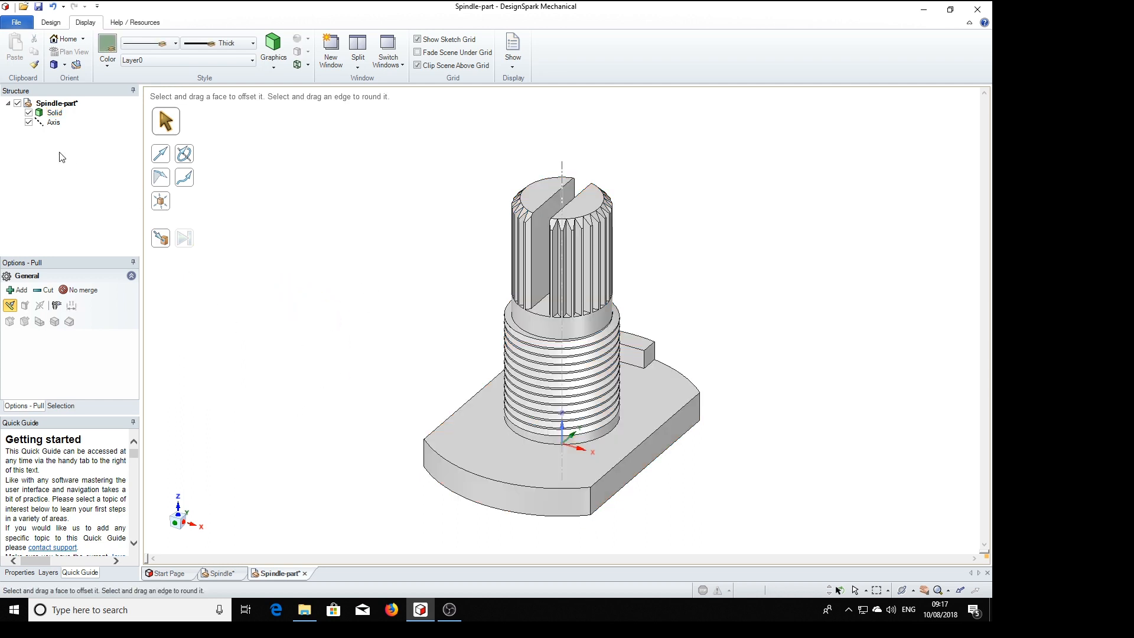
- Delete the construction axis line from the model structure
{"action": "left_click", "coordinate": [55, 122]}
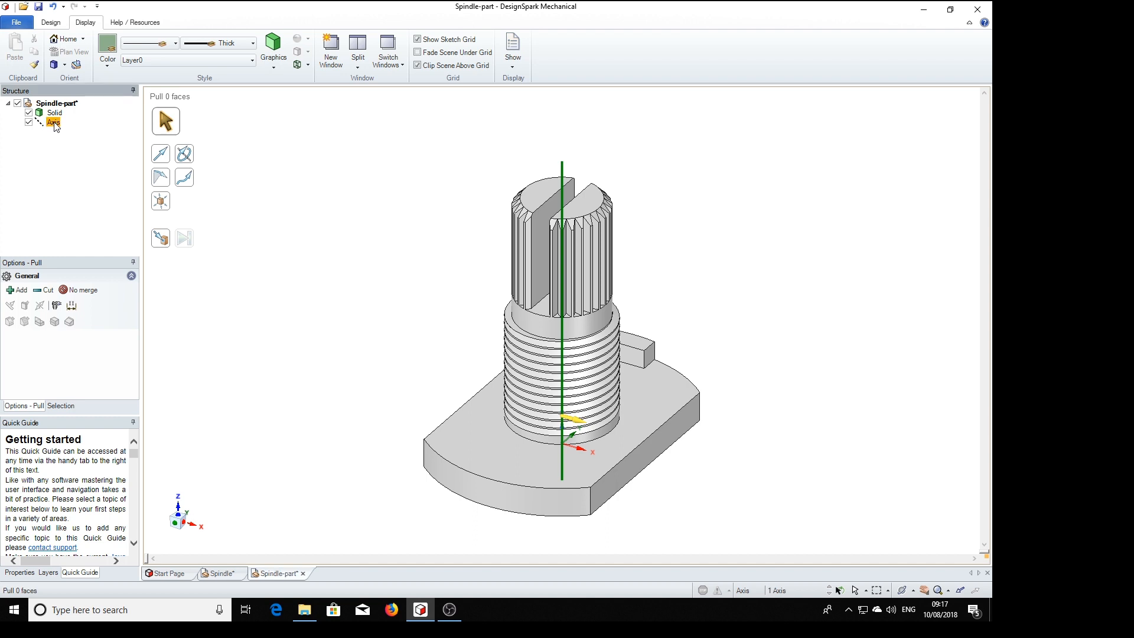
{"action": "left_click", "coordinate": [53, 122]}
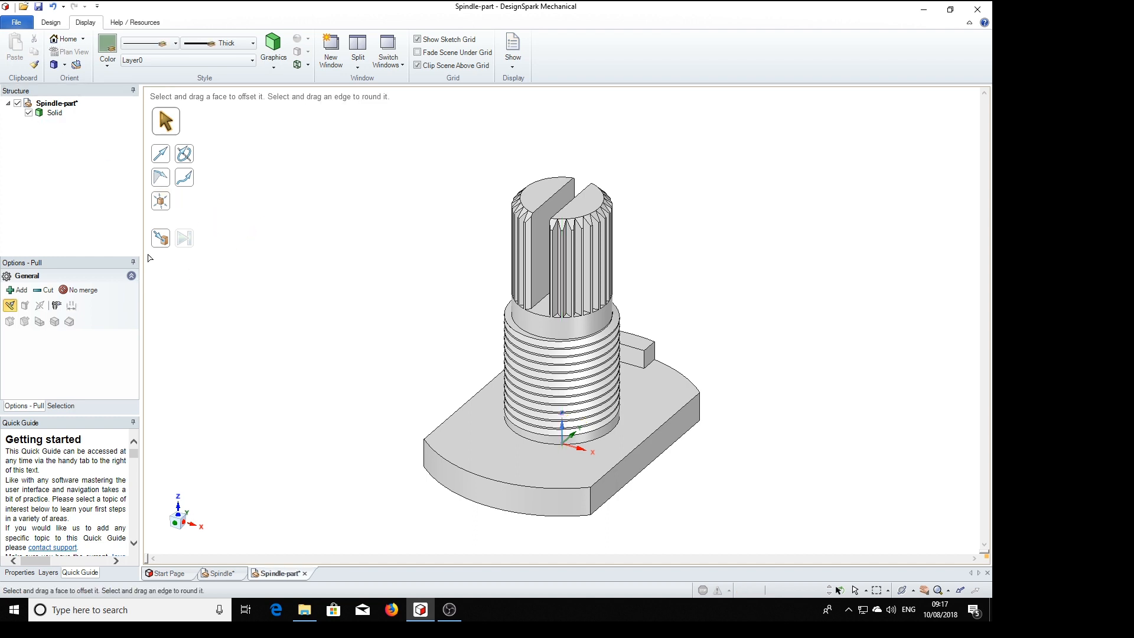
{"action": "mouse_move", "coordinate": [391, 259]}
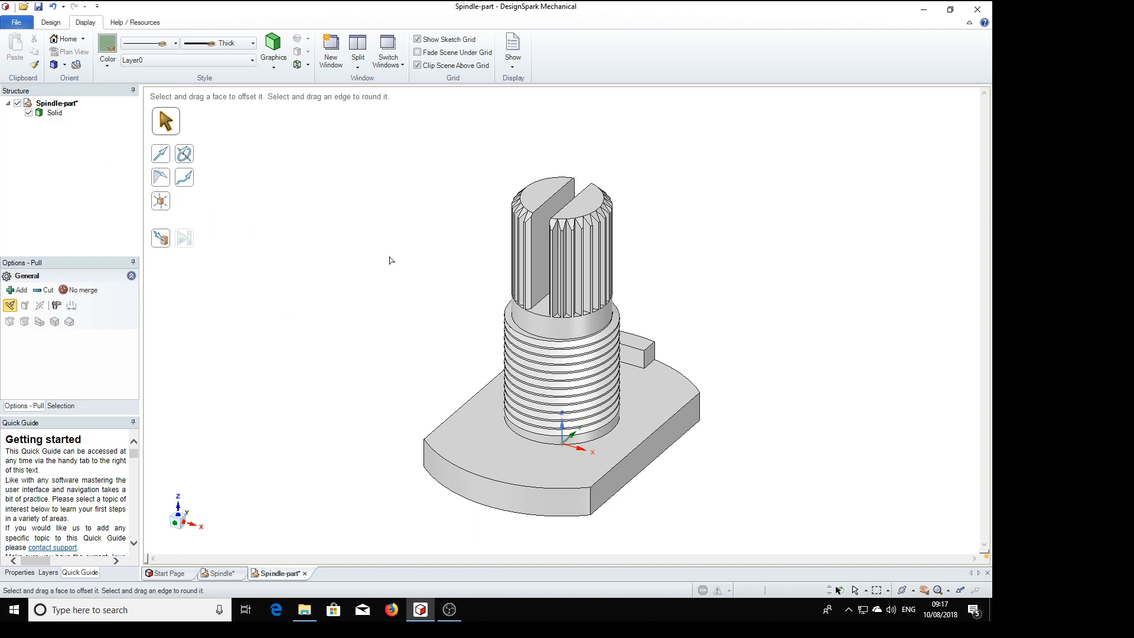